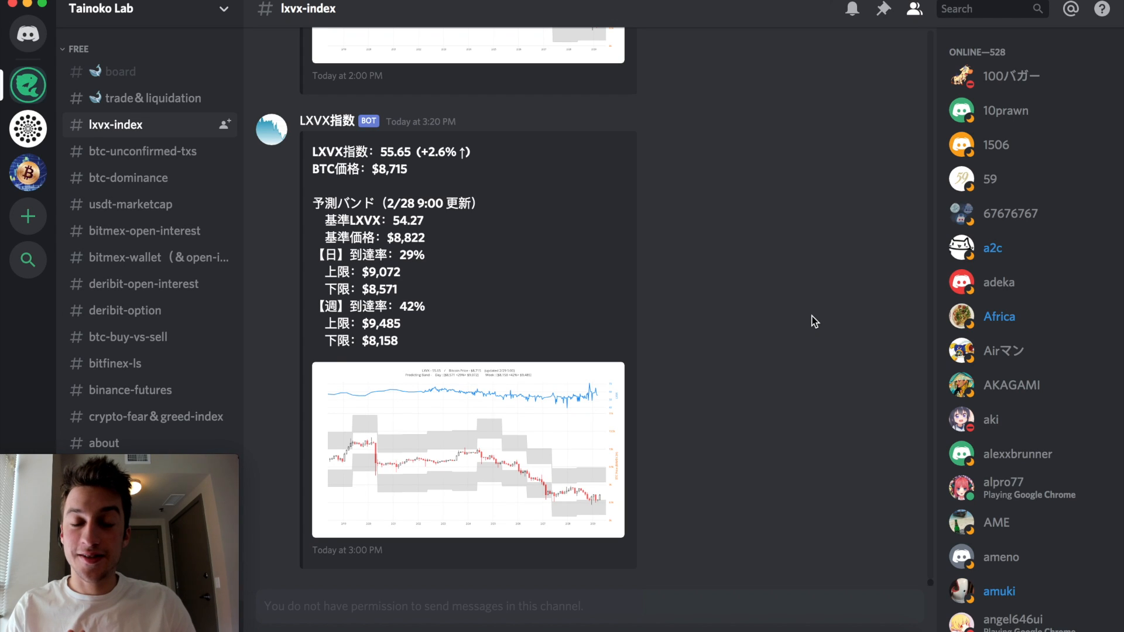
Switch to the #binance-futures channel with the bot's BTCUSDT futures report.
{"action": "left_click", "coordinate": [131, 388]}
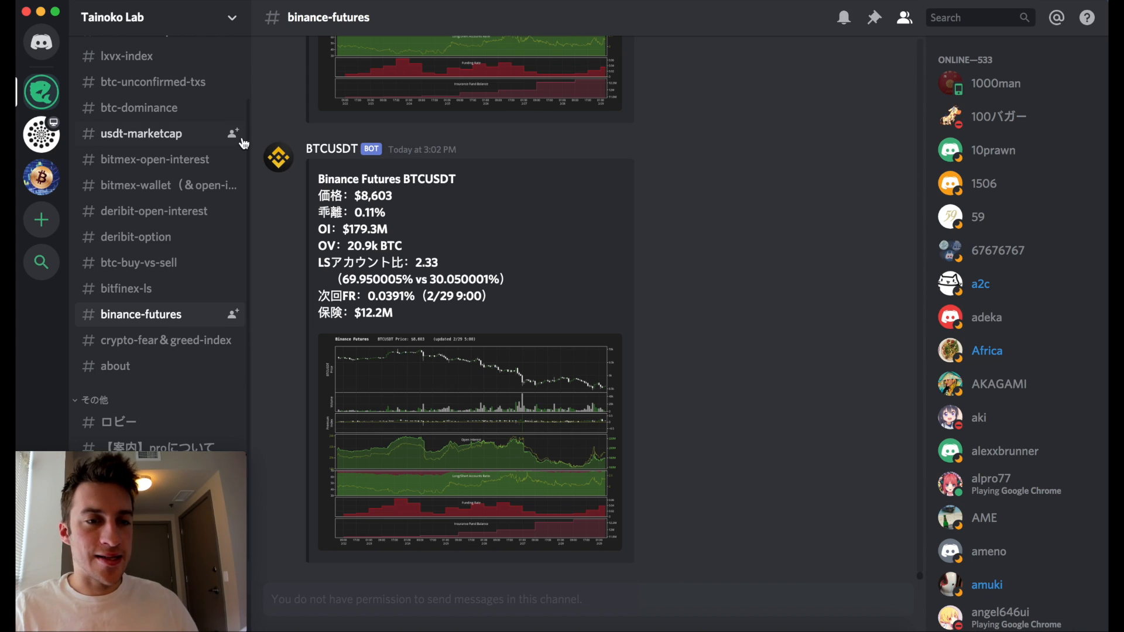
{"action": "mouse_move", "coordinate": [605, 362]}
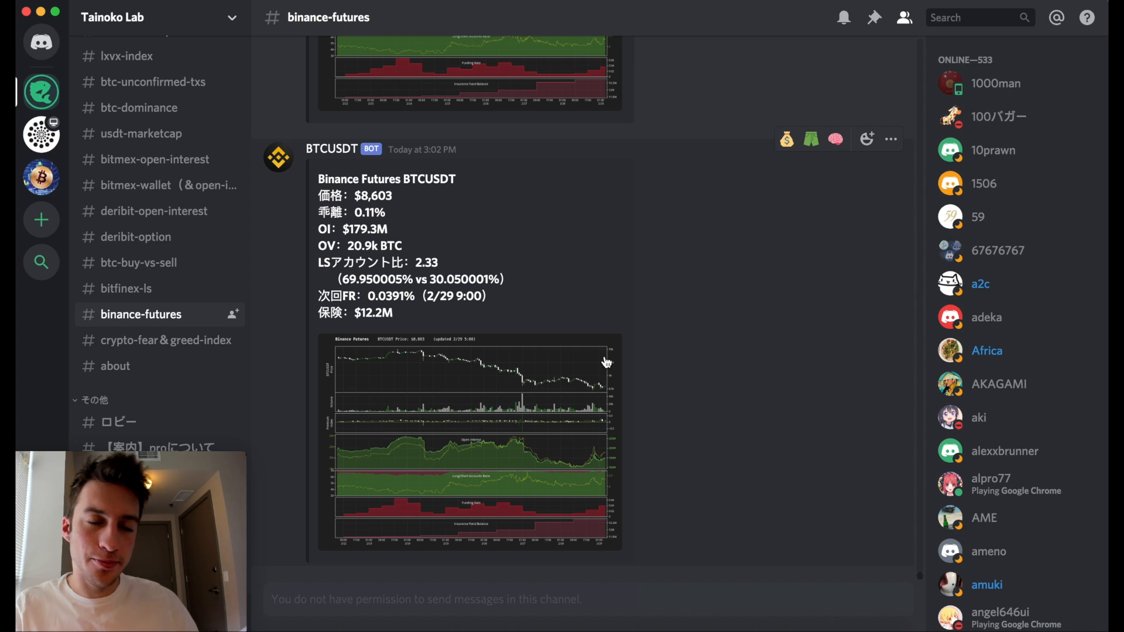
{"action": "mouse_move", "coordinate": [623, 356]}
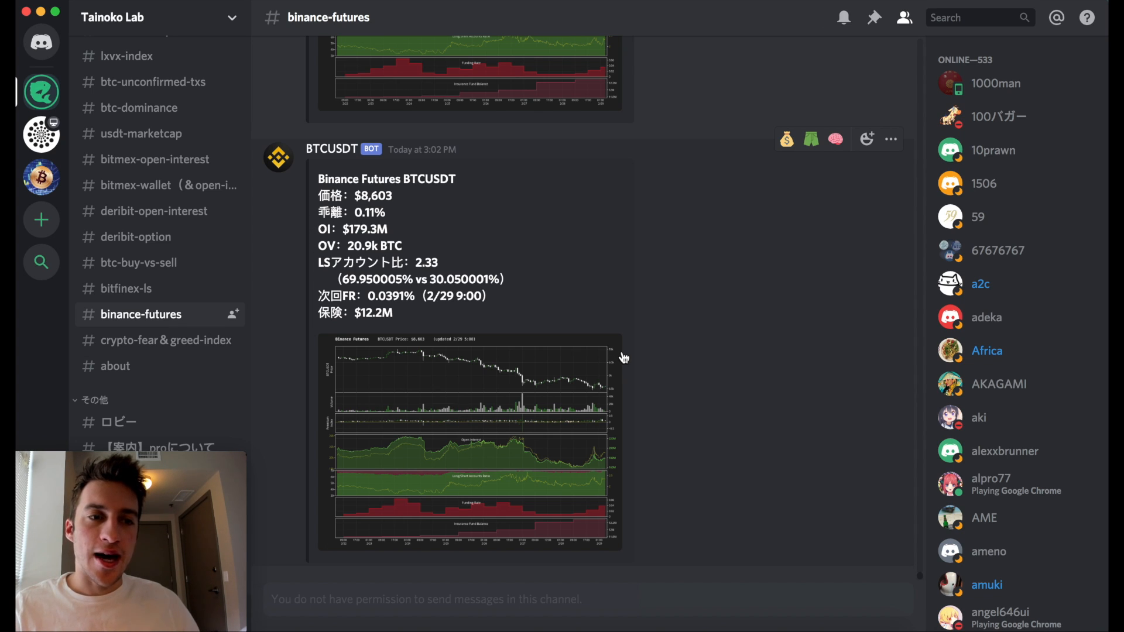
{"action": "mouse_move", "coordinate": [41, 134]}
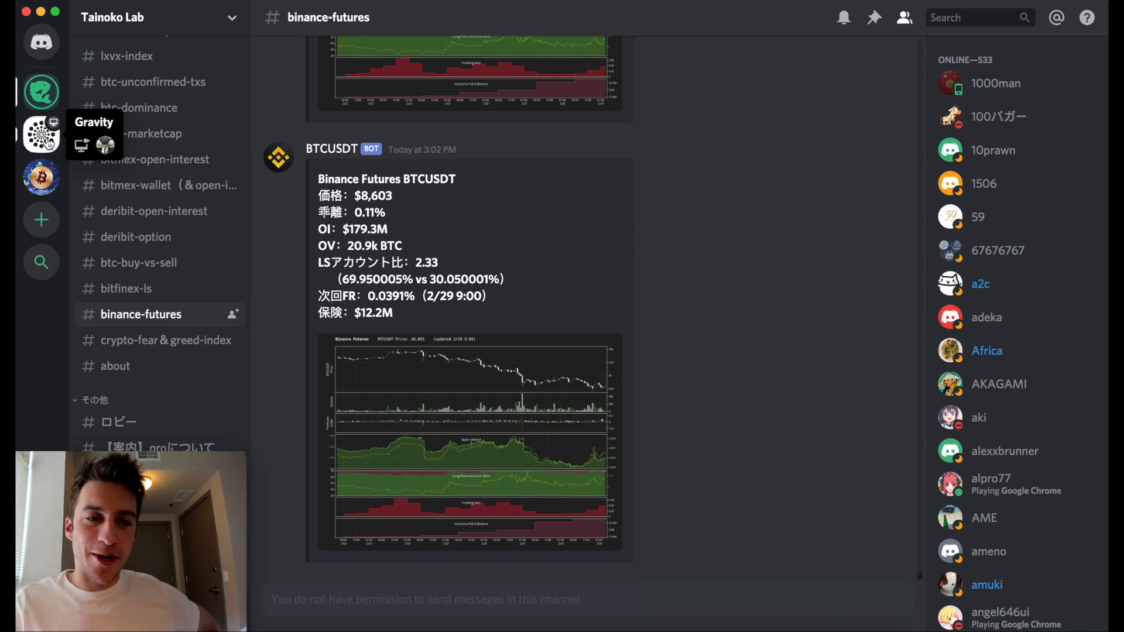
{"action": "mouse_move", "coordinate": [705, 267]}
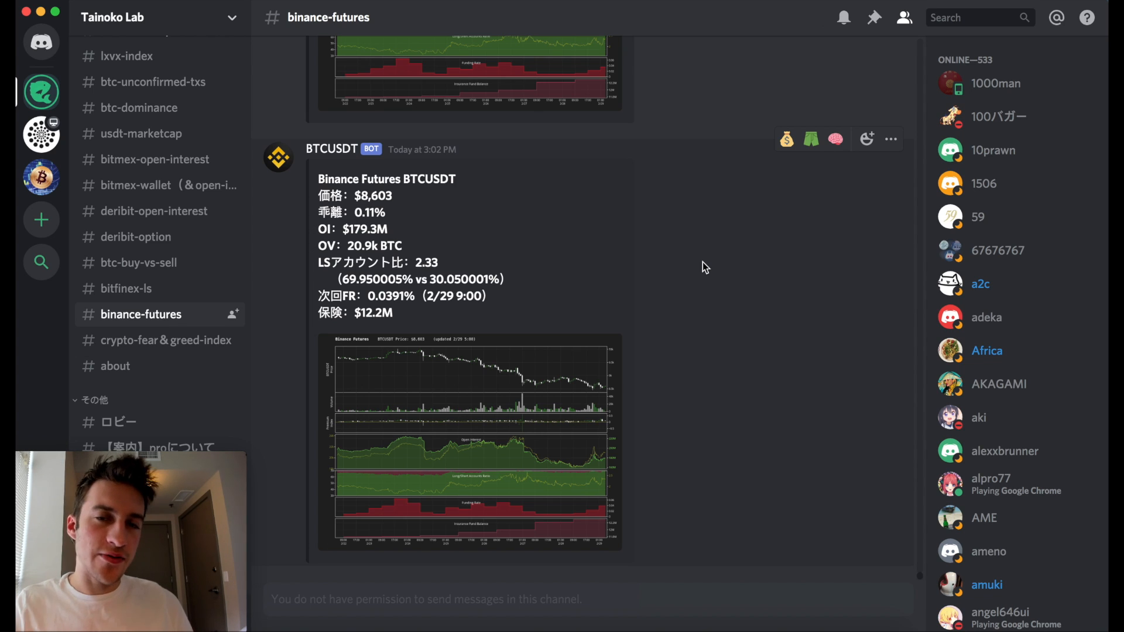
{"action": "mouse_move", "coordinate": [766, 260]}
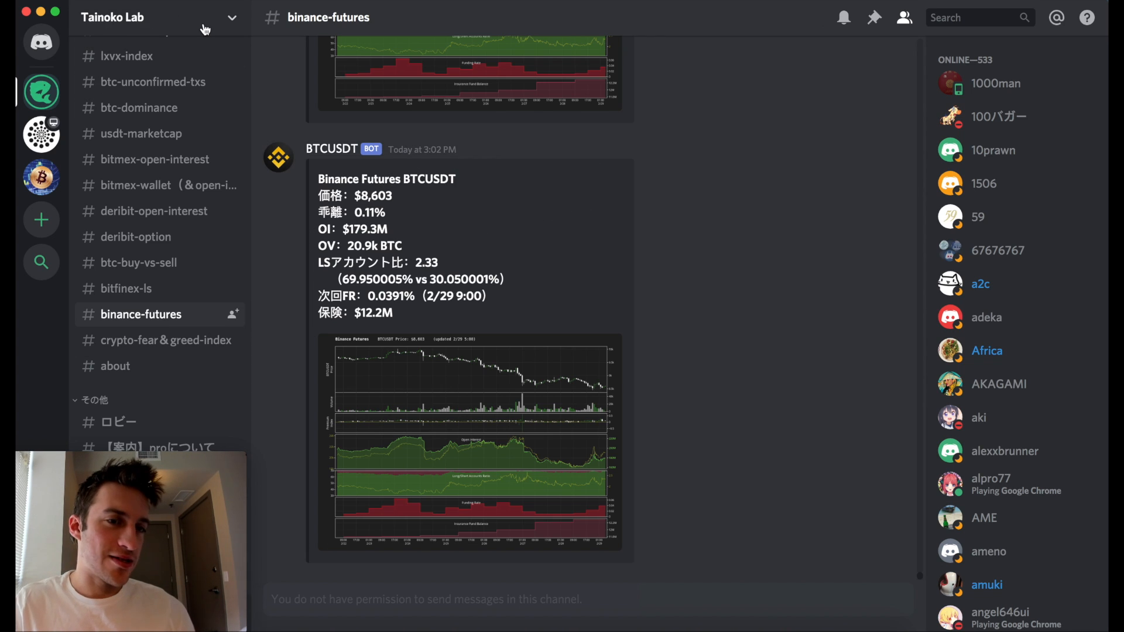
{"action": "mouse_move", "coordinate": [224, 203]}
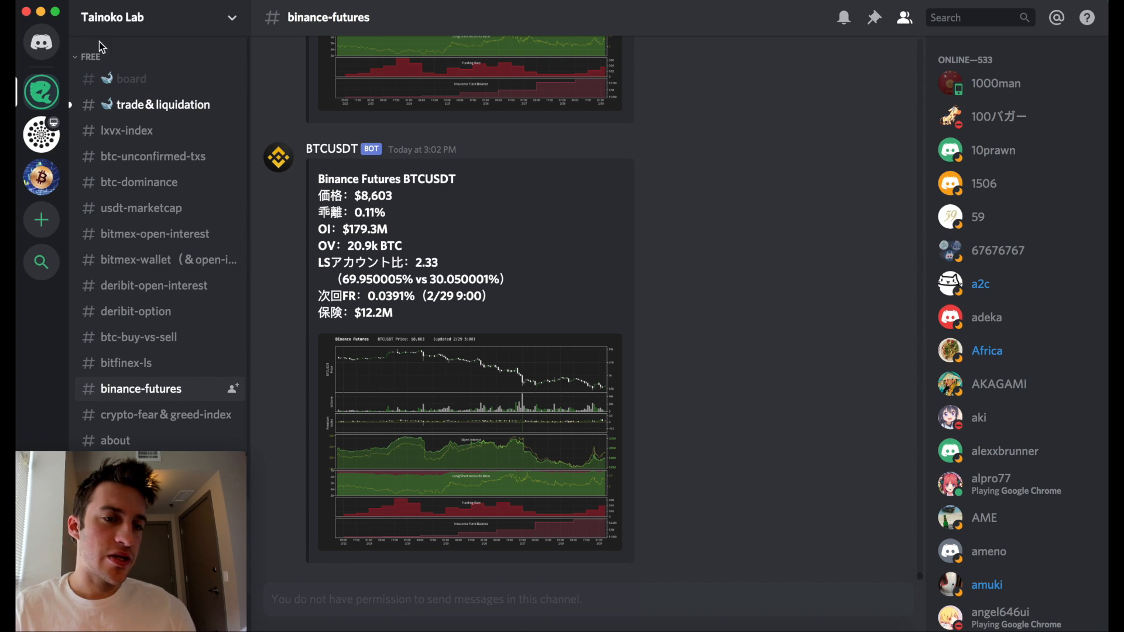
{"action": "mouse_move", "coordinate": [248, 202]}
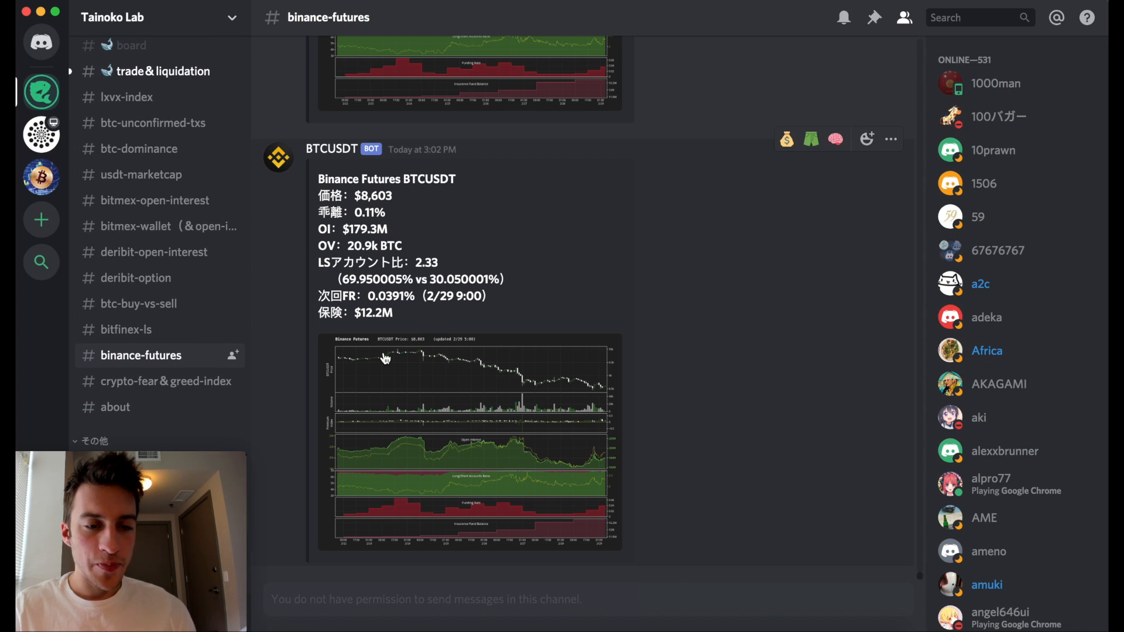
{"action": "mouse_move", "coordinate": [599, 420]}
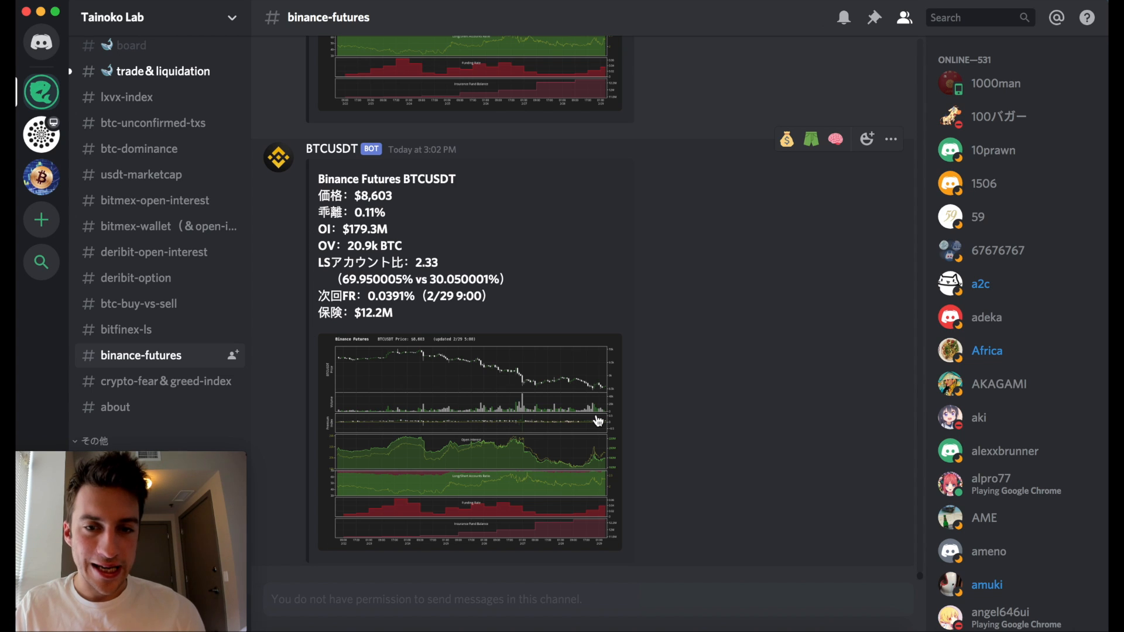
Enlarge the BTCUSDT futures chart to study price, open interest, long/short and funding panels.
{"action": "left_click", "coordinate": [469, 442]}
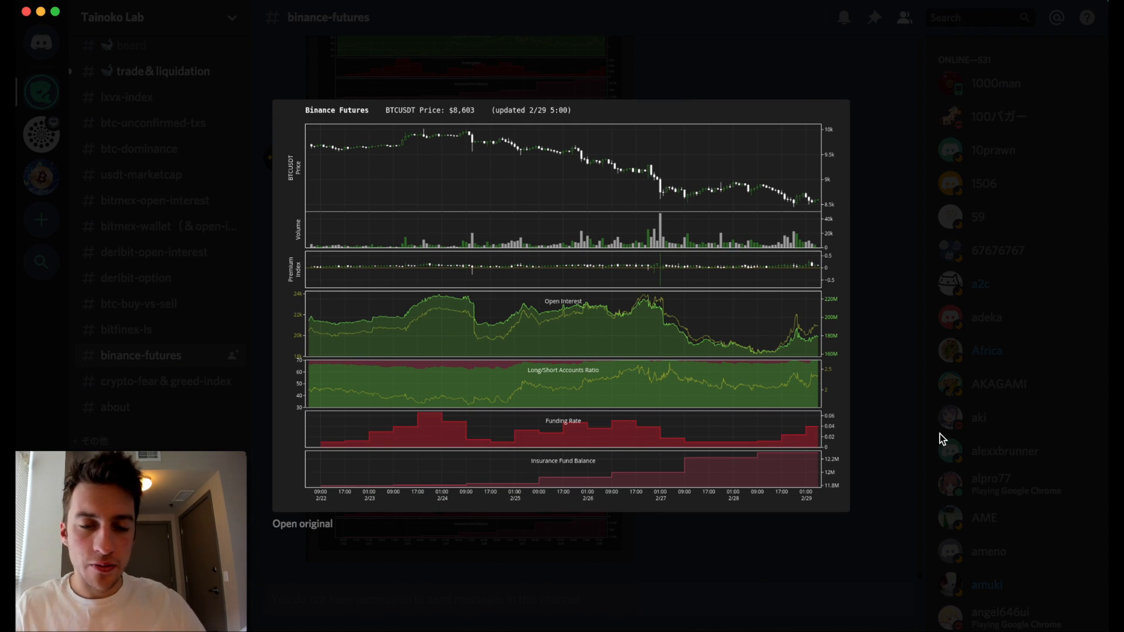
{"action": "mouse_move", "coordinate": [572, 396]}
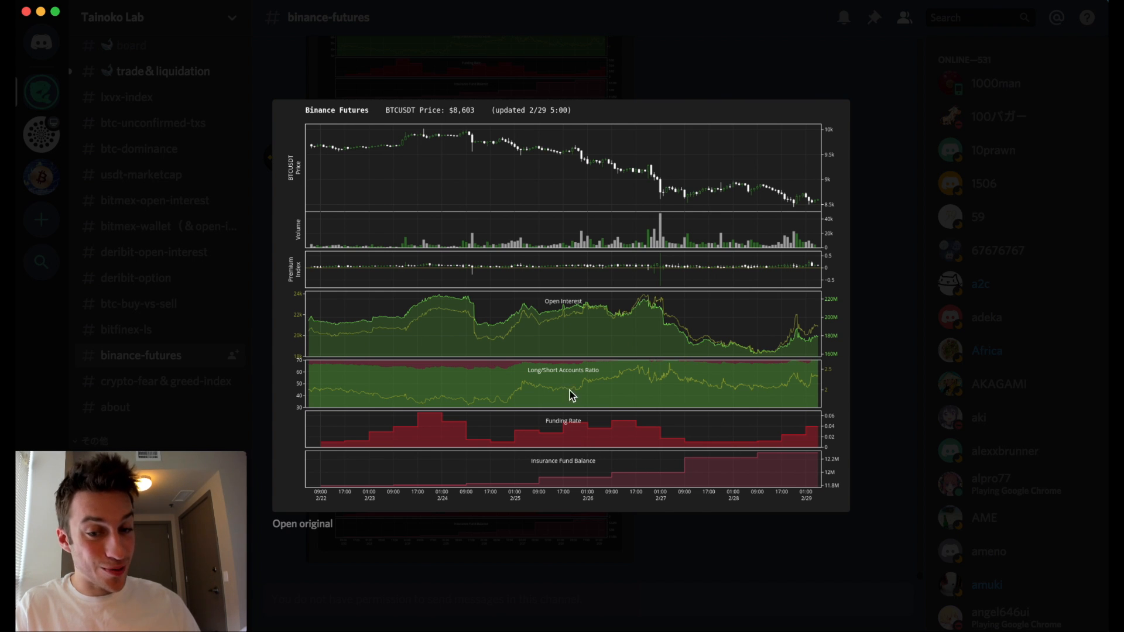
{"action": "mouse_move", "coordinate": [863, 384]}
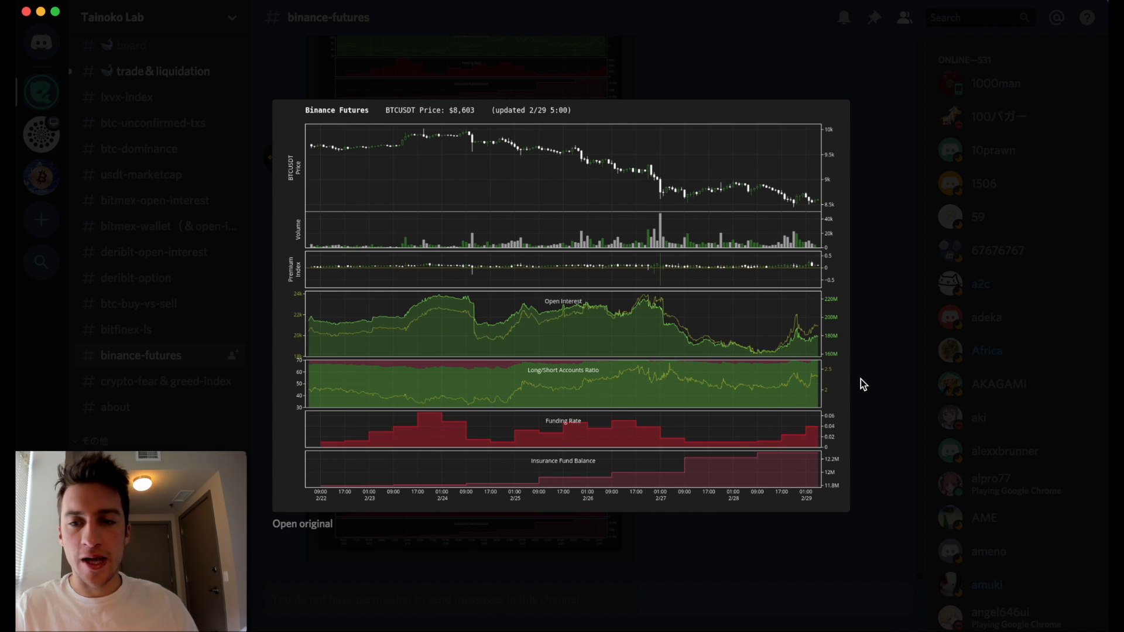
{"action": "mouse_move", "coordinate": [574, 328]}
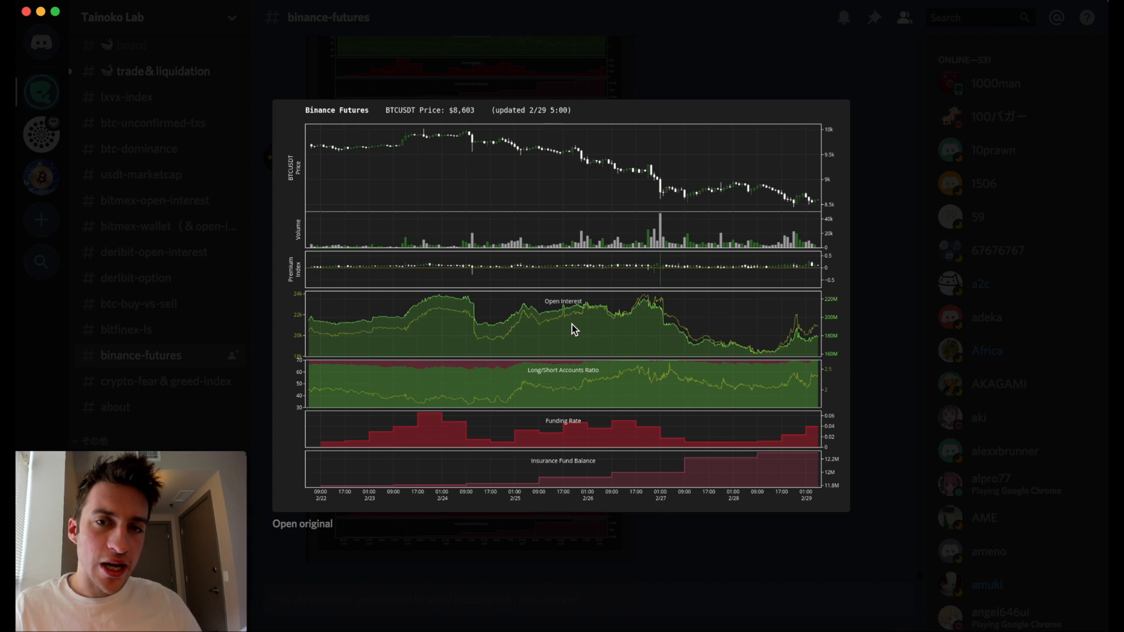
{"action": "mouse_move", "coordinate": [403, 151]}
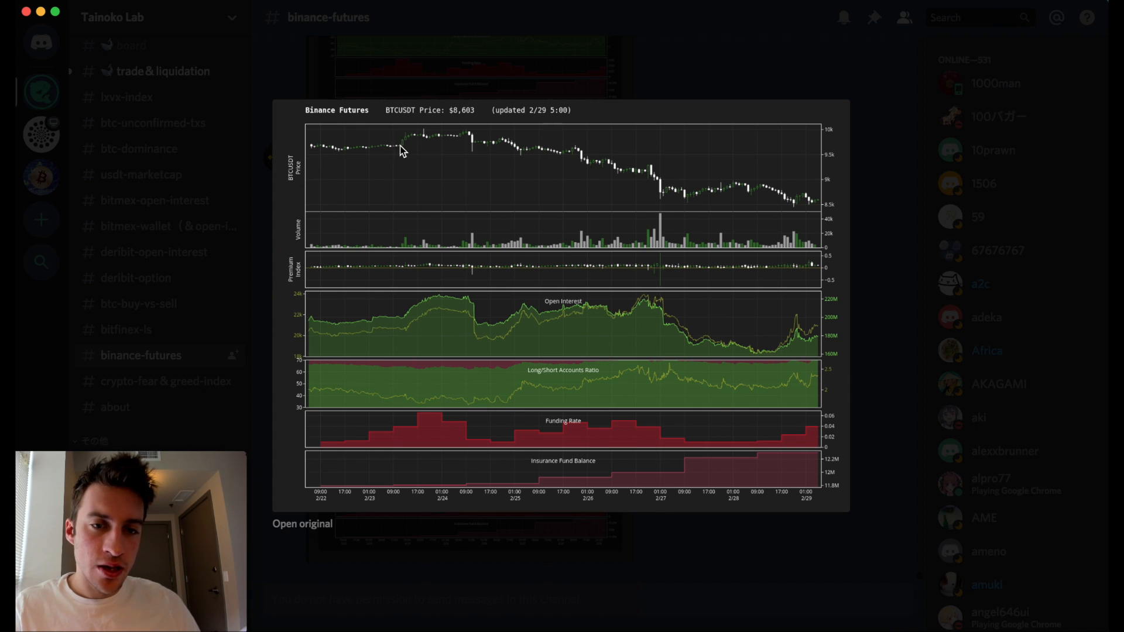
{"action": "mouse_move", "coordinate": [533, 395]}
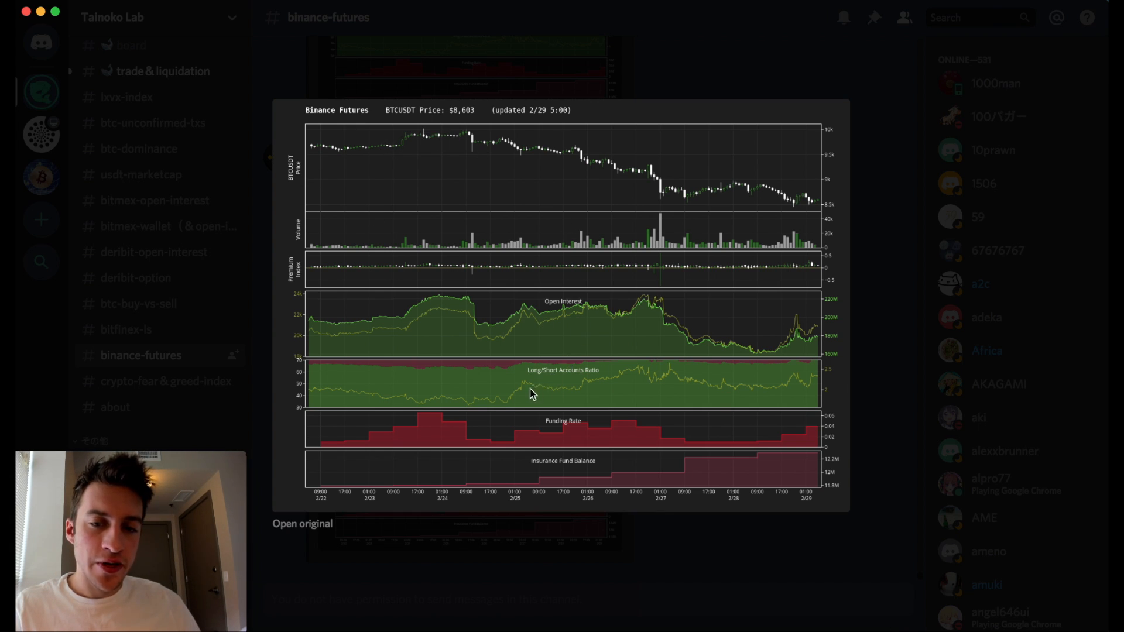
{"action": "mouse_move", "coordinate": [689, 403]}
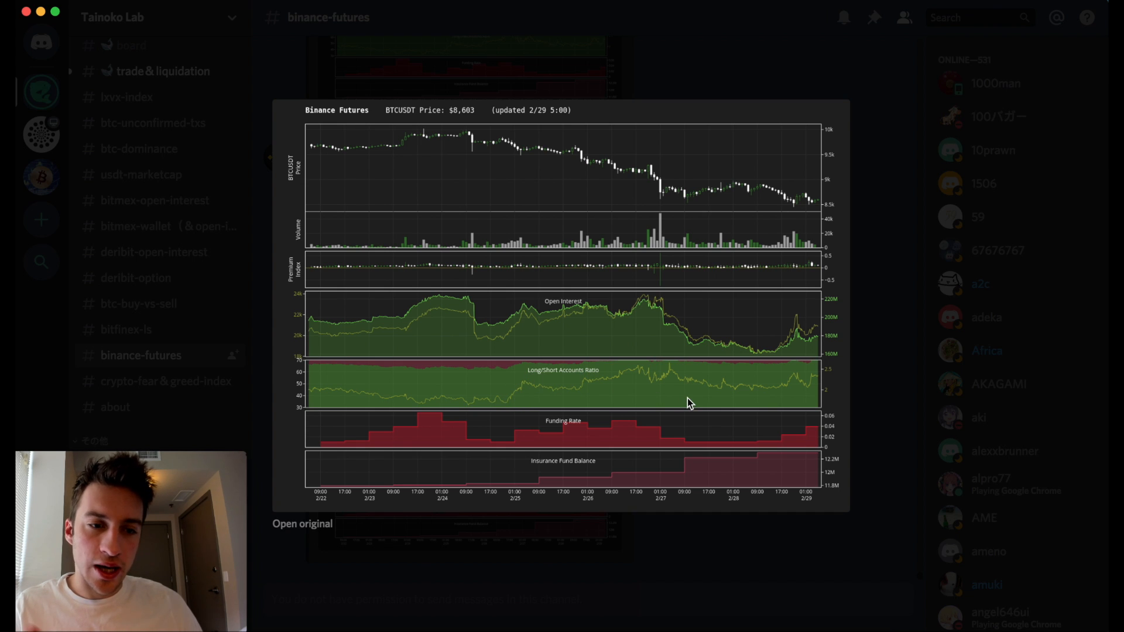
{"action": "mouse_move", "coordinate": [490, 317]}
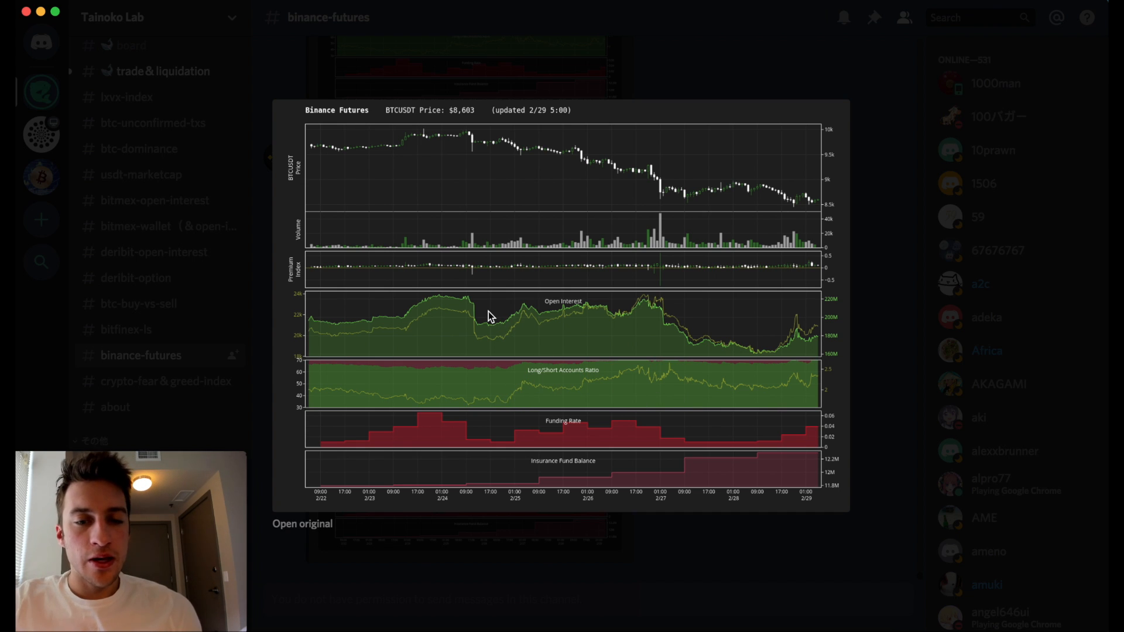
{"action": "mouse_move", "coordinate": [424, 281]}
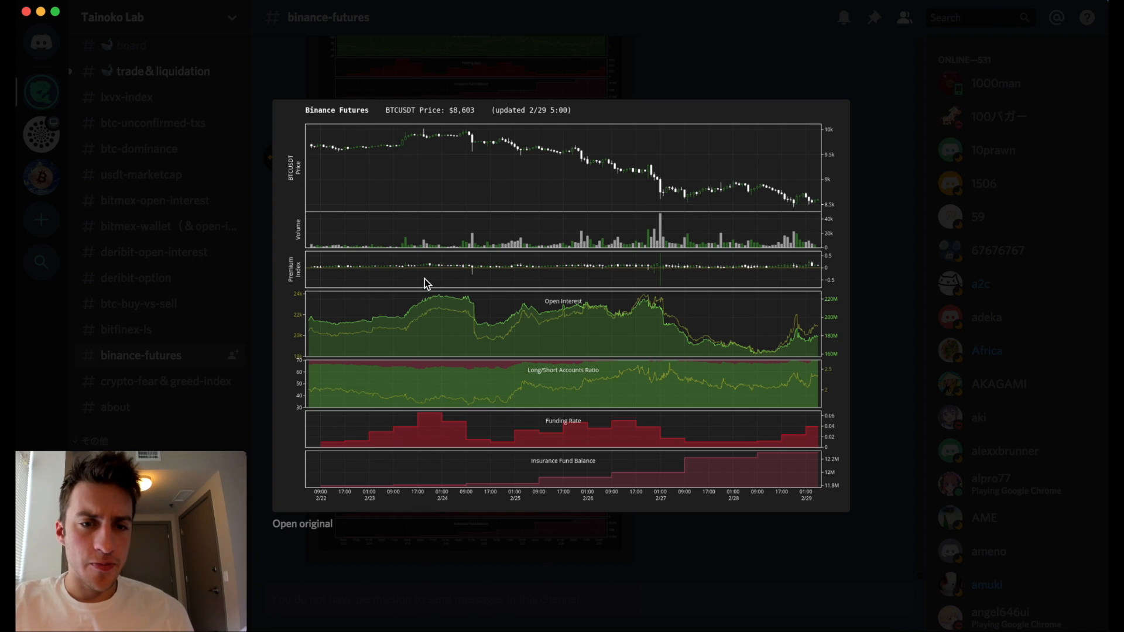
{"action": "mouse_move", "coordinate": [402, 152]}
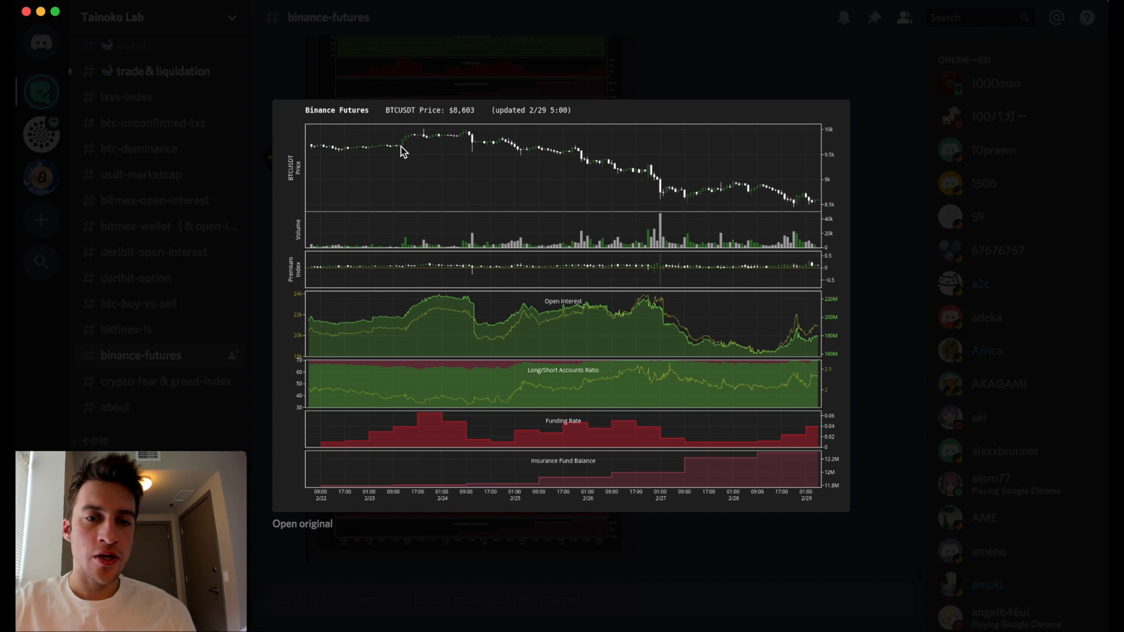
{"action": "mouse_move", "coordinate": [472, 142]}
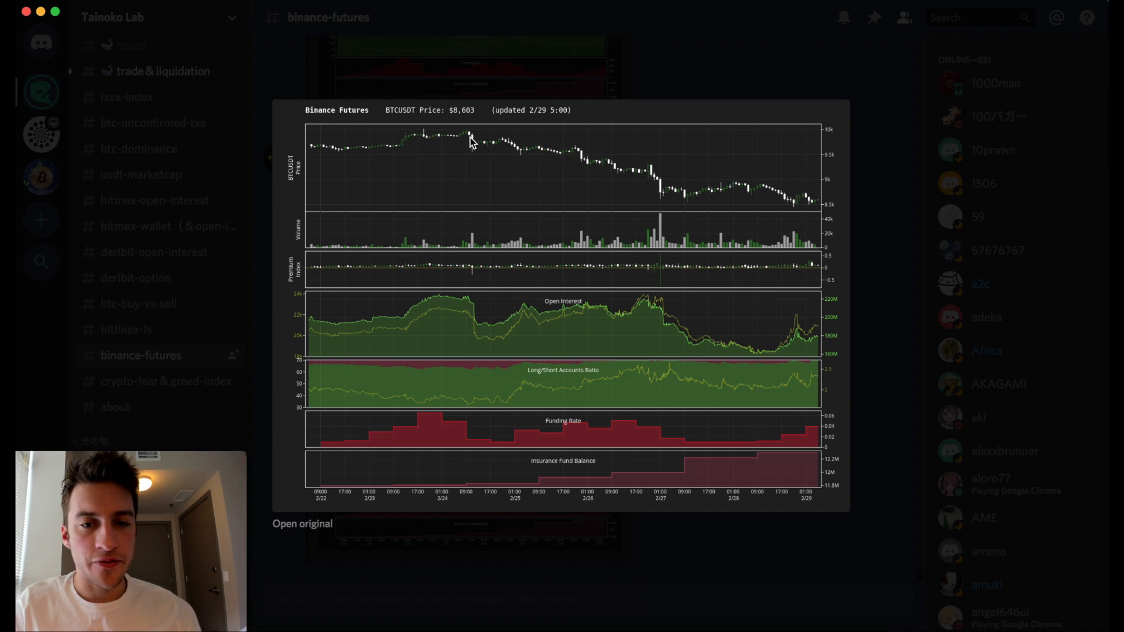
{"action": "mouse_move", "coordinate": [494, 406]}
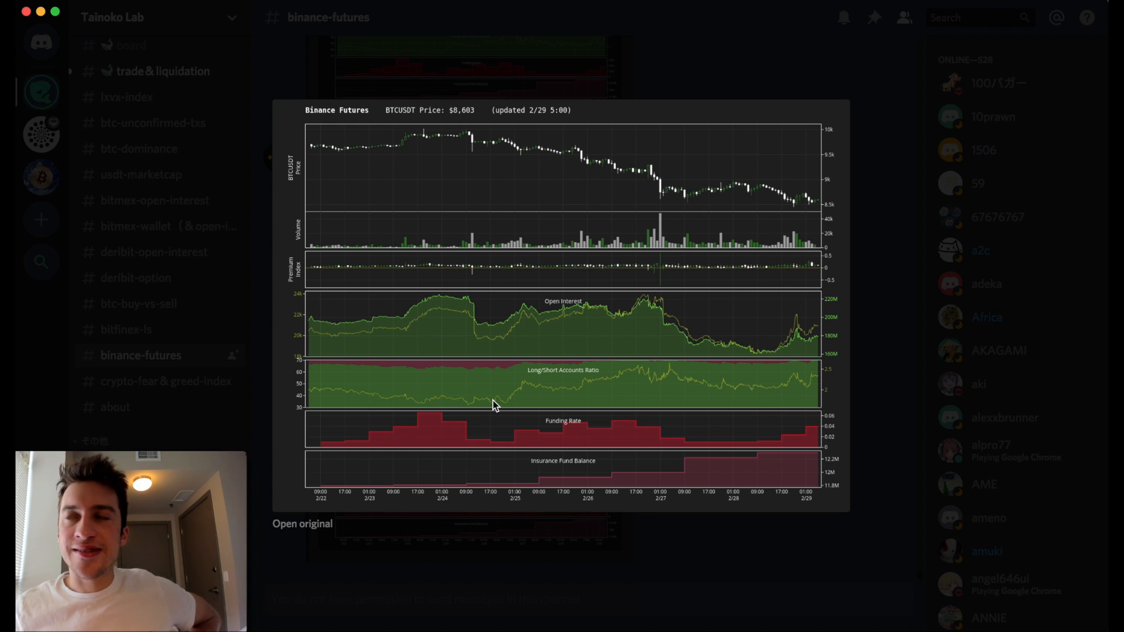
{"action": "mouse_move", "coordinate": [496, 330]}
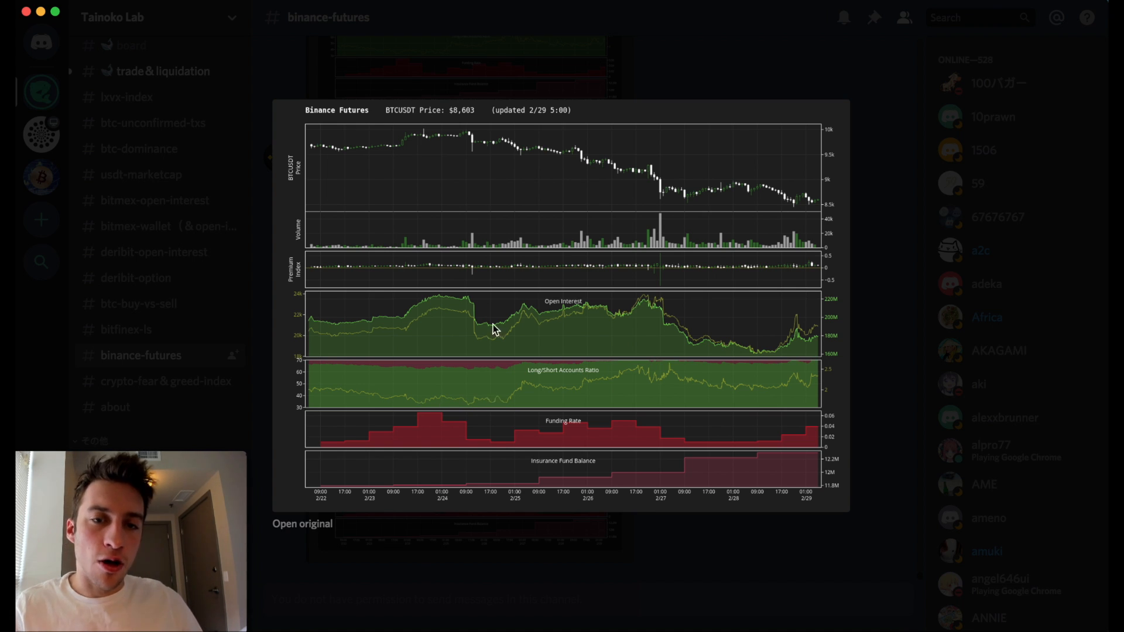
{"action": "mouse_move", "coordinate": [462, 143]}
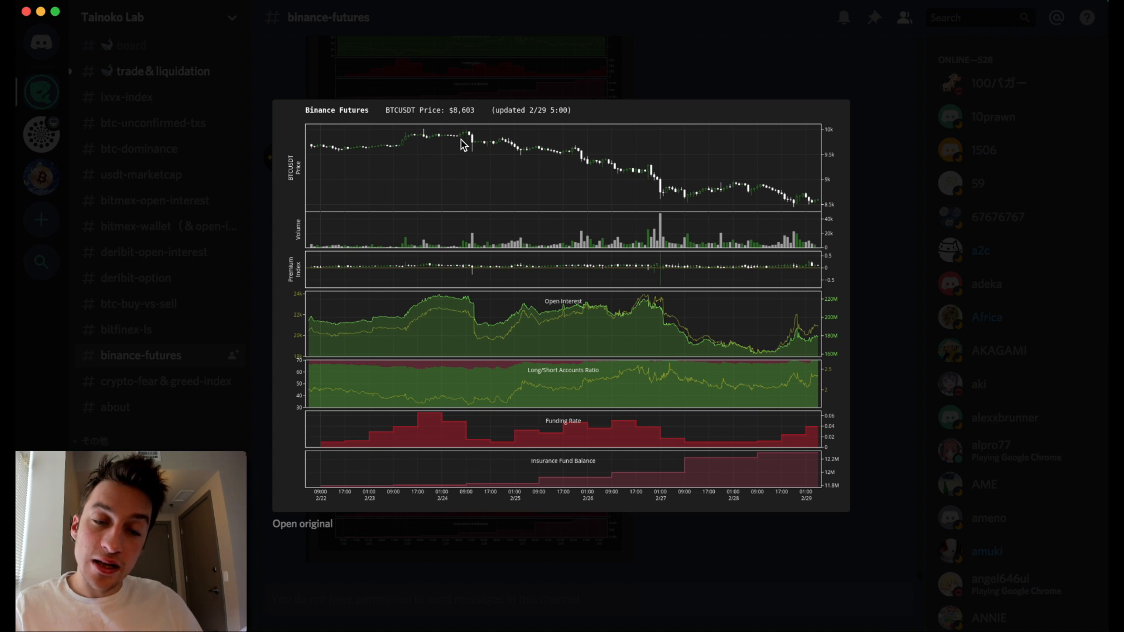
{"action": "mouse_move", "coordinate": [465, 141]}
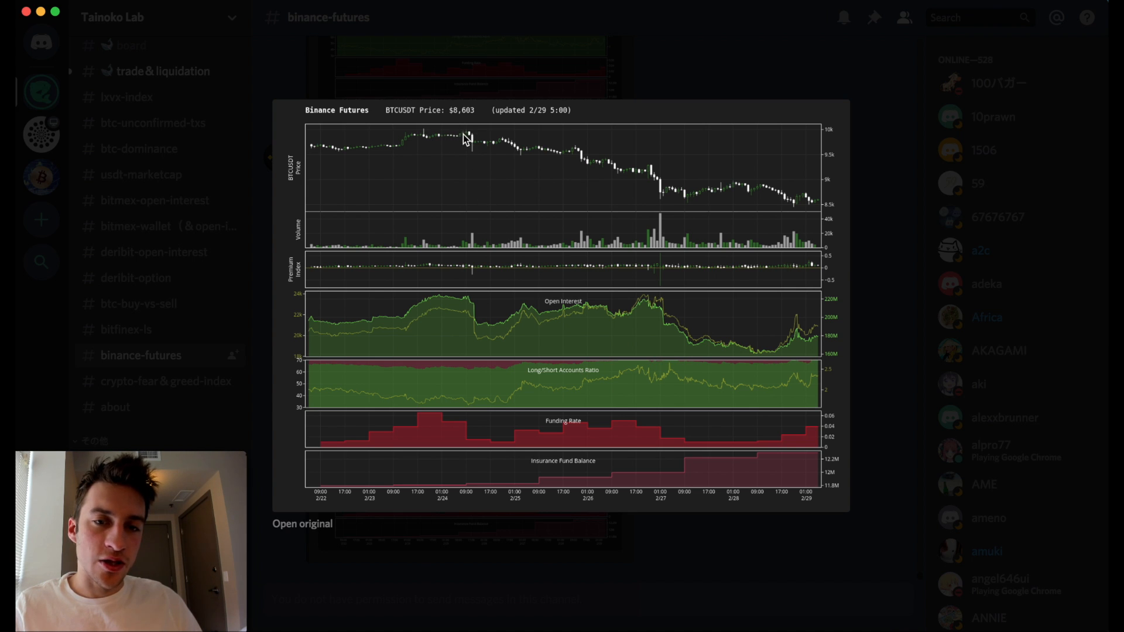
{"action": "mouse_move", "coordinate": [529, 152]}
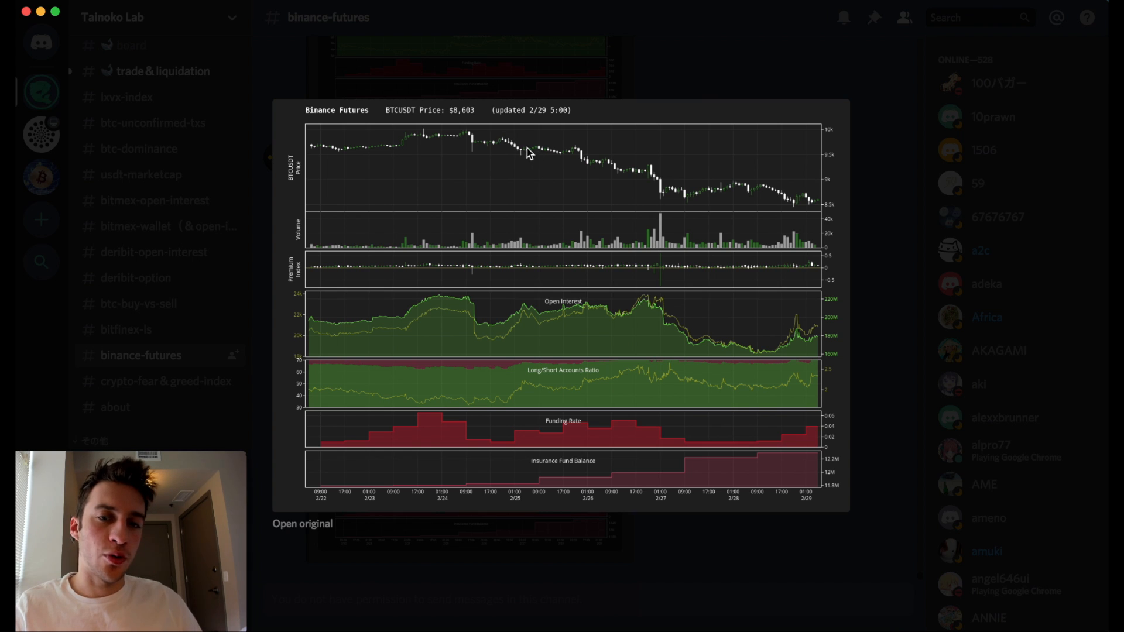
{"action": "mouse_move", "coordinate": [482, 296]}
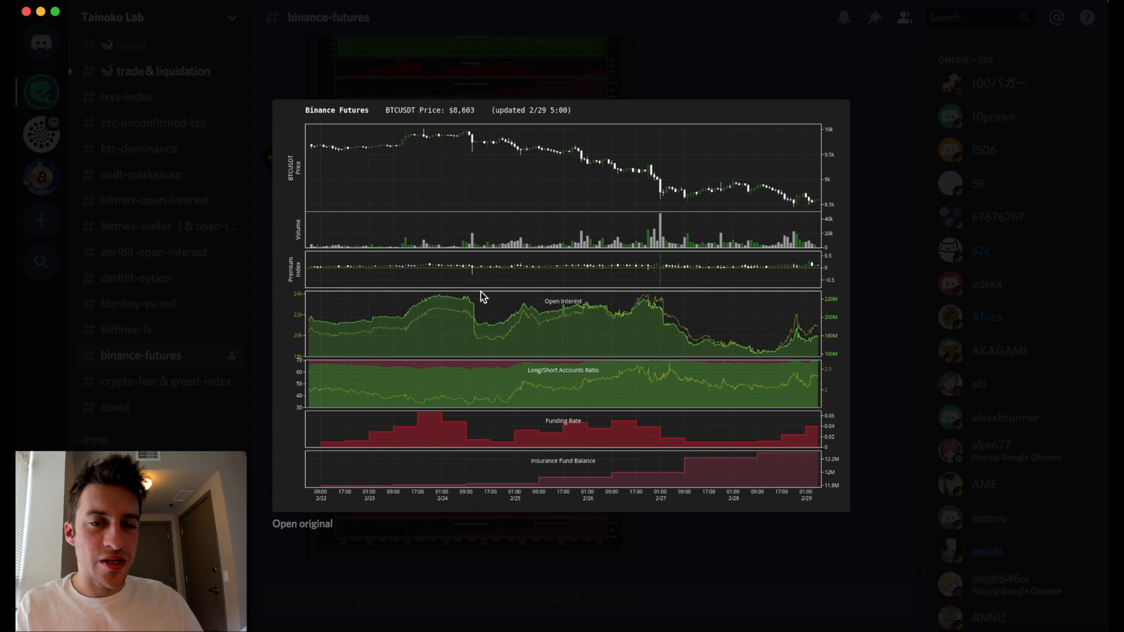
{"action": "mouse_move", "coordinate": [513, 193]}
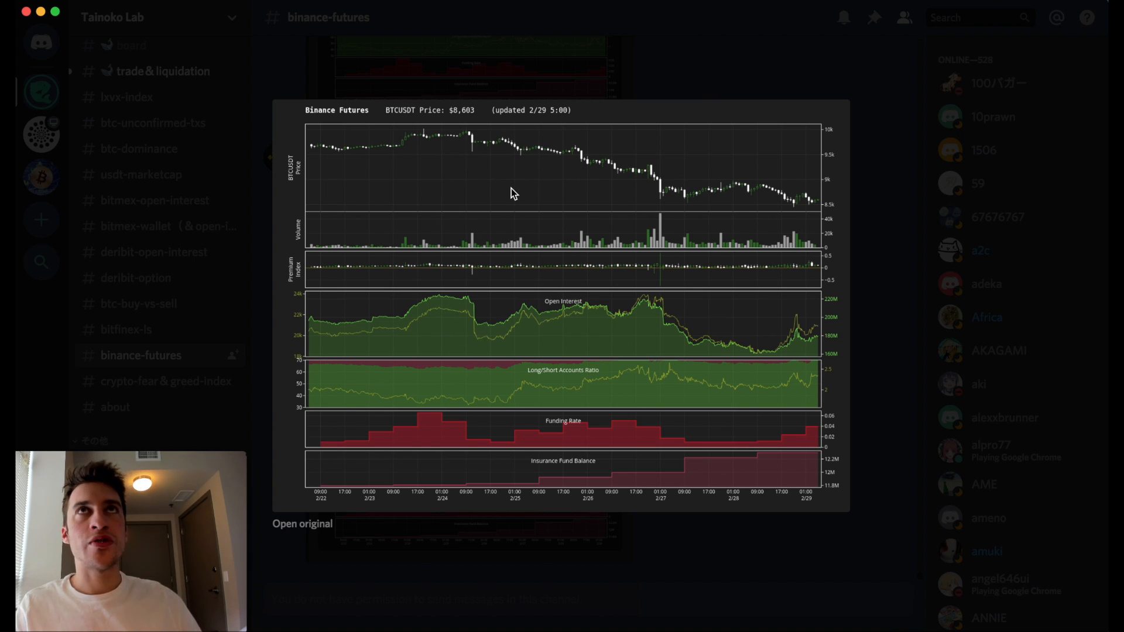
{"action": "mouse_move", "coordinate": [465, 116]}
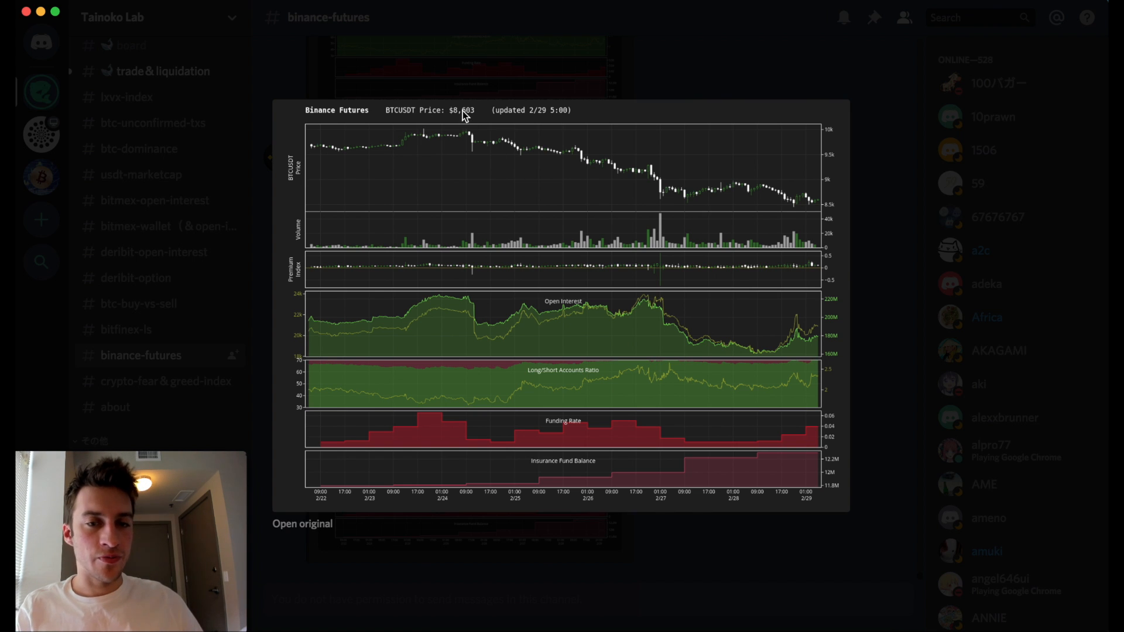
{"action": "mouse_move", "coordinate": [479, 173]}
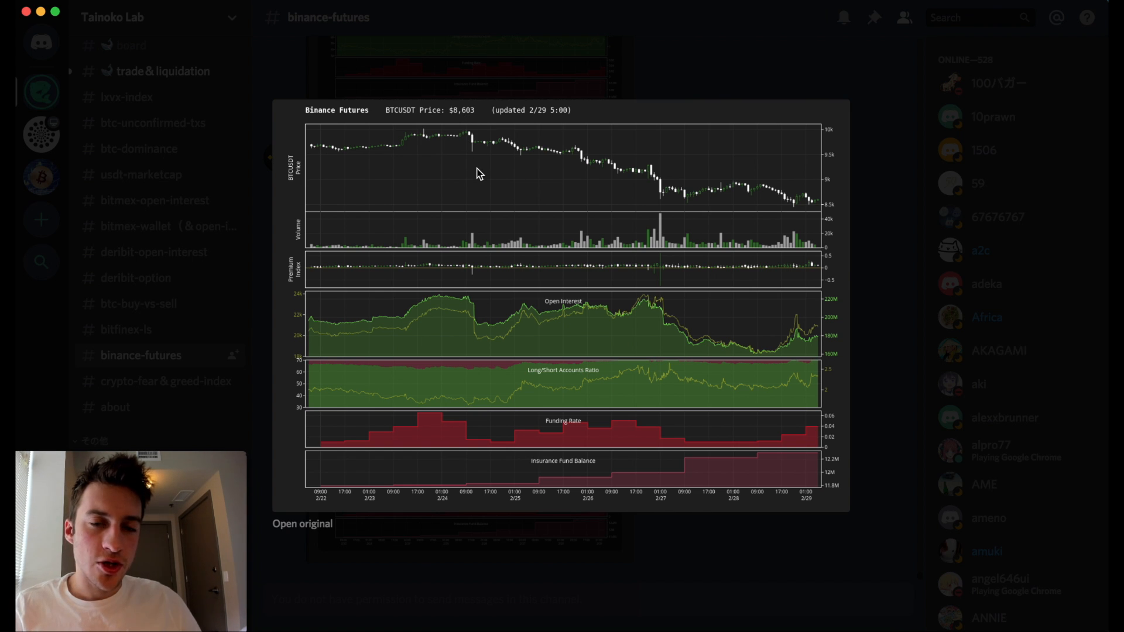
{"action": "mouse_move", "coordinate": [481, 151]}
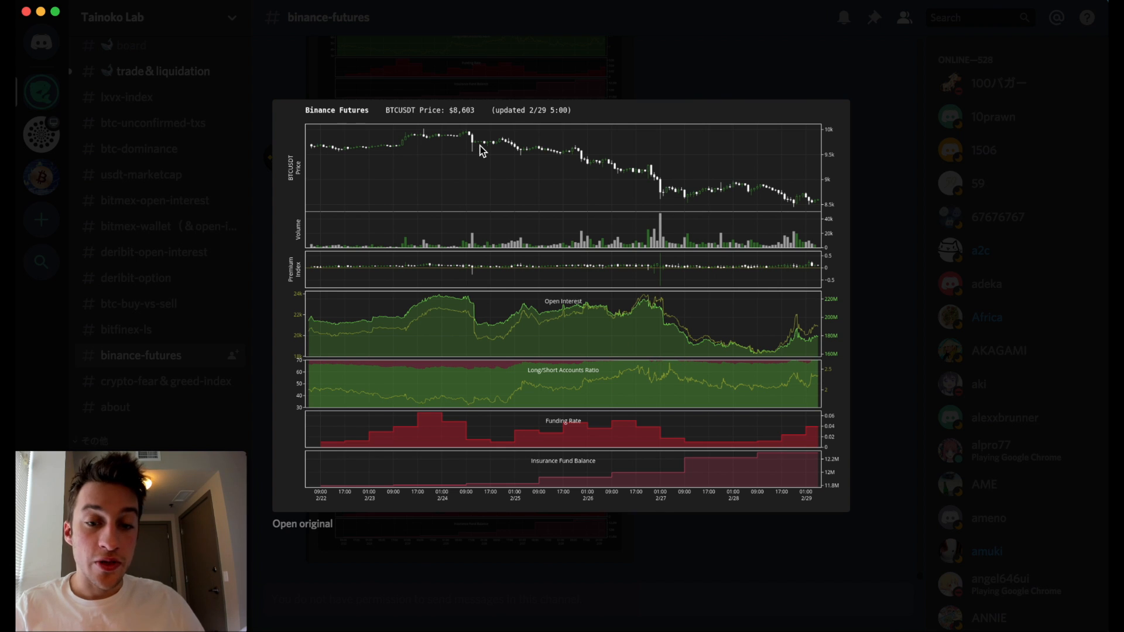
{"action": "mouse_move", "coordinate": [522, 145]}
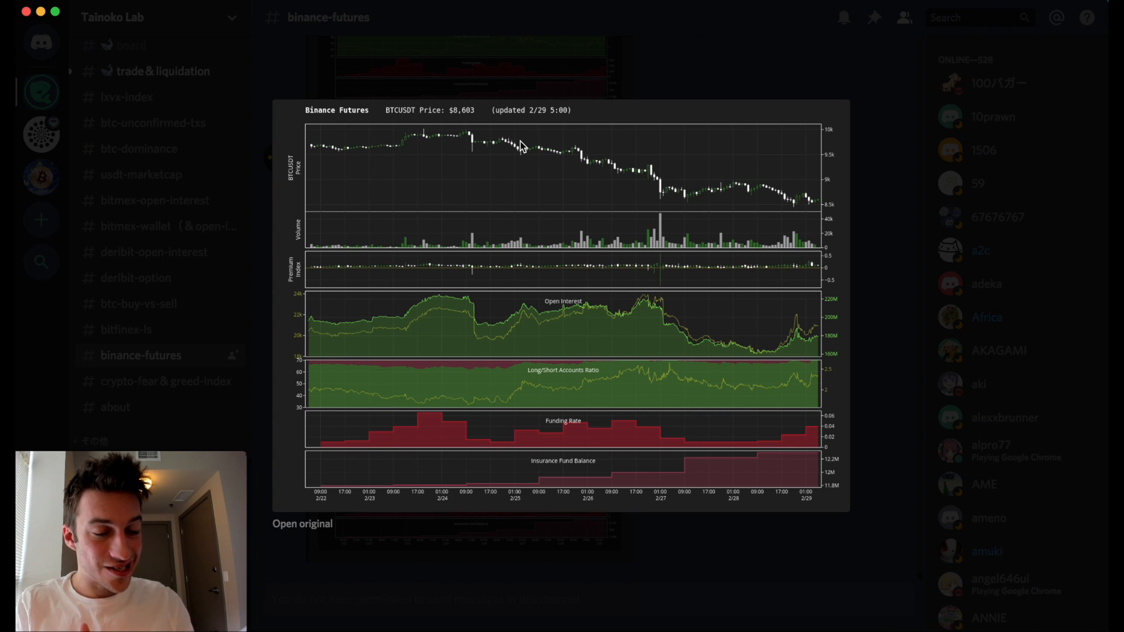
{"action": "mouse_move", "coordinate": [508, 145]}
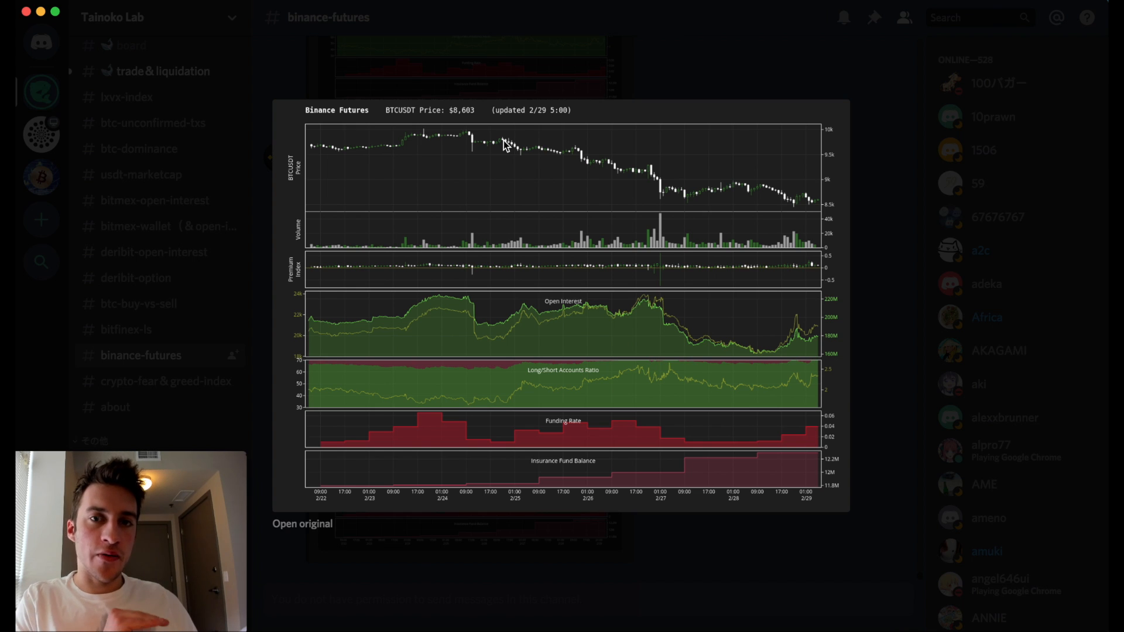
{"action": "mouse_move", "coordinate": [588, 337]}
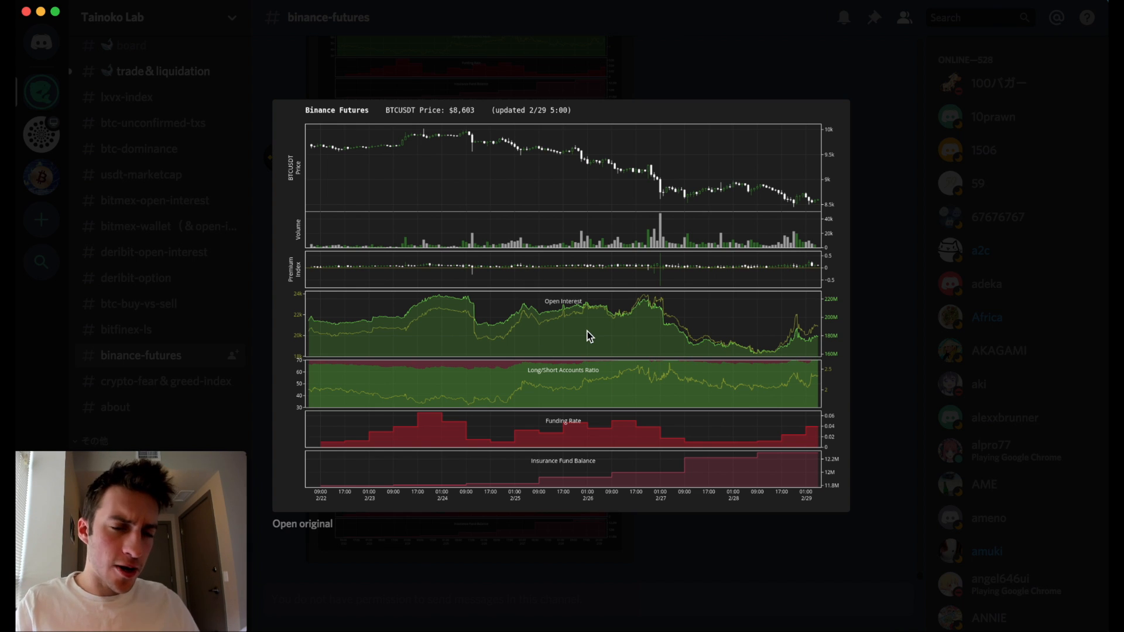
{"action": "mouse_move", "coordinate": [506, 143]}
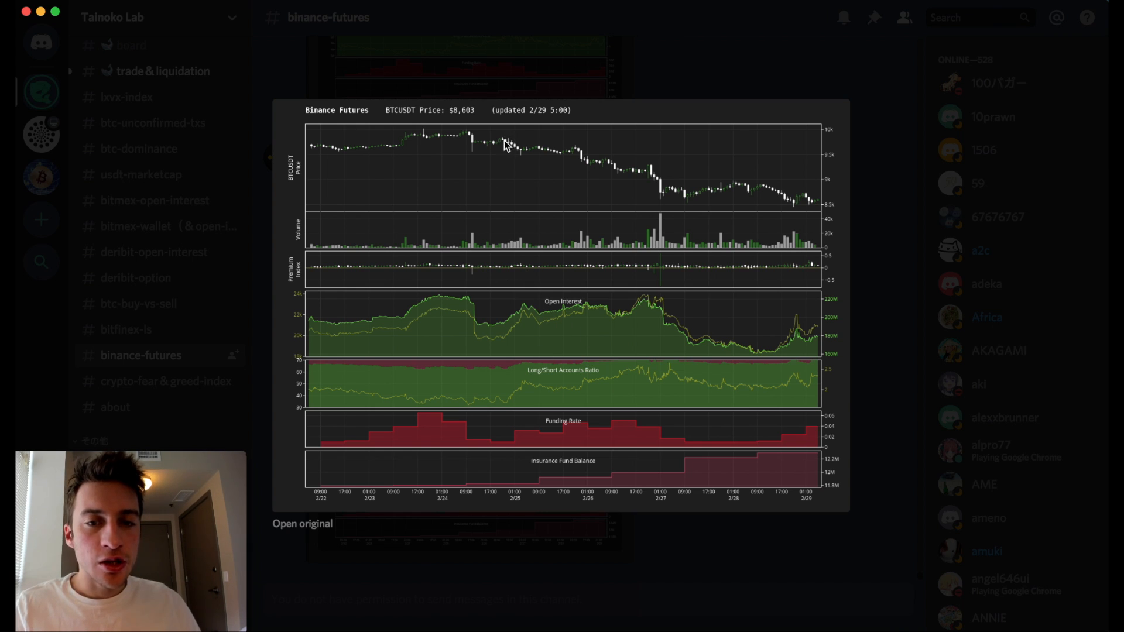
{"action": "mouse_move", "coordinate": [502, 410]}
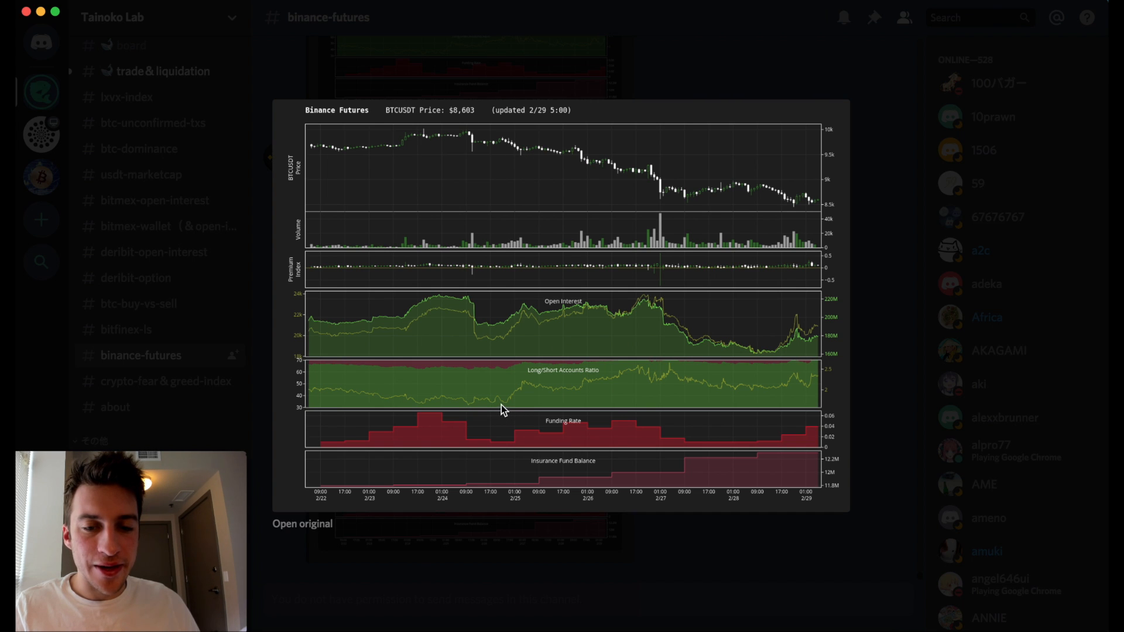
{"action": "mouse_move", "coordinate": [510, 408]}
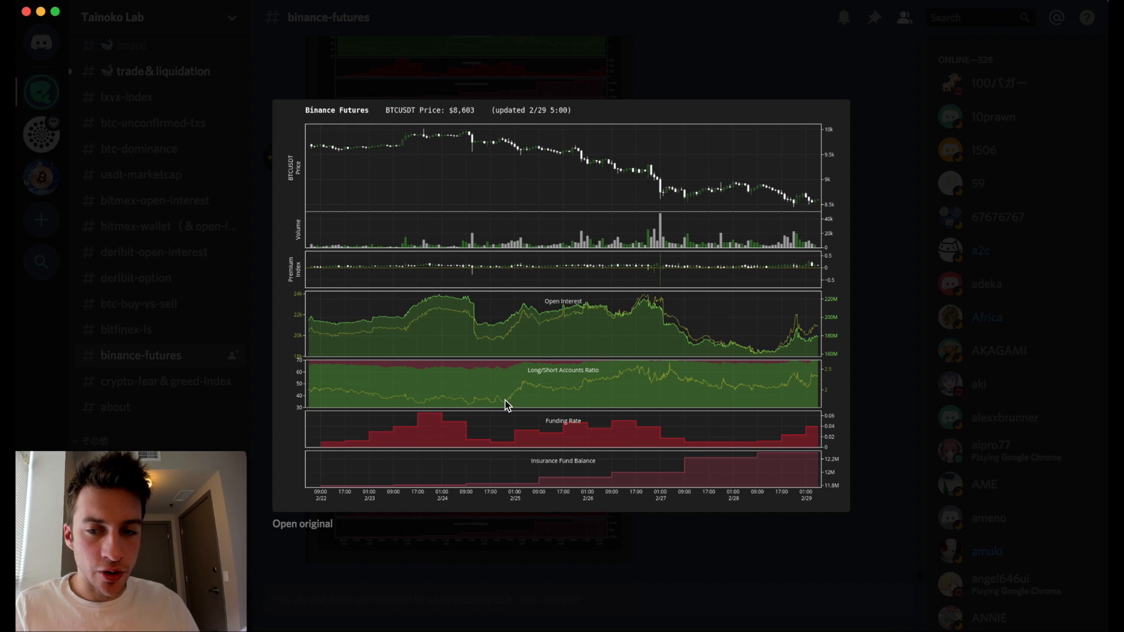
{"action": "mouse_move", "coordinate": [503, 138]}
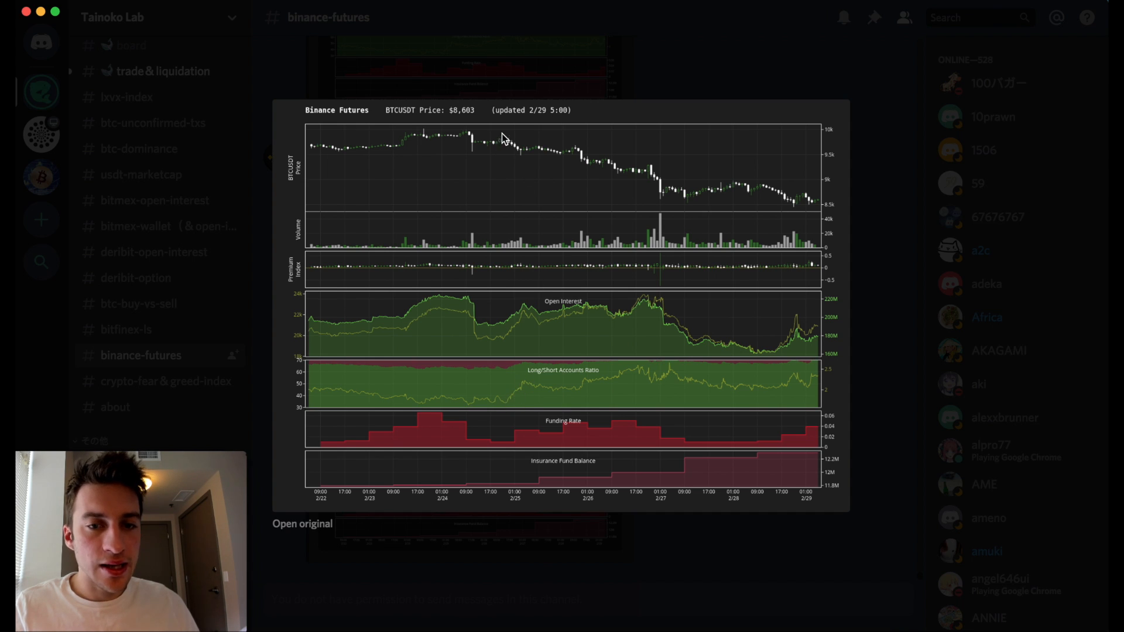
{"action": "mouse_move", "coordinate": [520, 396]}
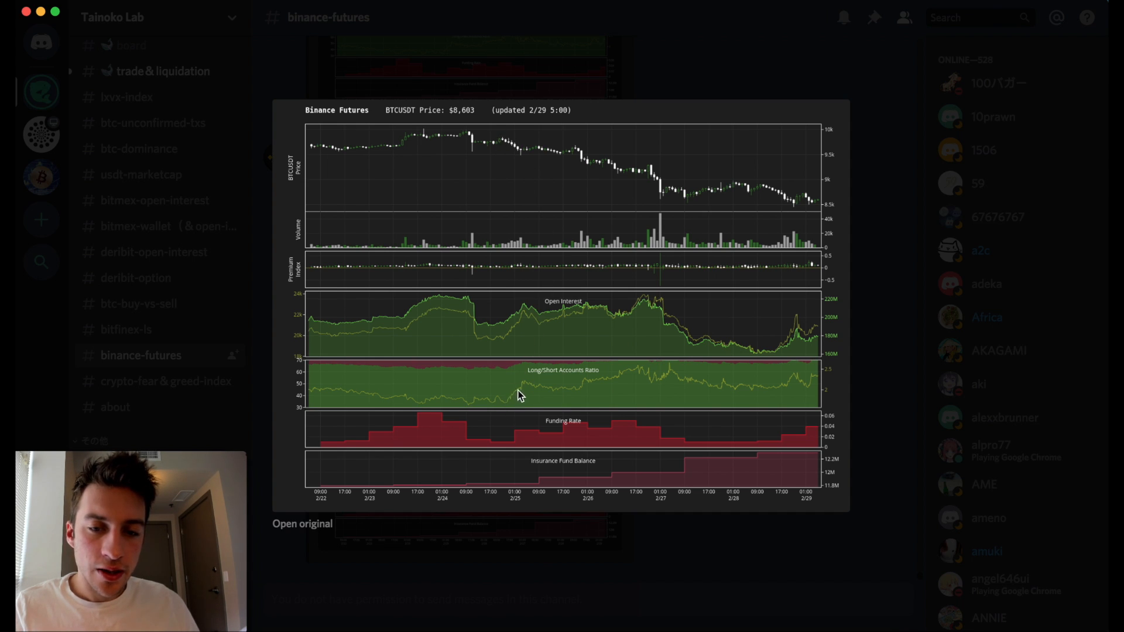
{"action": "mouse_move", "coordinate": [520, 405]}
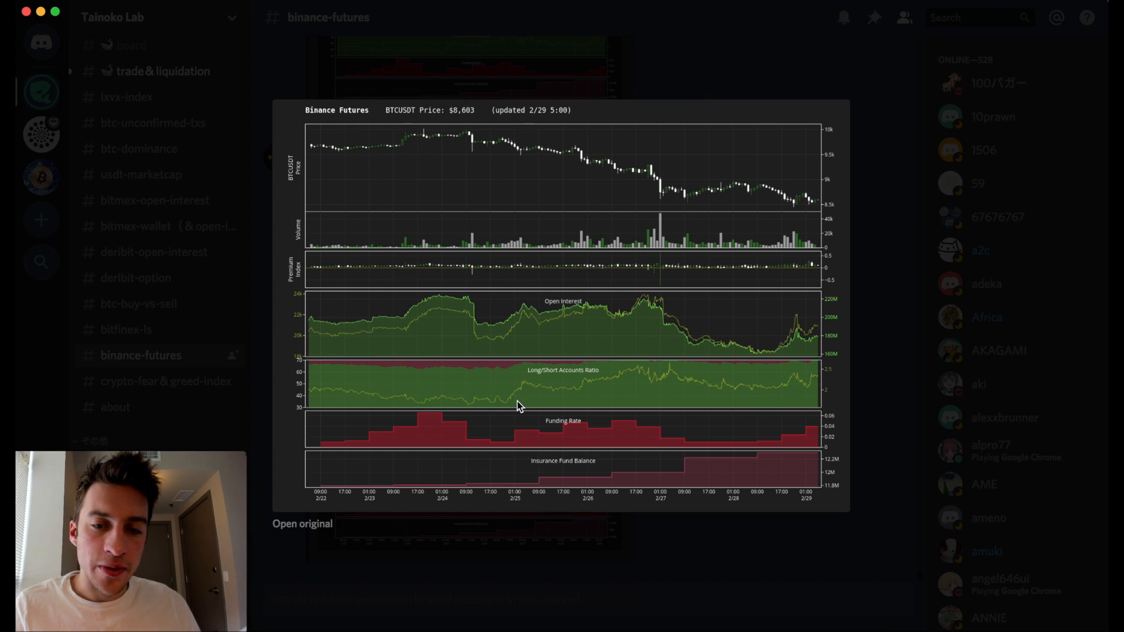
{"action": "mouse_move", "coordinate": [551, 388]}
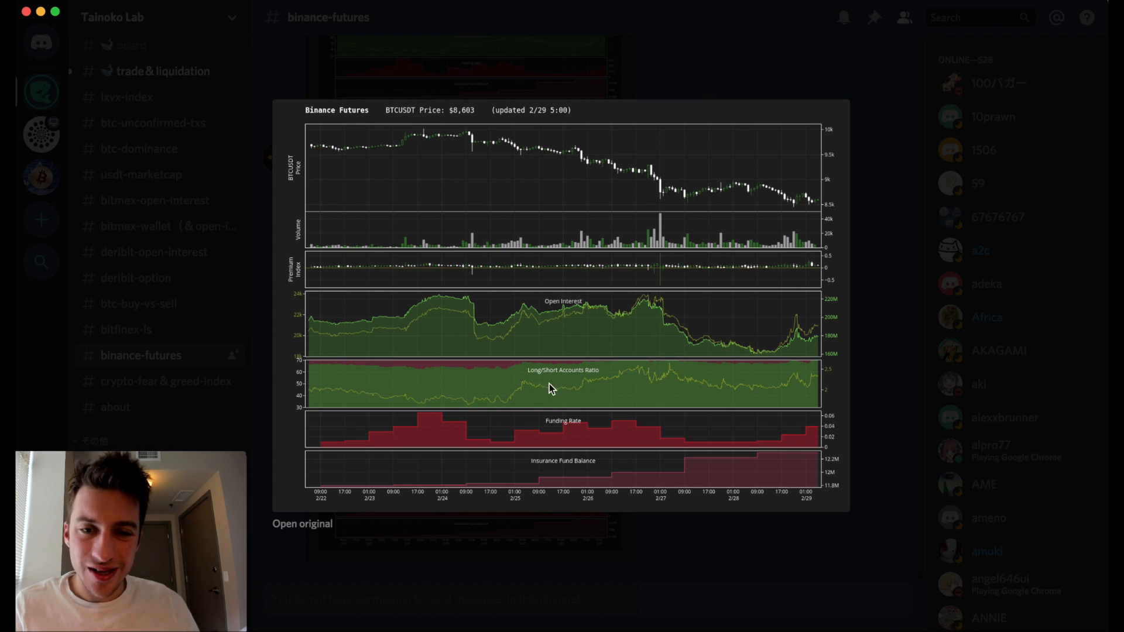
{"action": "mouse_move", "coordinate": [522, 154]}
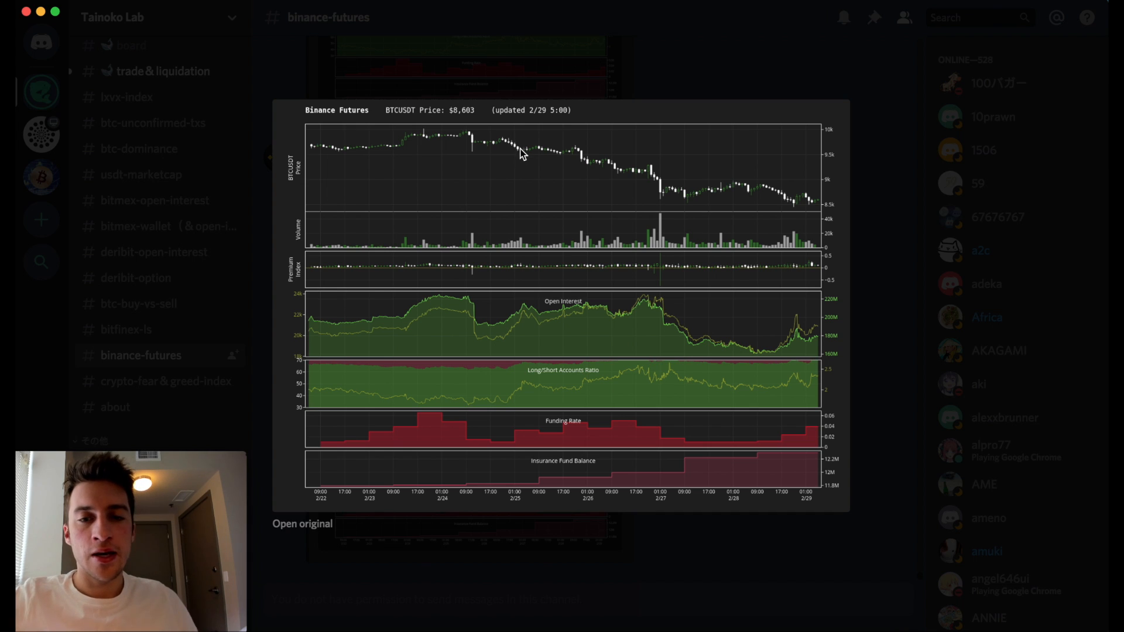
{"action": "mouse_move", "coordinate": [652, 178]}
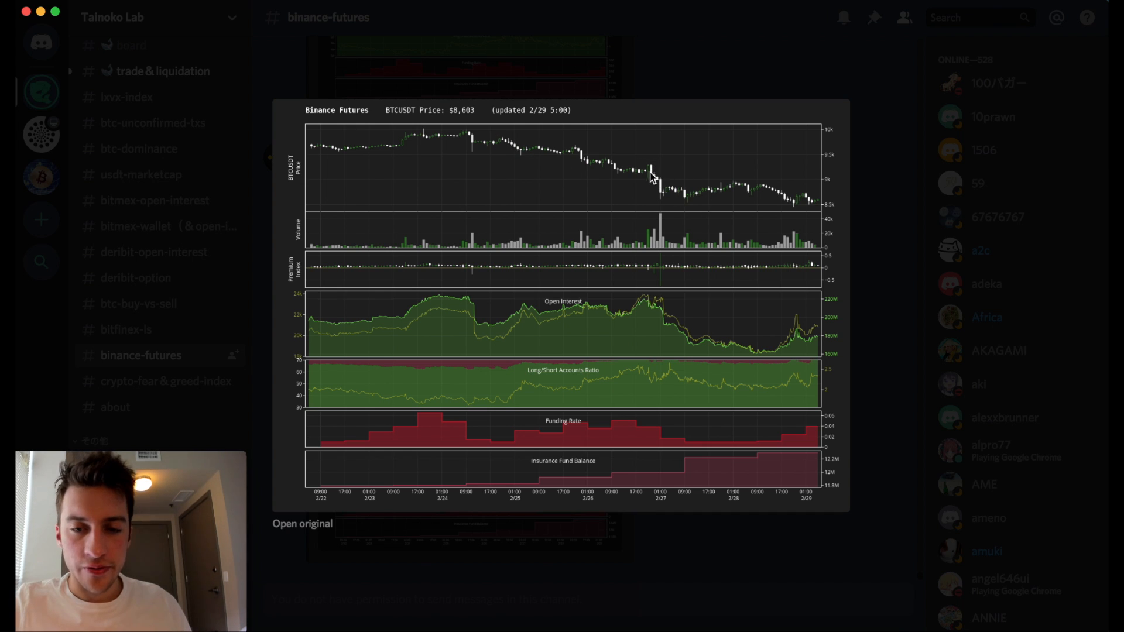
{"action": "mouse_move", "coordinate": [908, 258]}
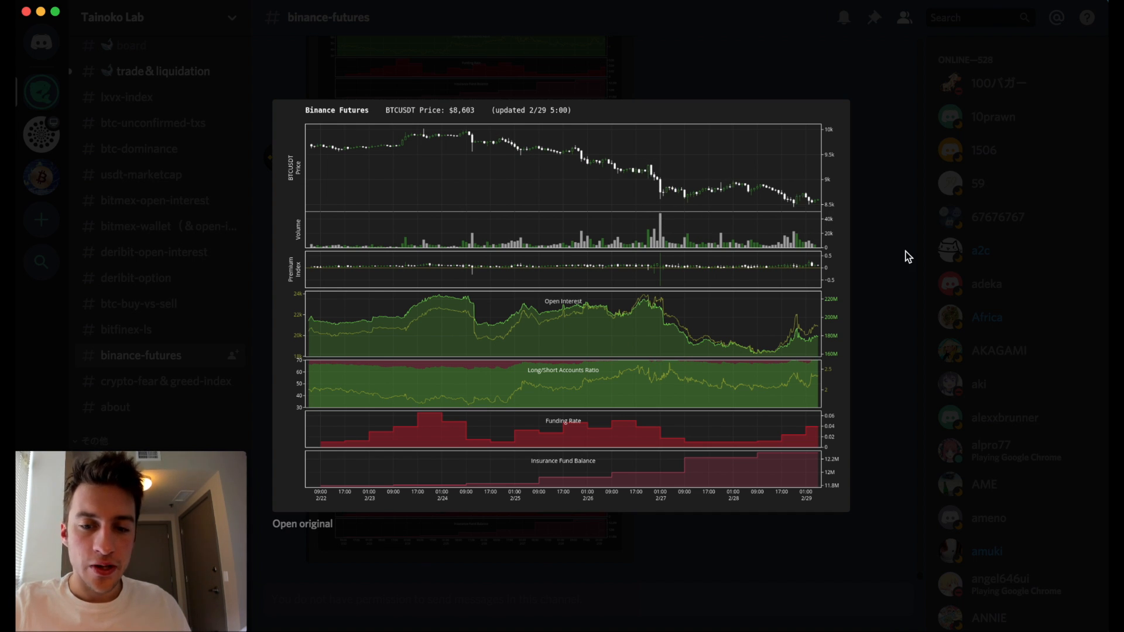
{"action": "mouse_move", "coordinate": [480, 394]}
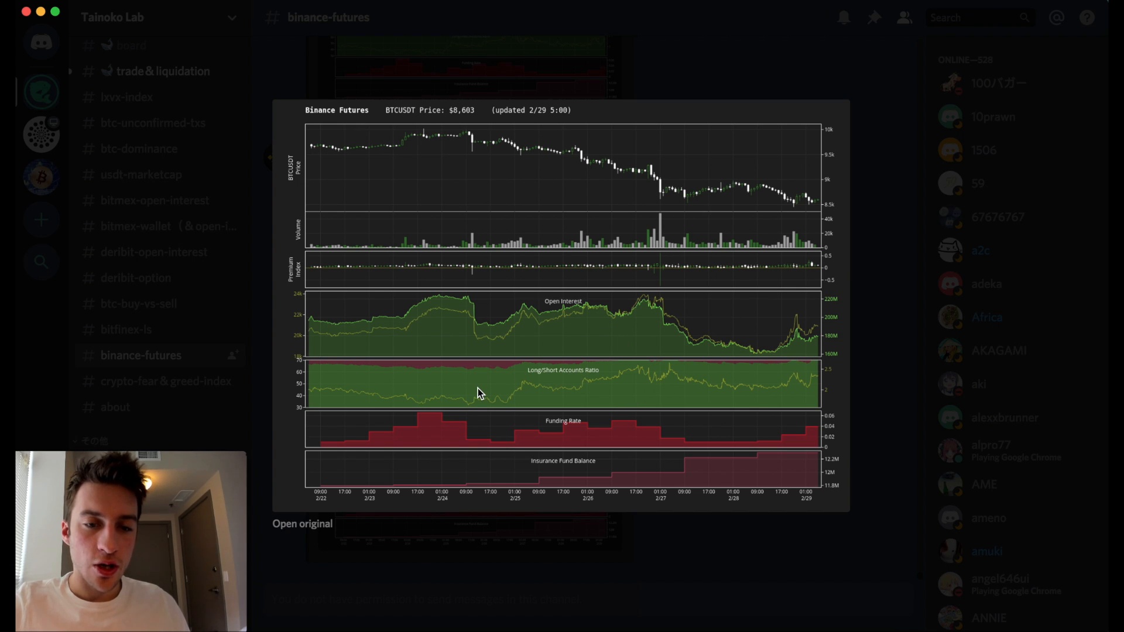
{"action": "mouse_move", "coordinate": [351, 407]}
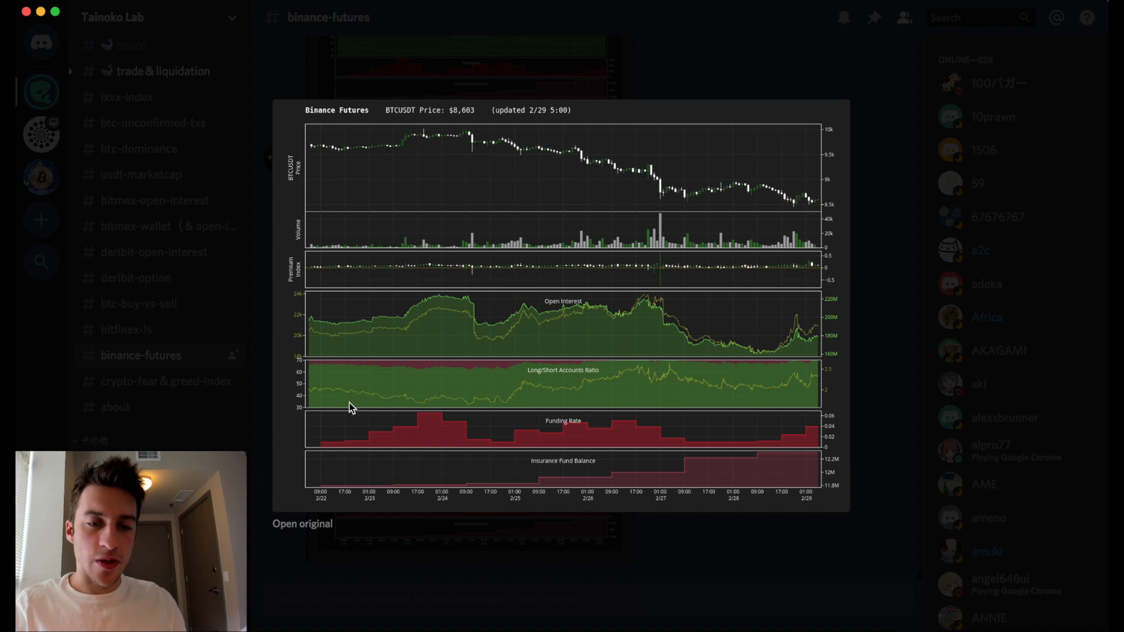
{"action": "mouse_move", "coordinate": [748, 388]}
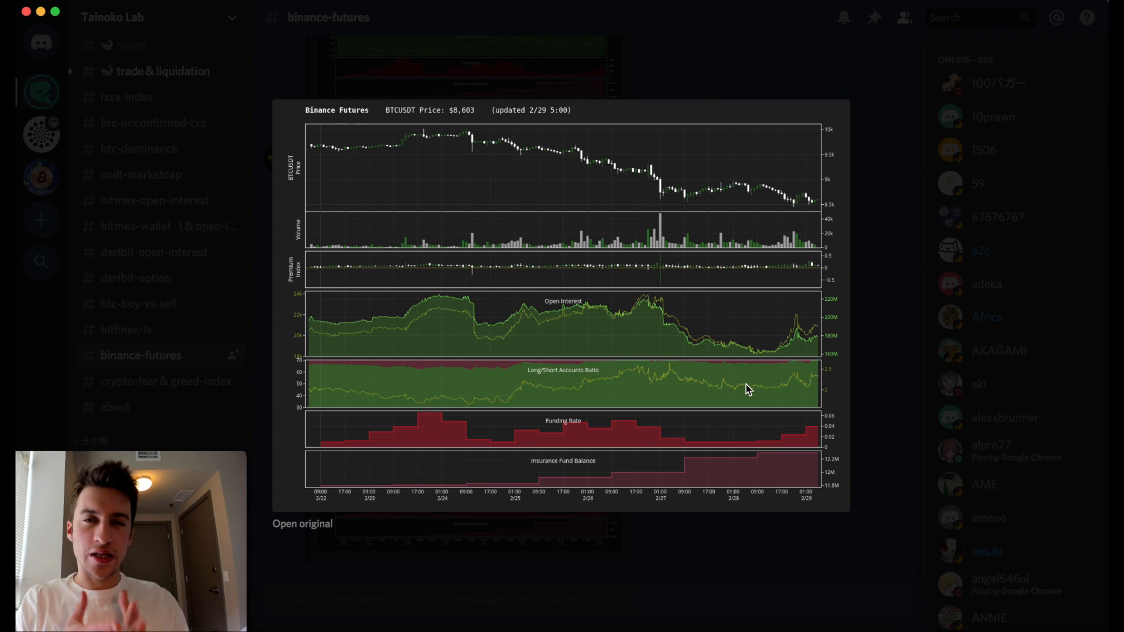
{"action": "mouse_move", "coordinate": [801, 384]}
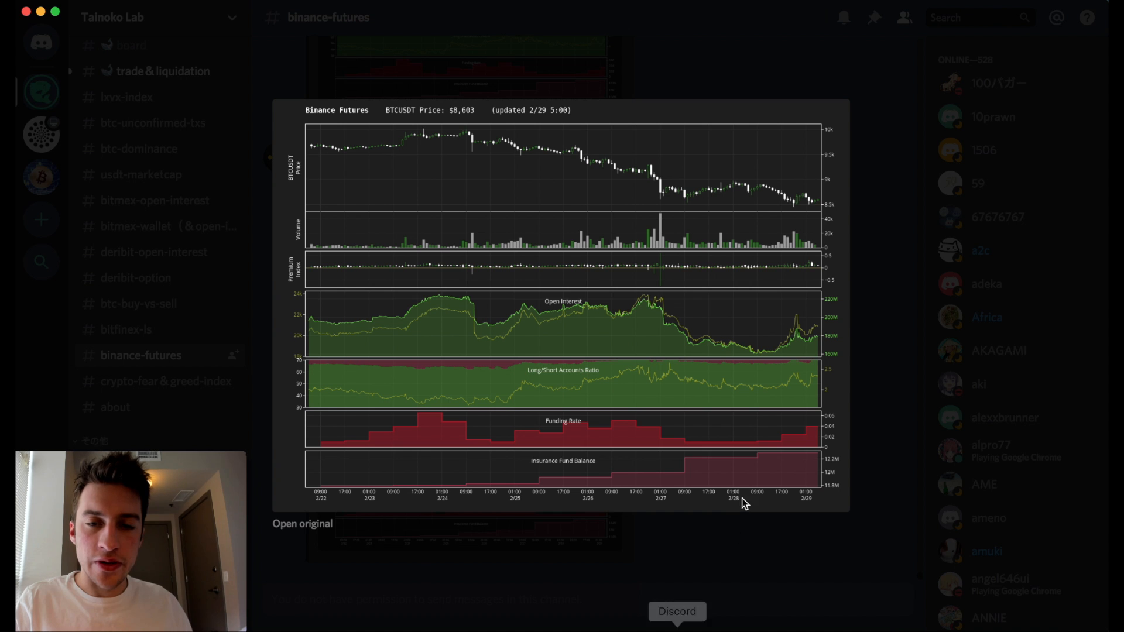
{"action": "mouse_move", "coordinate": [953, 419]}
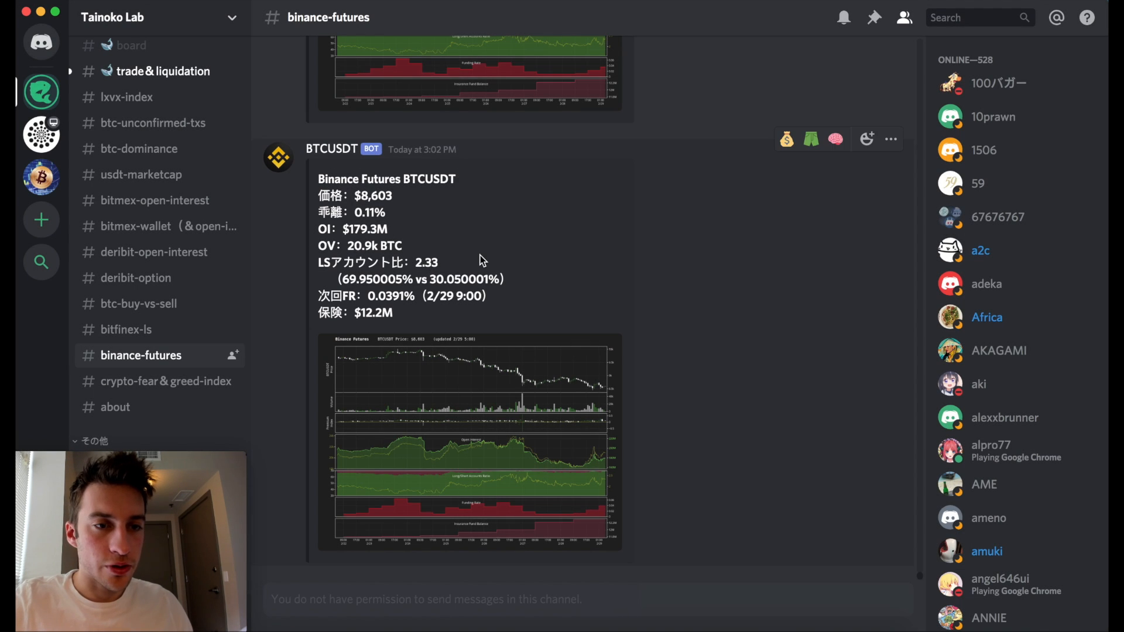
Switch to the #trade & liquidation channel listing BitMEX whale sell orders.
{"action": "left_click", "coordinate": [164, 70]}
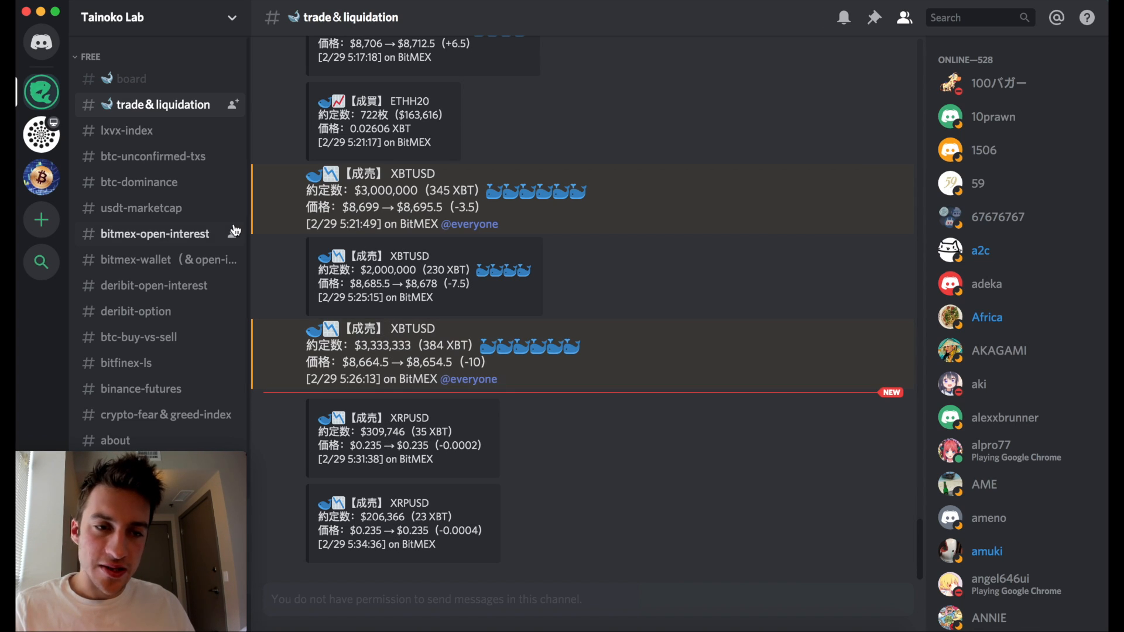
{"action": "mouse_move", "coordinate": [151, 107]}
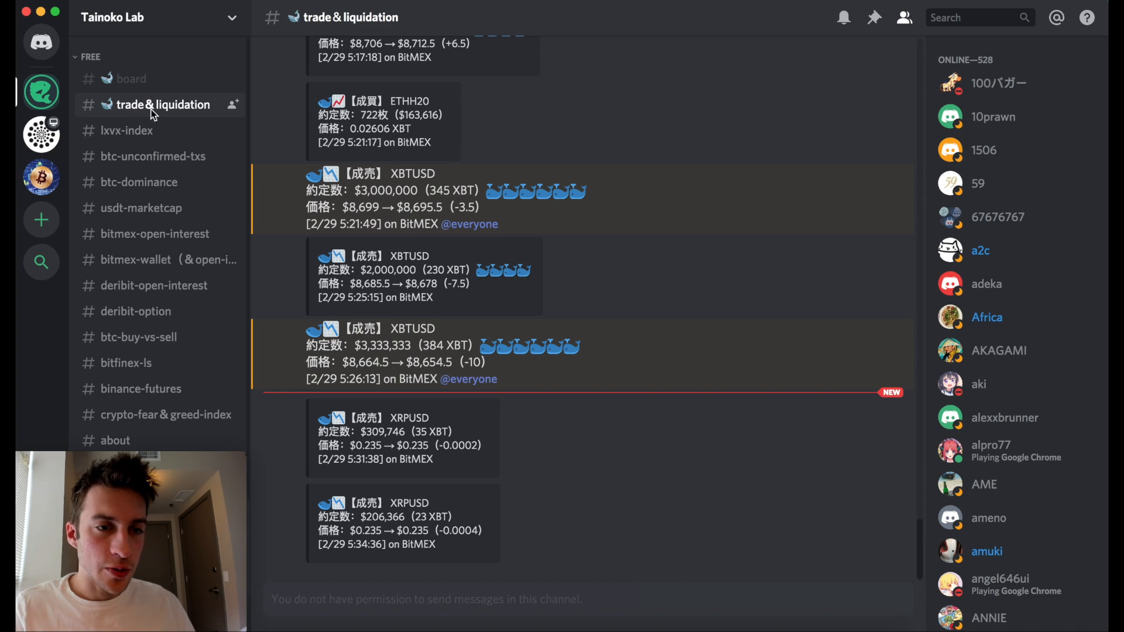
{"action": "mouse_move", "coordinate": [154, 97]}
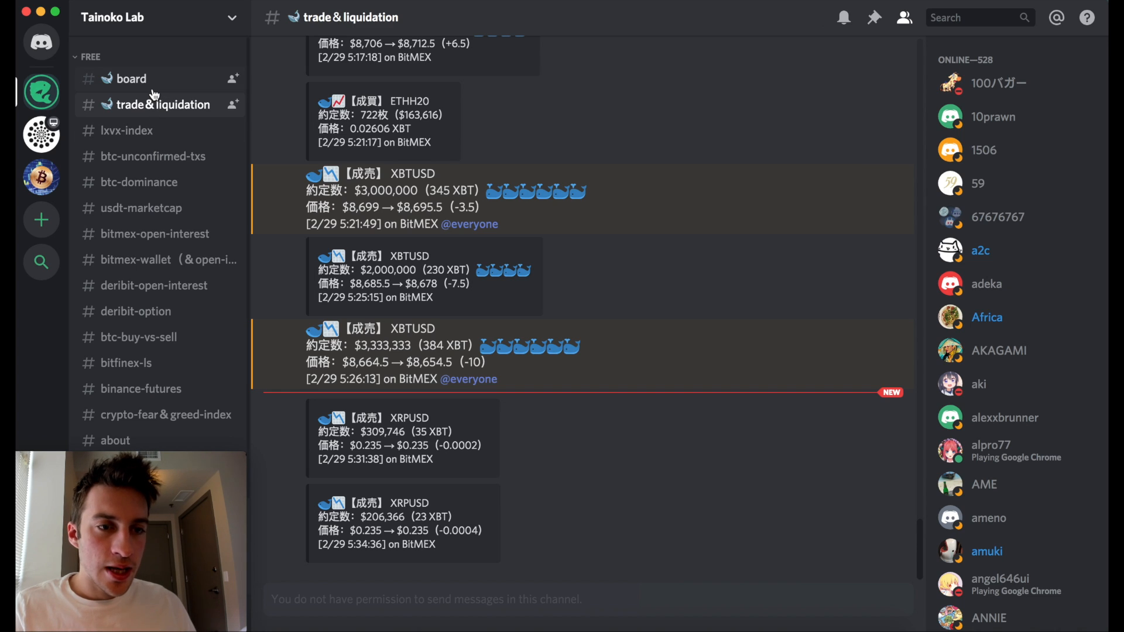
Switch to #board and enlarge the BitMEX XBTUSD buy-wall chart (1,240 XBT at $8,646).
{"action": "left_click", "coordinate": [130, 79]}
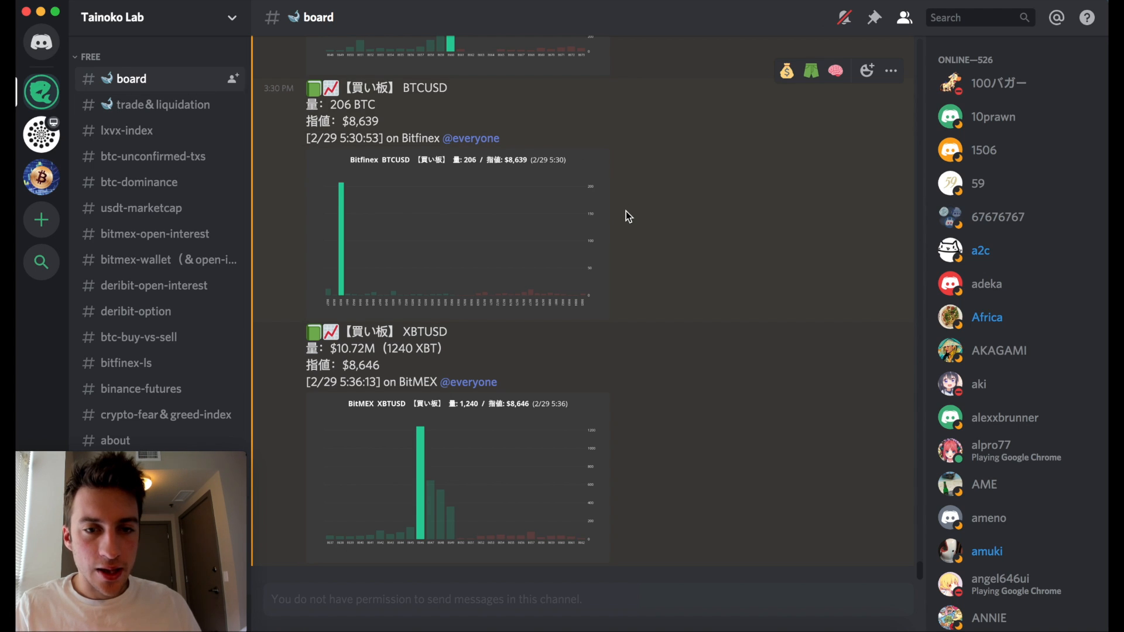
{"action": "left_click", "coordinate": [419, 473]}
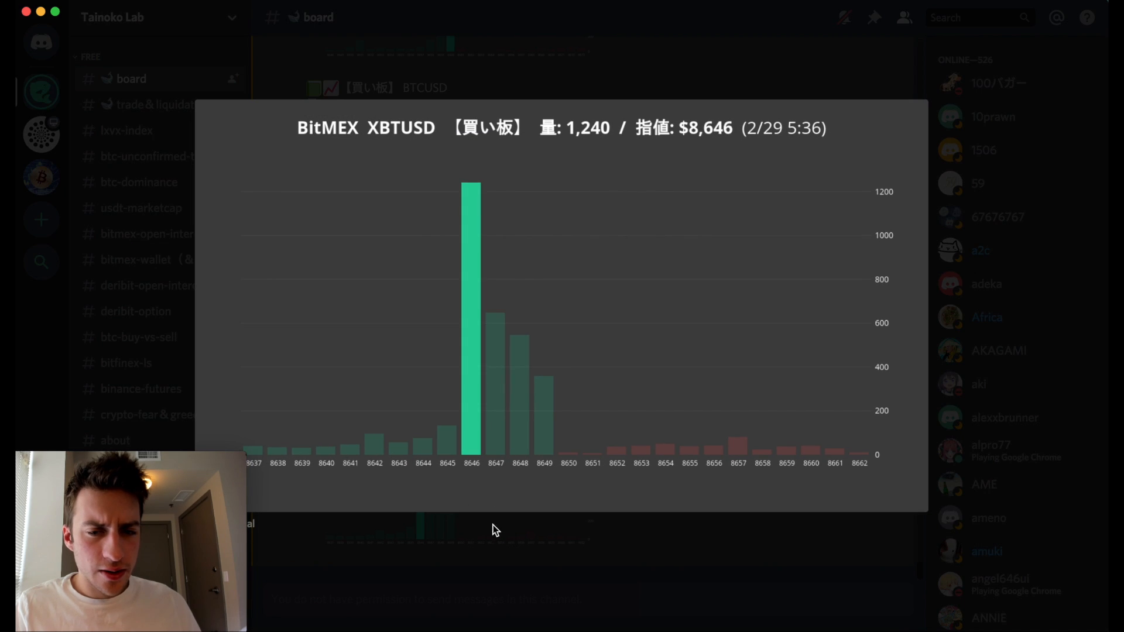
{"action": "mouse_move", "coordinate": [488, 563]}
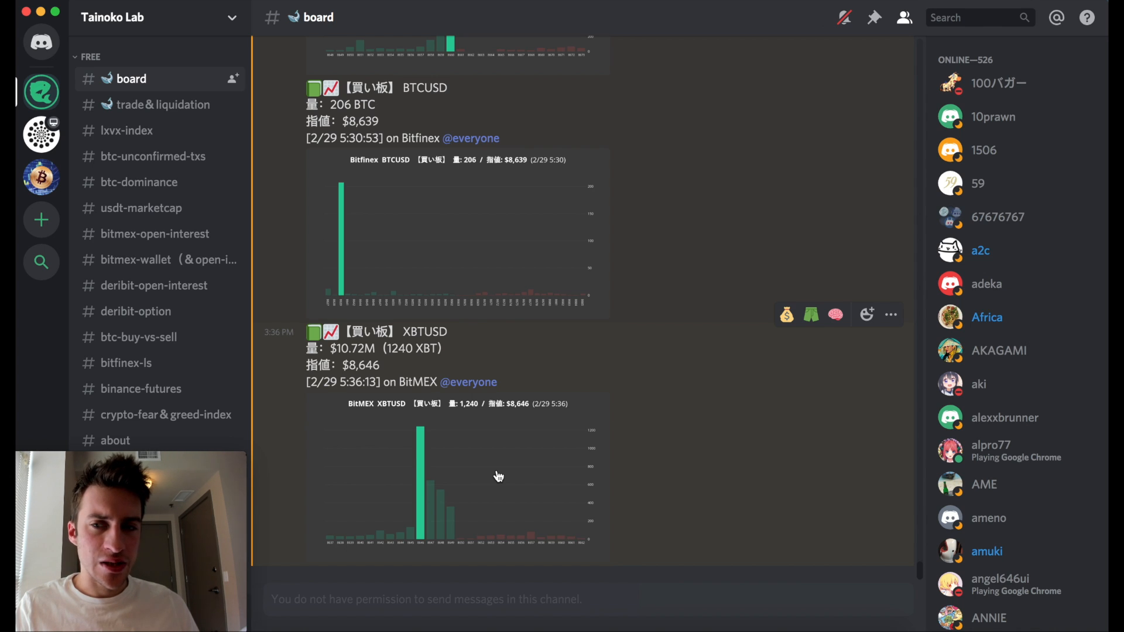
{"action": "left_click", "coordinate": [459, 473]}
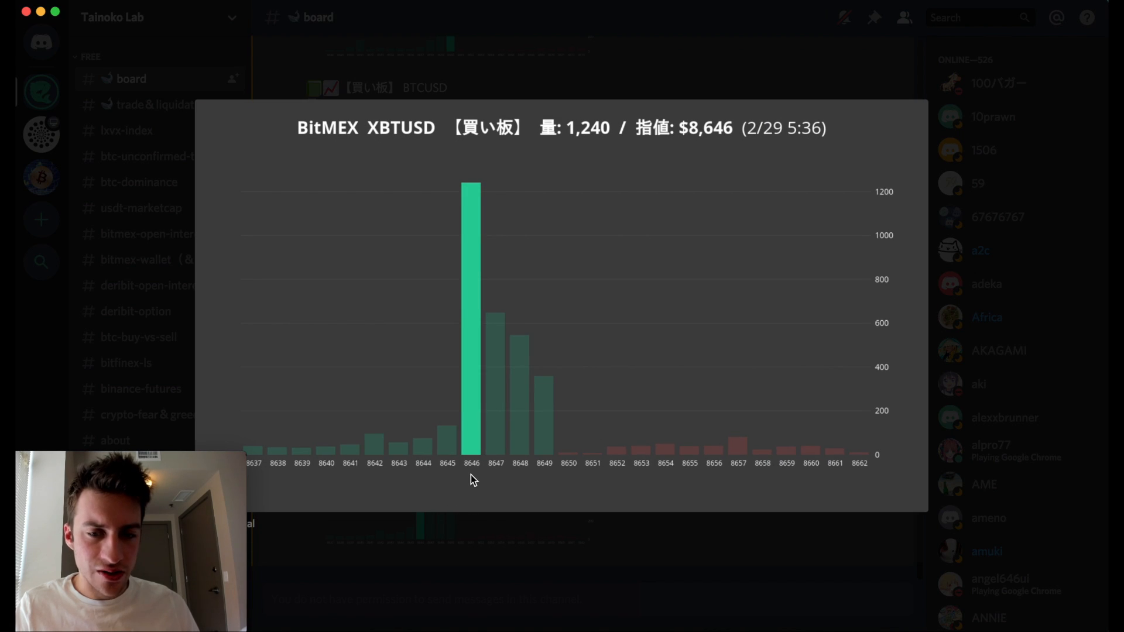
{"action": "mouse_move", "coordinate": [500, 579]}
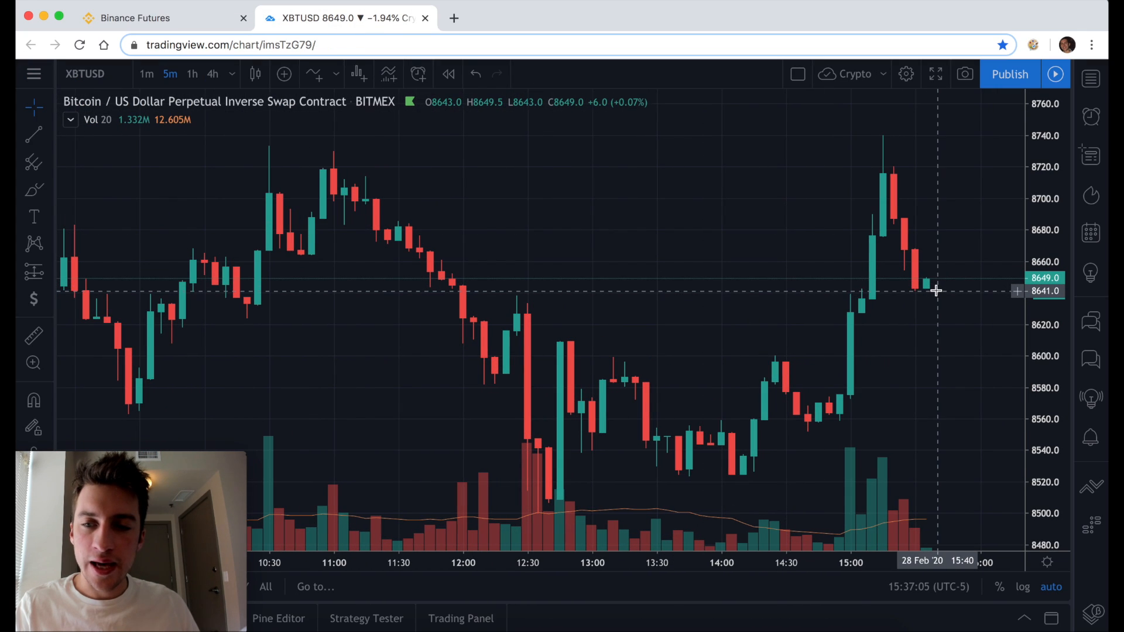
{"action": "mouse_move", "coordinate": [936, 282]}
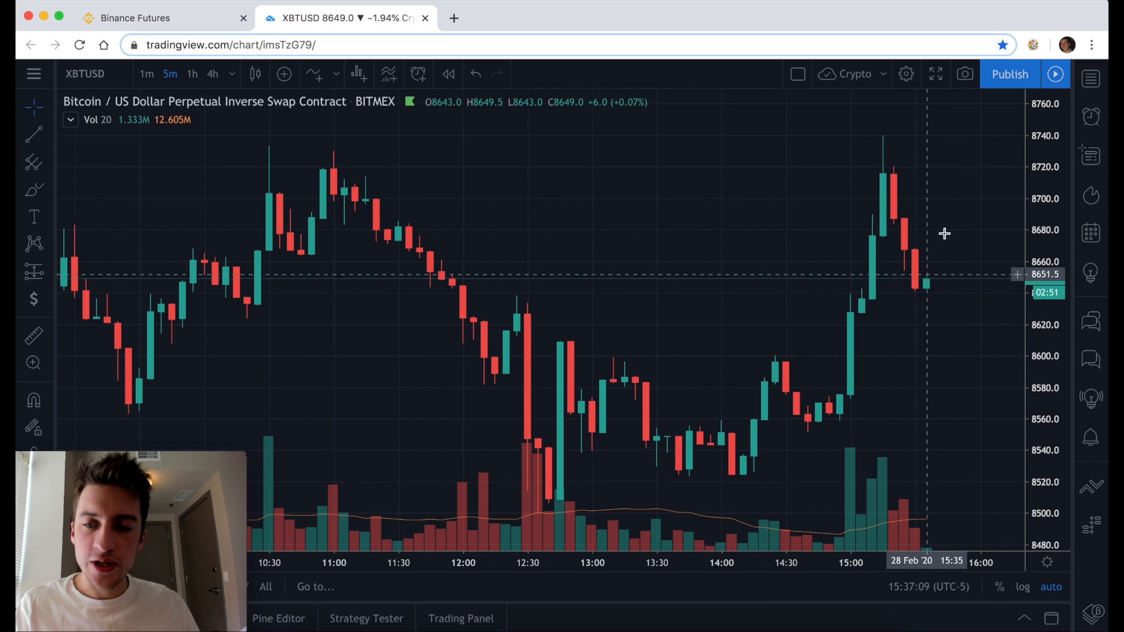
{"action": "mouse_move", "coordinate": [874, 287]}
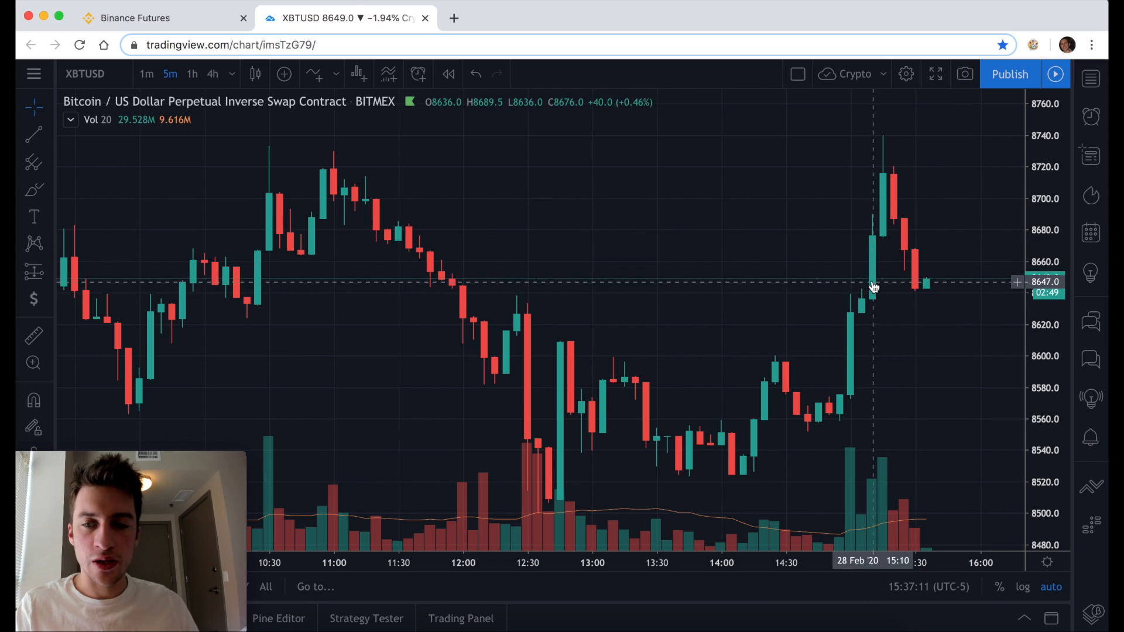
{"action": "mouse_move", "coordinate": [921, 288]}
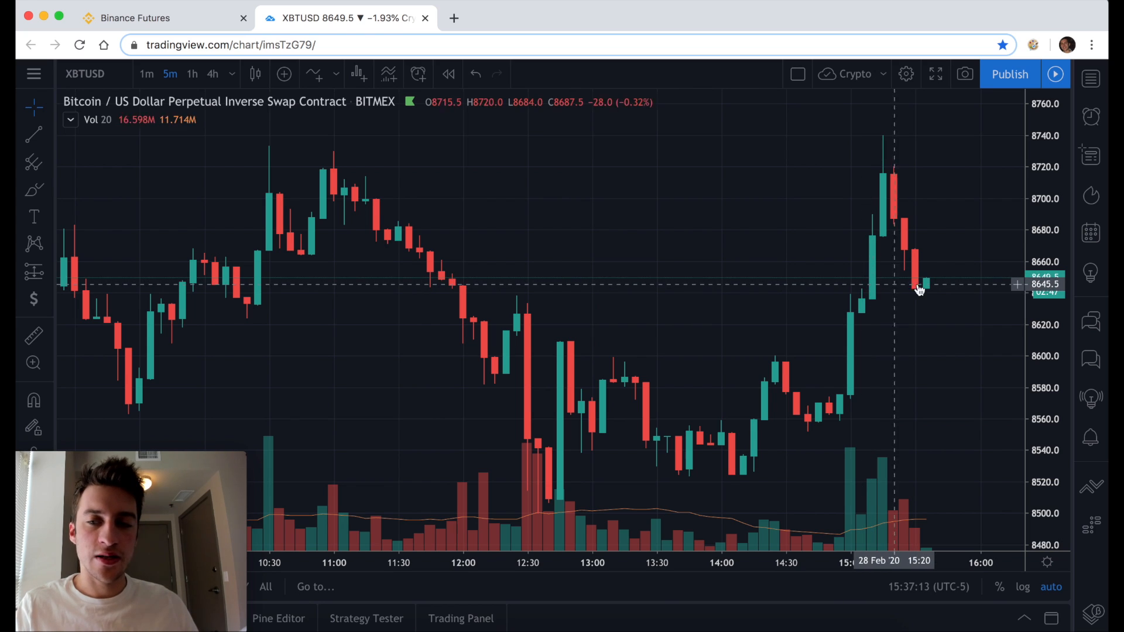
{"action": "mouse_move", "coordinate": [874, 287]}
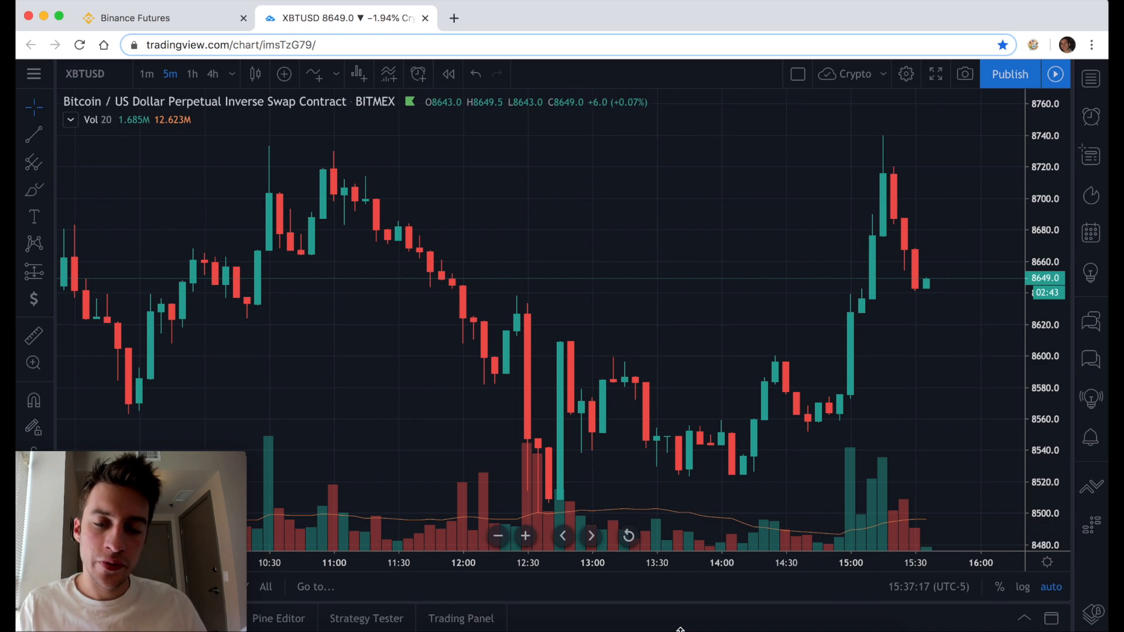
{"action": "mouse_move", "coordinate": [960, 411]}
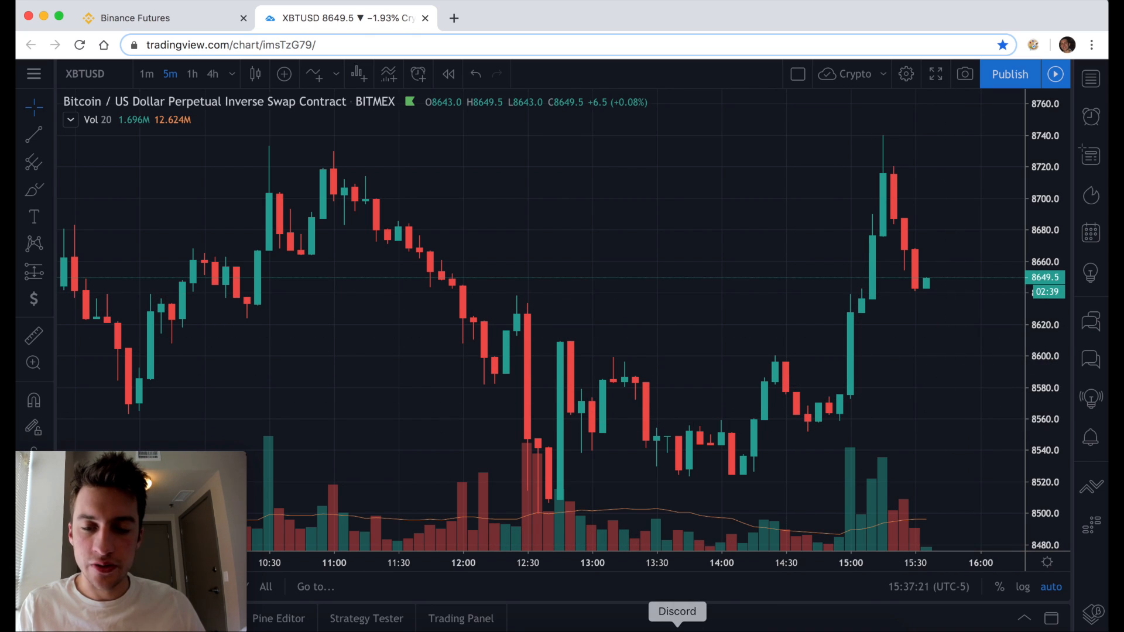
Return to Tainoko Lab, pass through #trade & liquidation to #lxvx-index and enlarge the LXVX prediction-band chart.
{"action": "left_click", "coordinate": [676, 612]}
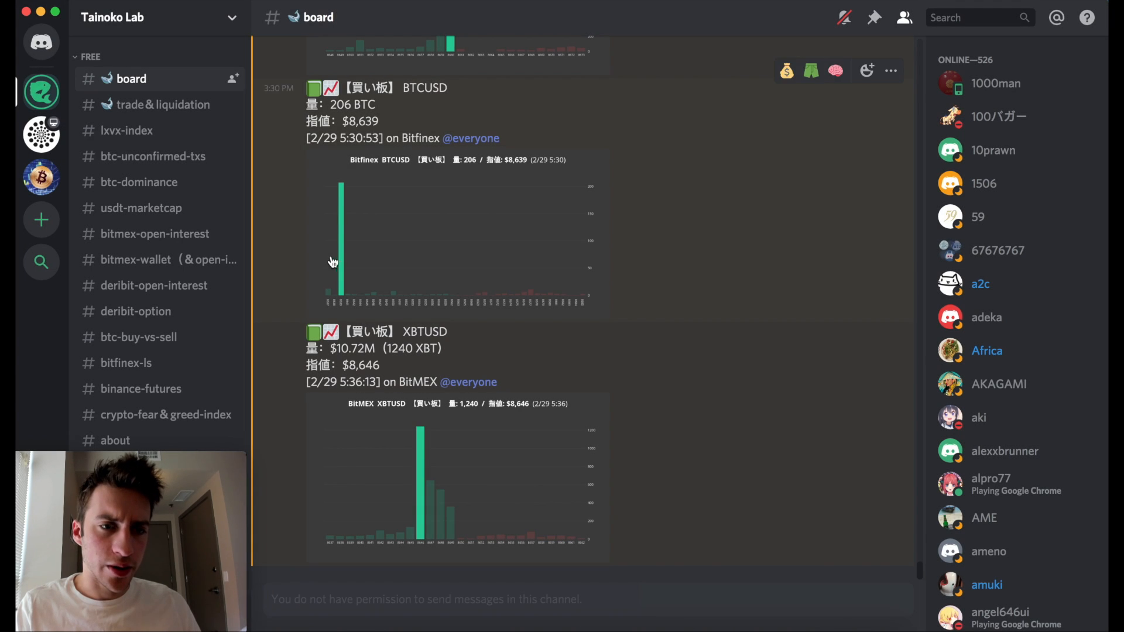
{"action": "left_click", "coordinate": [163, 104]}
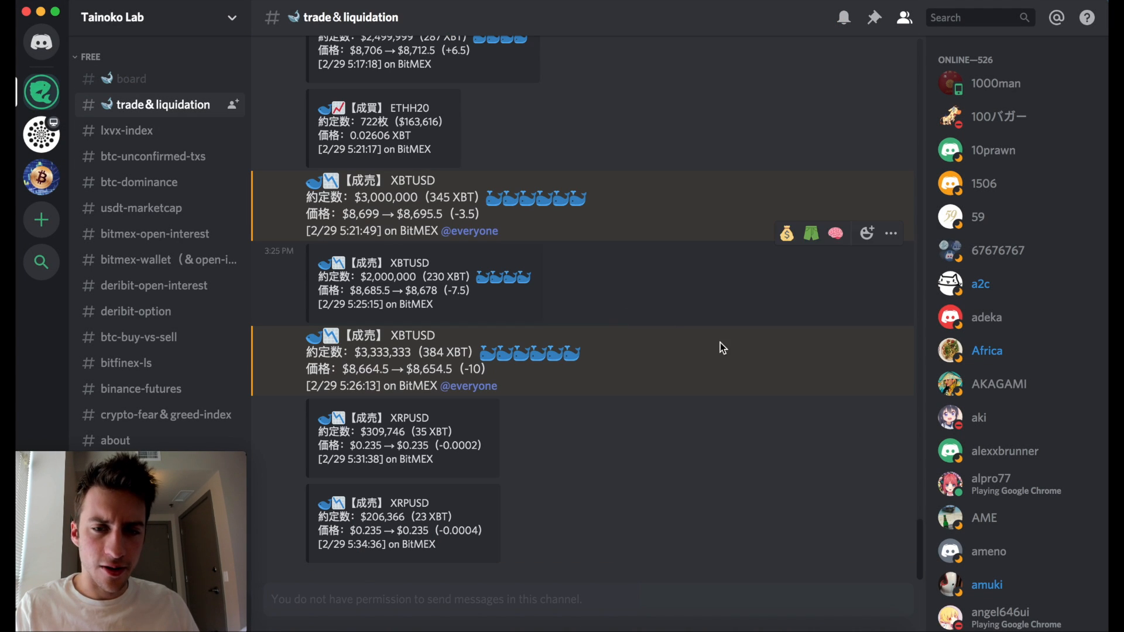
{"action": "left_click", "coordinate": [126, 130]}
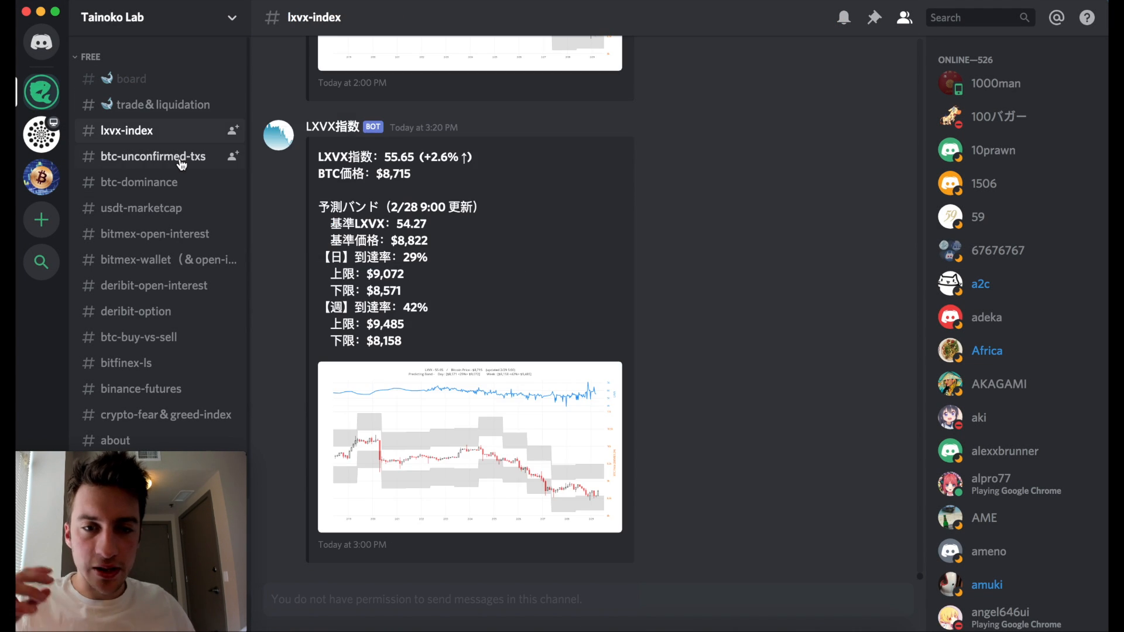
{"action": "mouse_move", "coordinate": [435, 422]}
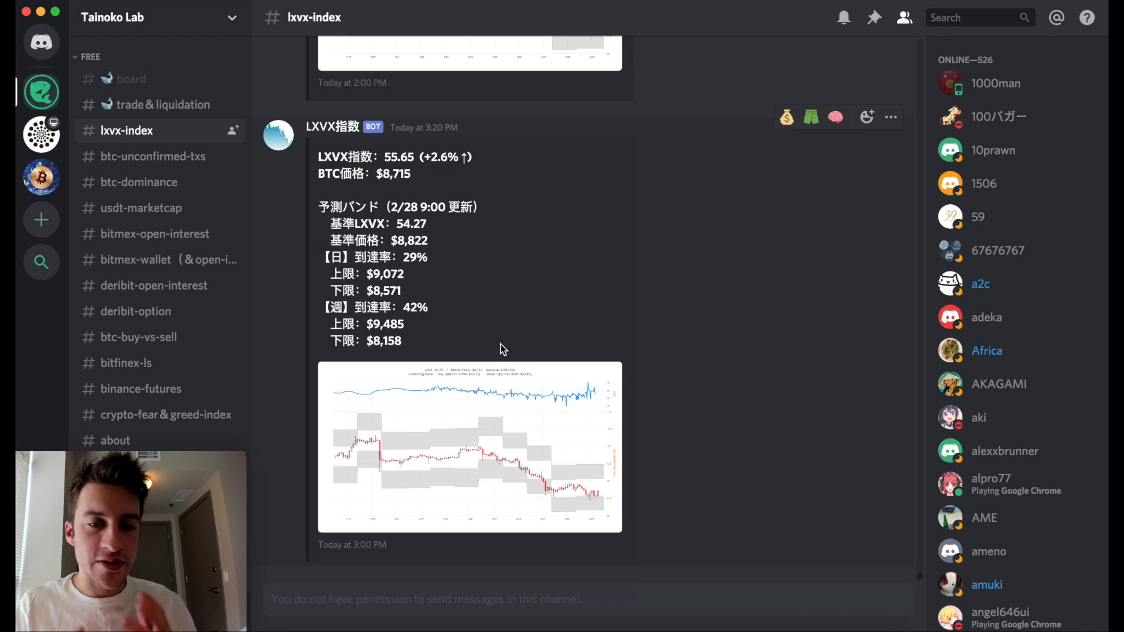
{"action": "mouse_move", "coordinate": [508, 409]}
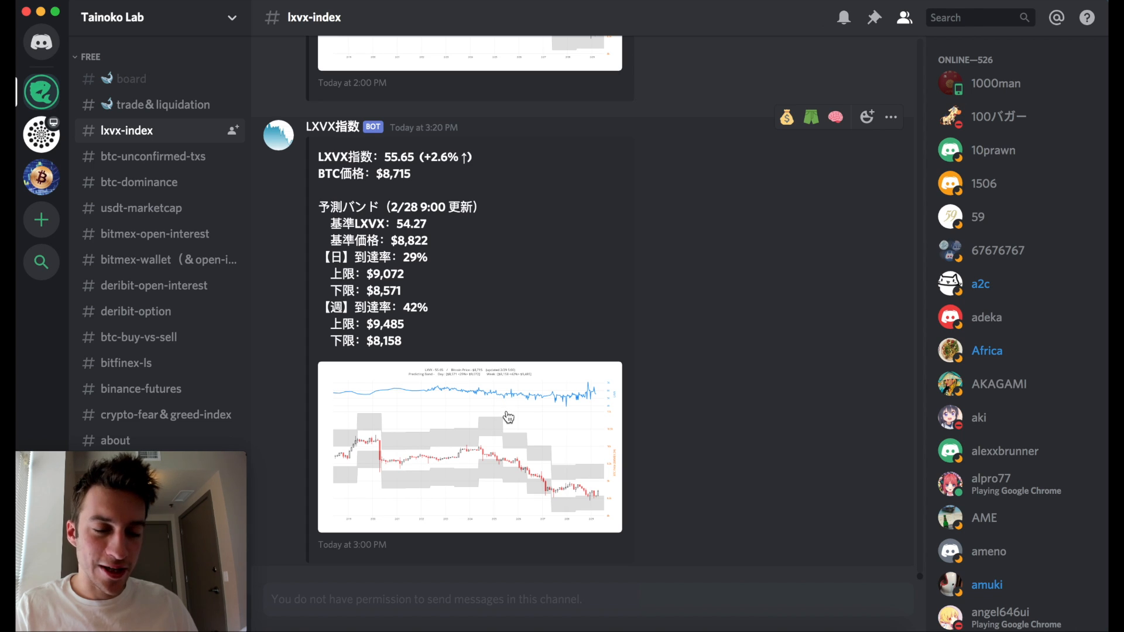
{"action": "left_click", "coordinate": [470, 447]}
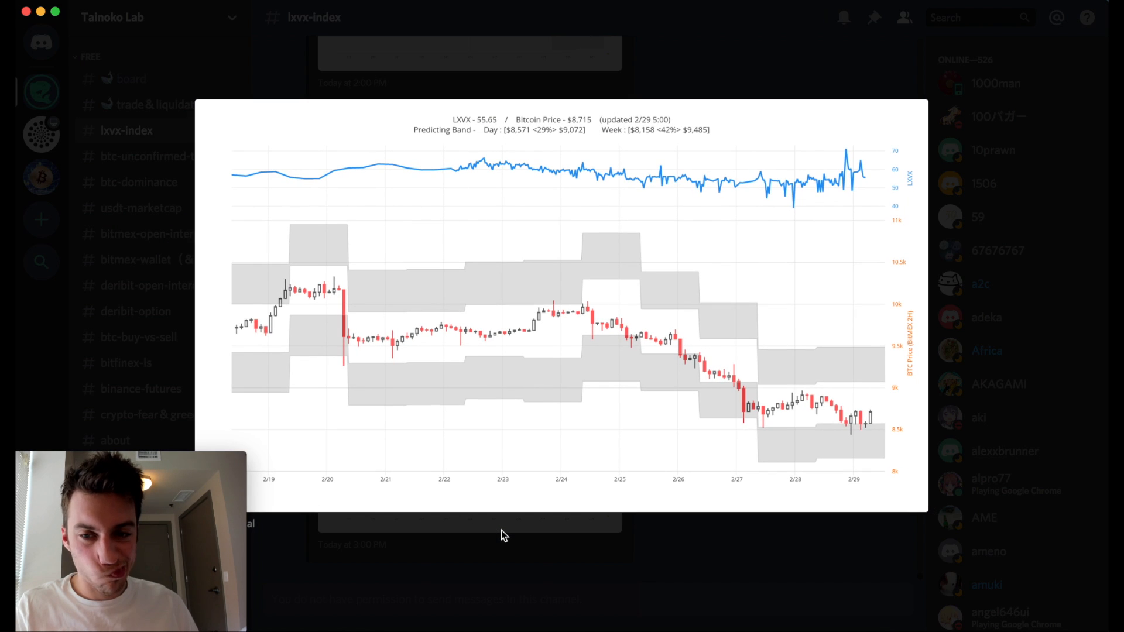
{"action": "mouse_move", "coordinate": [658, 469]}
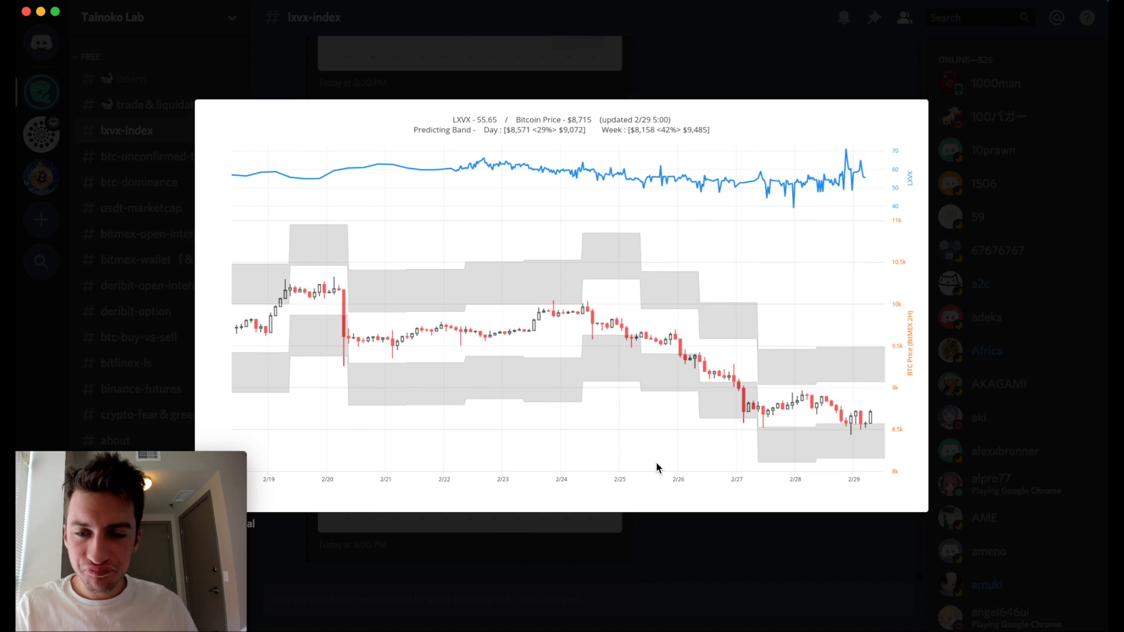
{"action": "mouse_move", "coordinate": [523, 293]}
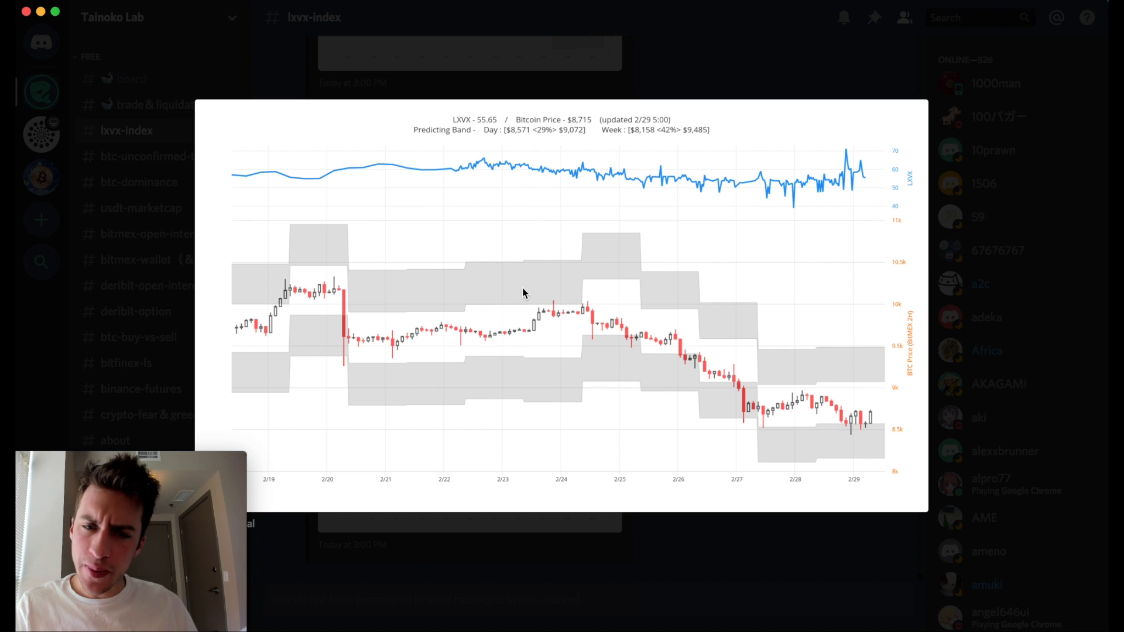
{"action": "mouse_move", "coordinate": [598, 305]}
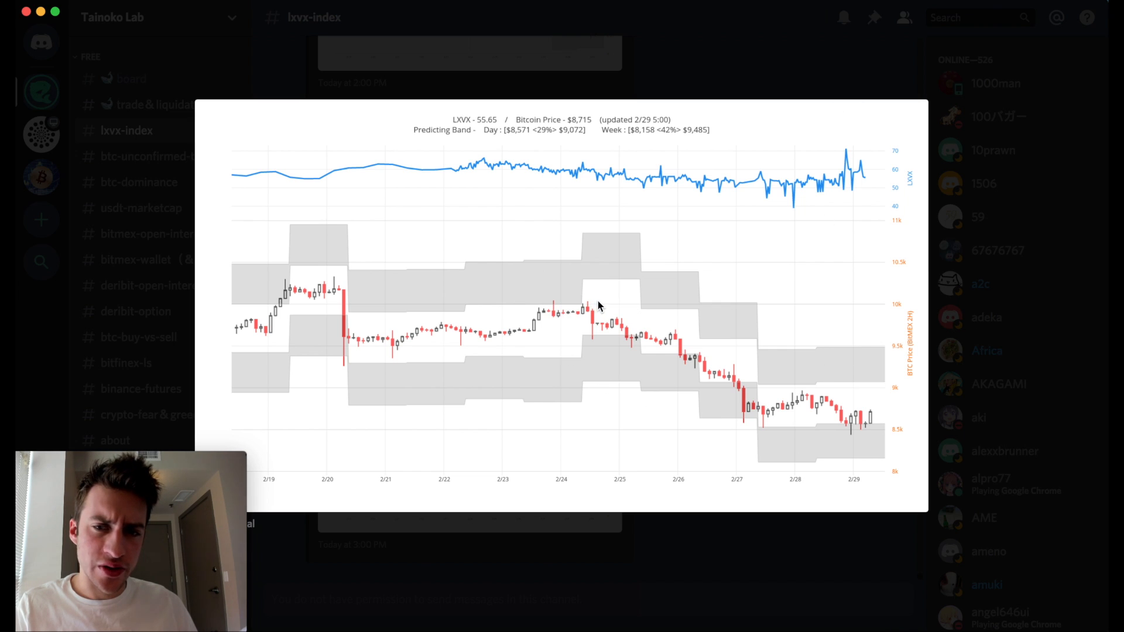
{"action": "mouse_move", "coordinate": [1031, 256]}
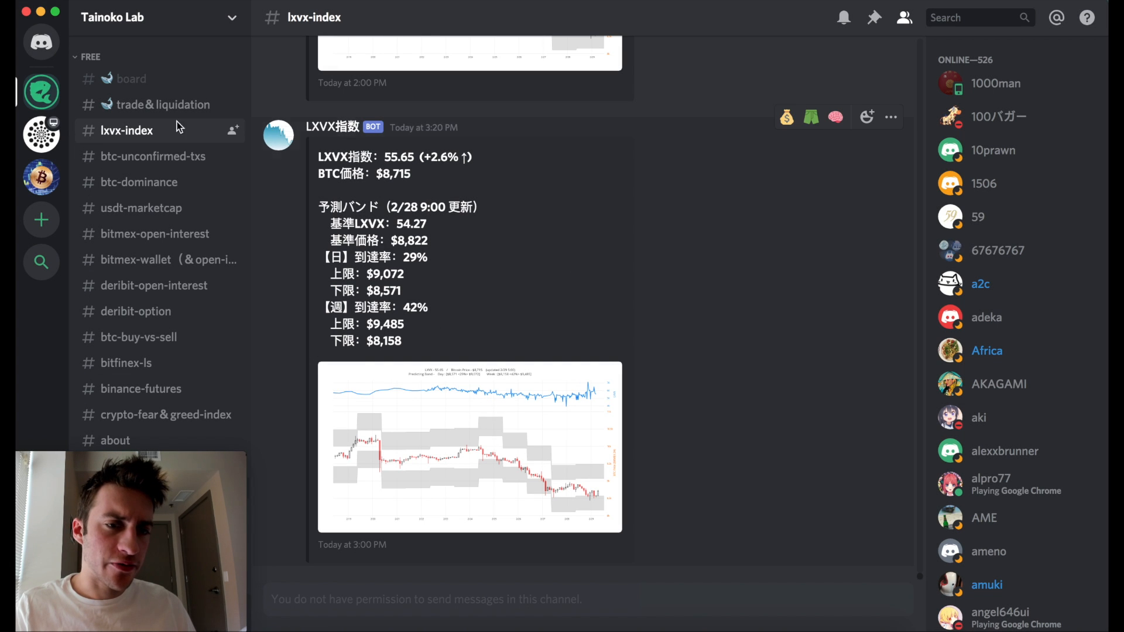
{"action": "mouse_move", "coordinate": [176, 234]}
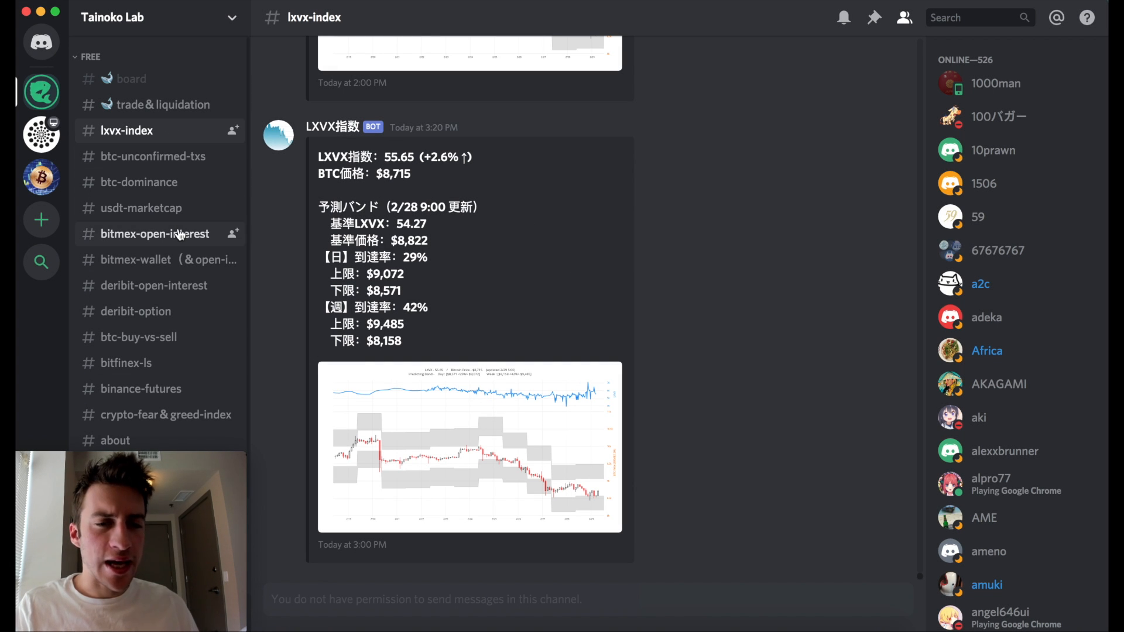
Switch to #bitmex-open-interest and enlarge the BitMEX XBT/ETH open interest chart.
{"action": "left_click", "coordinate": [155, 234]}
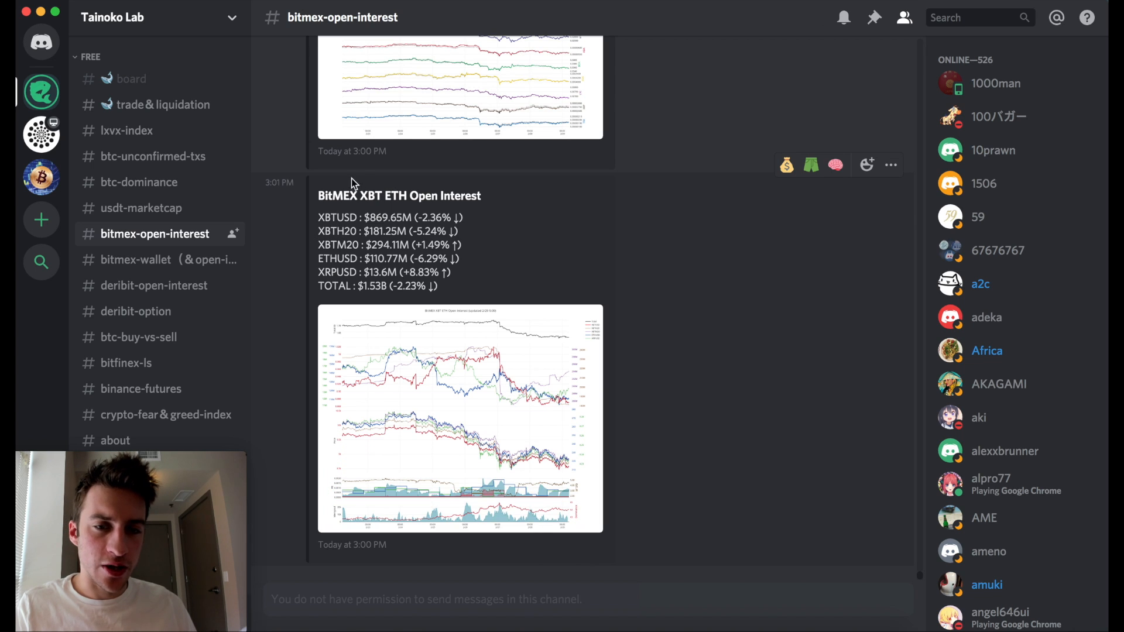
{"action": "left_click", "coordinate": [459, 419]}
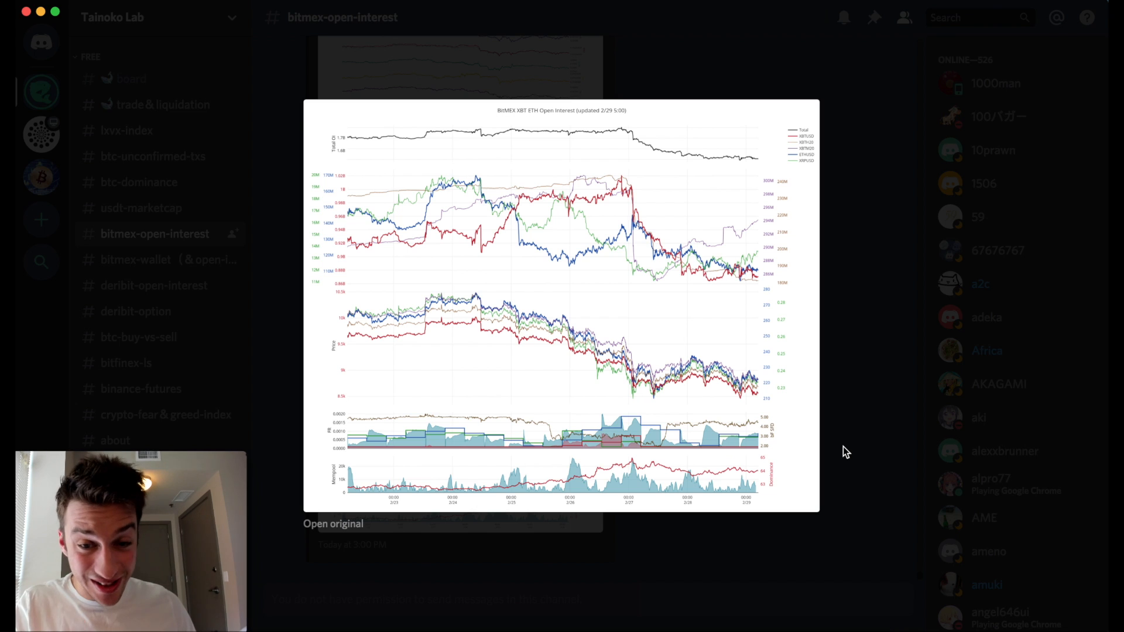
{"action": "mouse_move", "coordinate": [251, 264]}
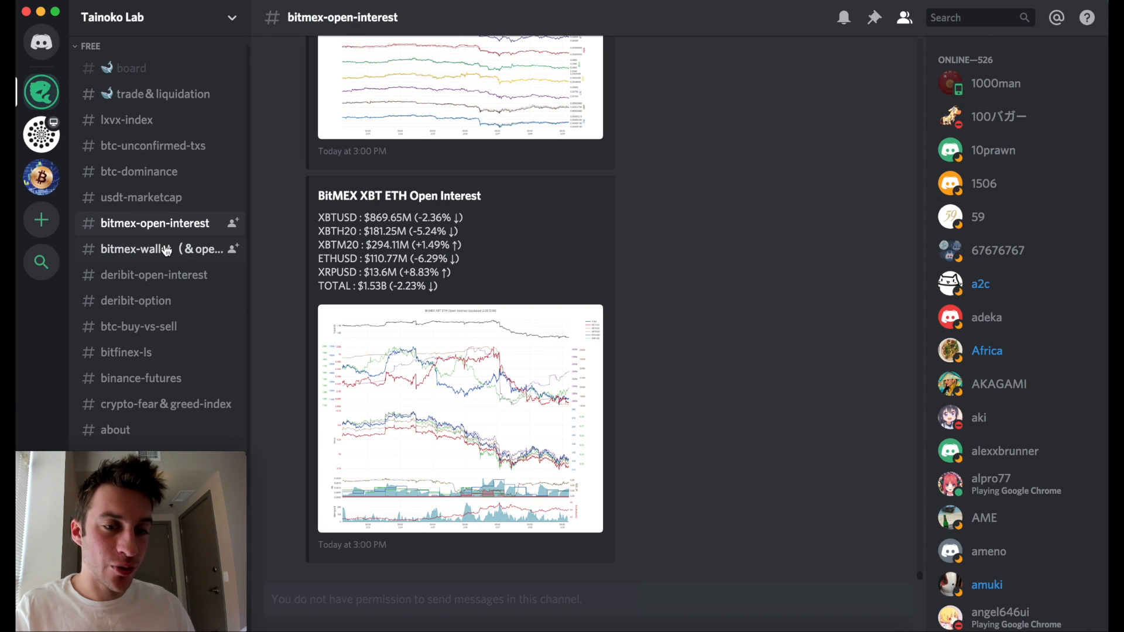
View the #bitmex-wallet (& open-interest) XBTUSD chart, close it and scroll the channel list down.
{"action": "left_click", "coordinate": [162, 248]}
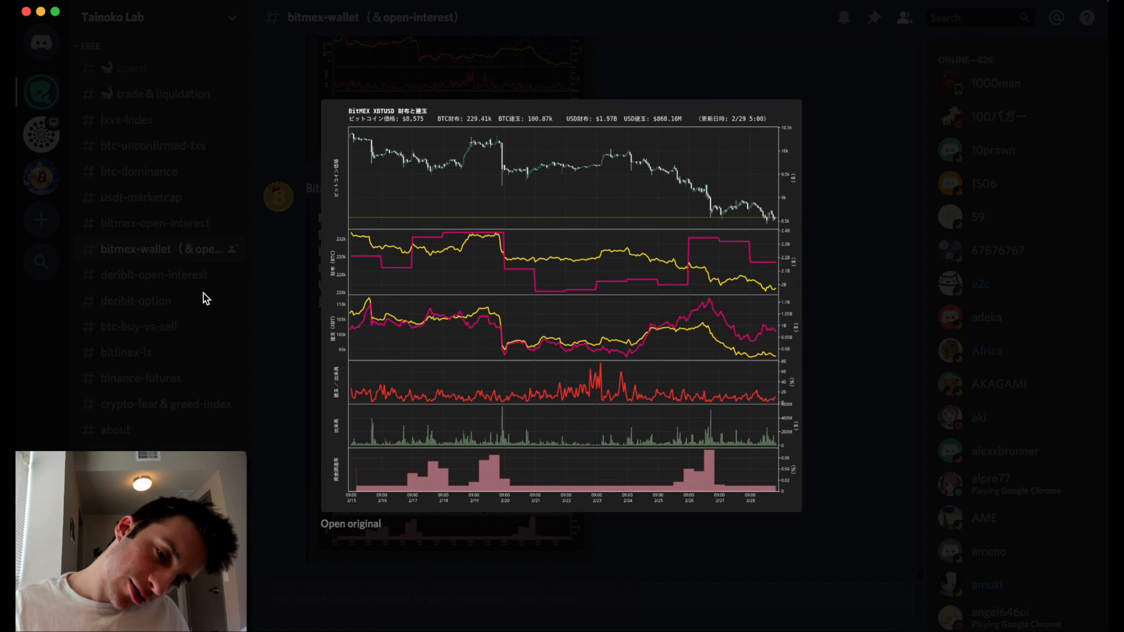
{"action": "mouse_move", "coordinate": [271, 262]}
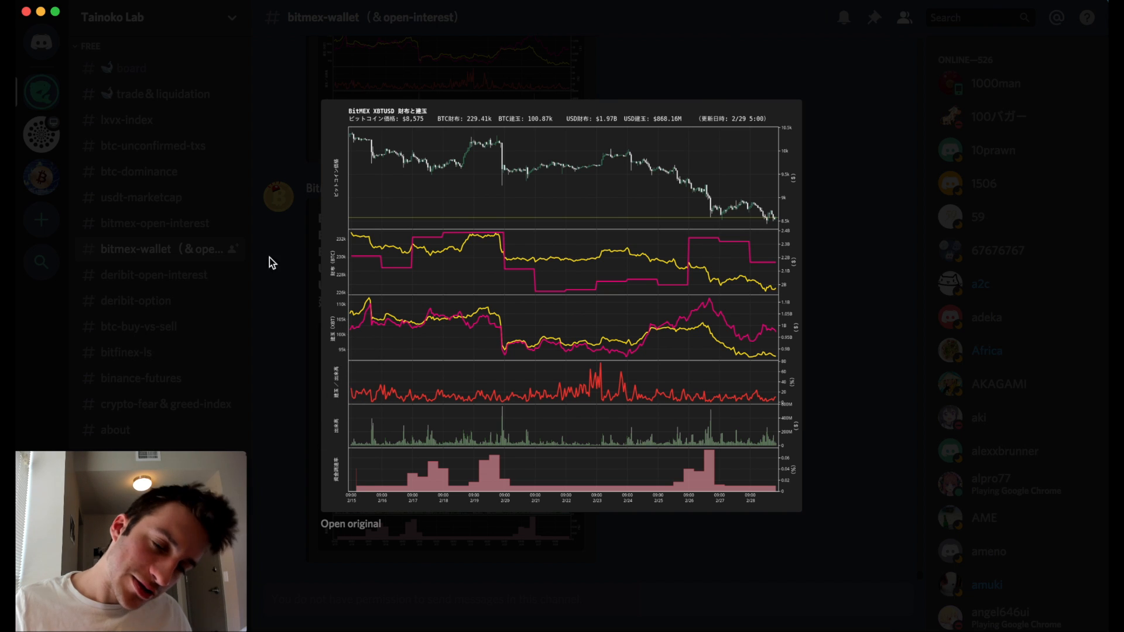
{"action": "mouse_move", "coordinate": [265, 271]}
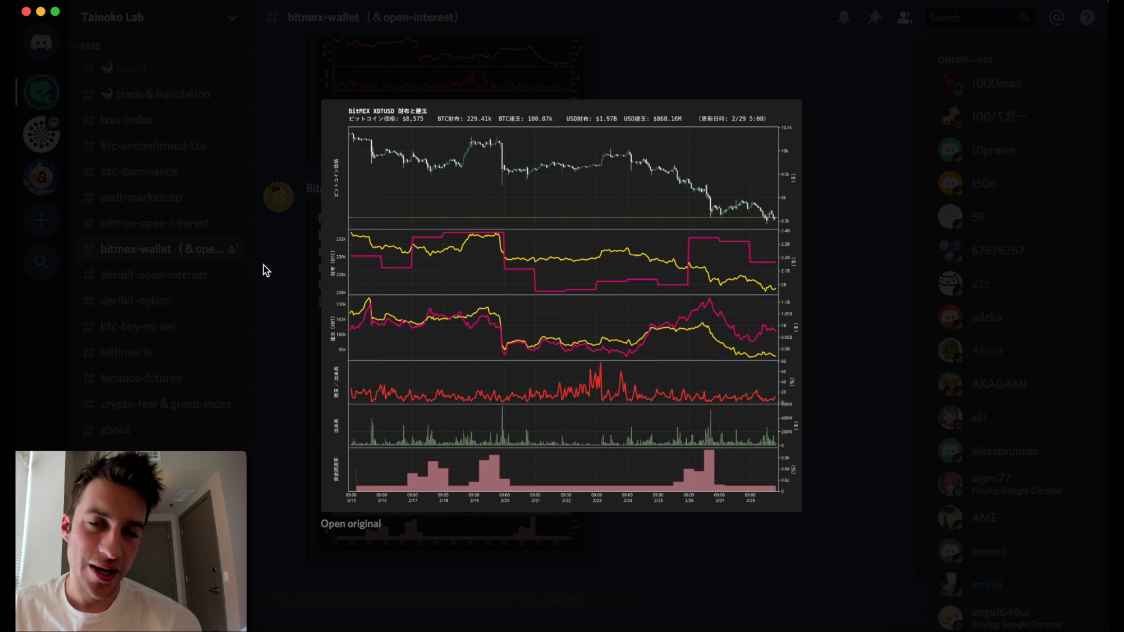
{"action": "mouse_move", "coordinate": [678, 424]}
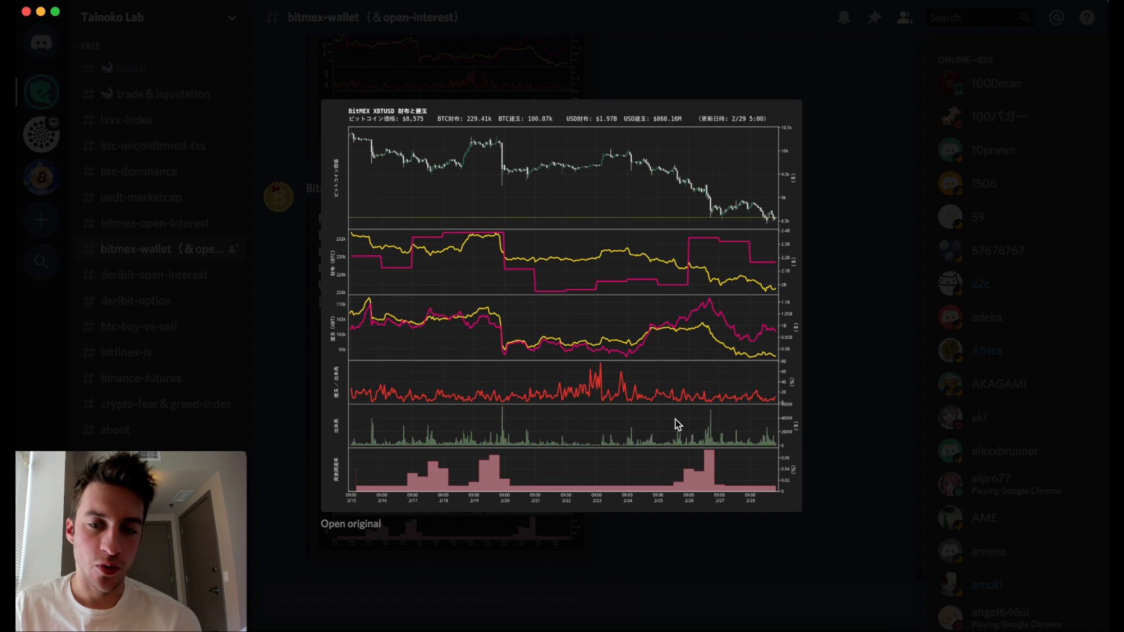
{"action": "mouse_move", "coordinate": [846, 321]}
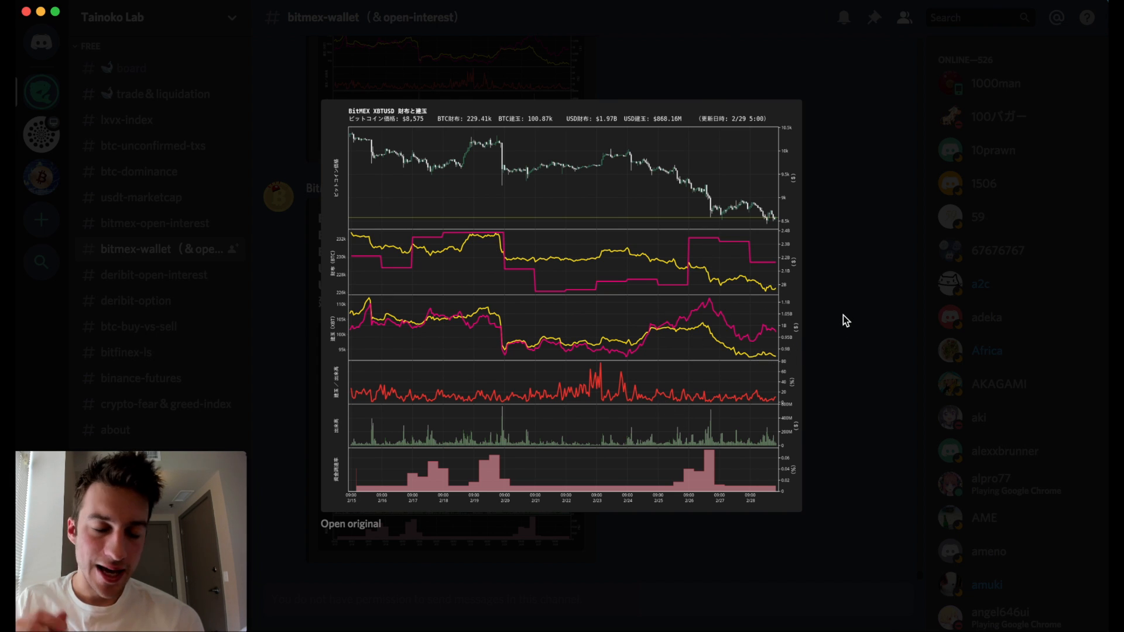
{"action": "mouse_move", "coordinate": [582, 160]}
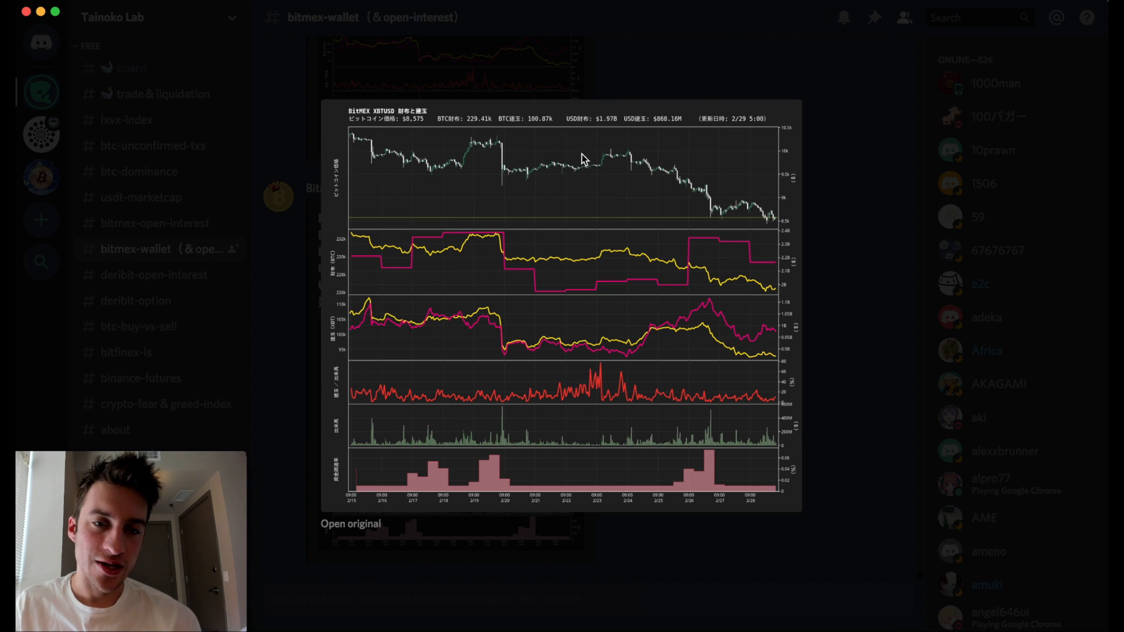
{"action": "mouse_move", "coordinate": [853, 230]}
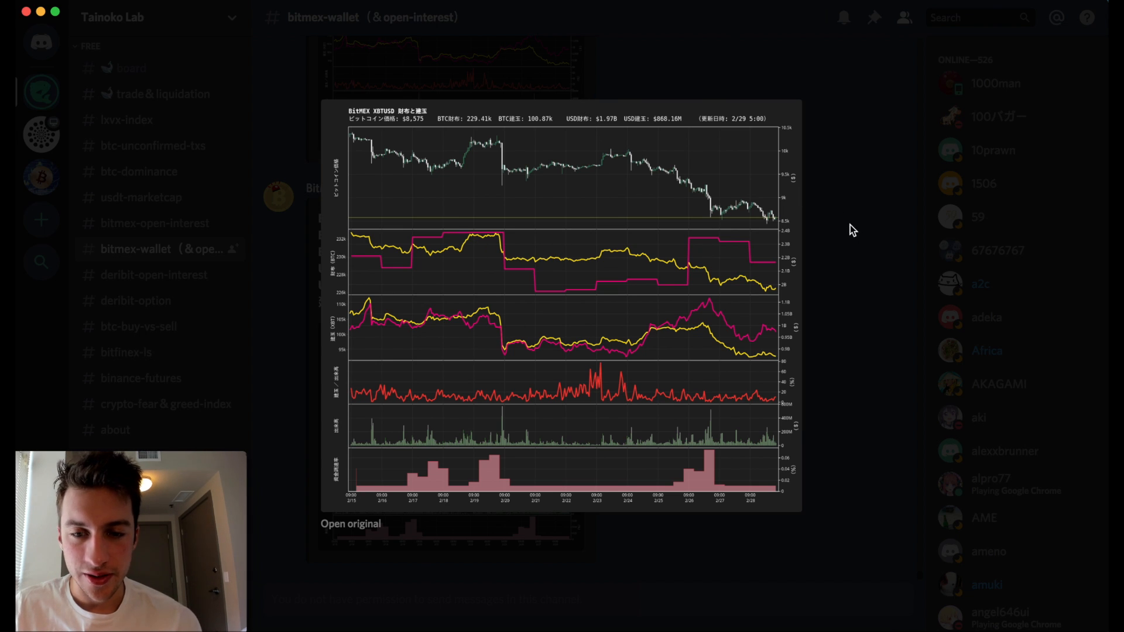
{"action": "mouse_move", "coordinate": [867, 260]}
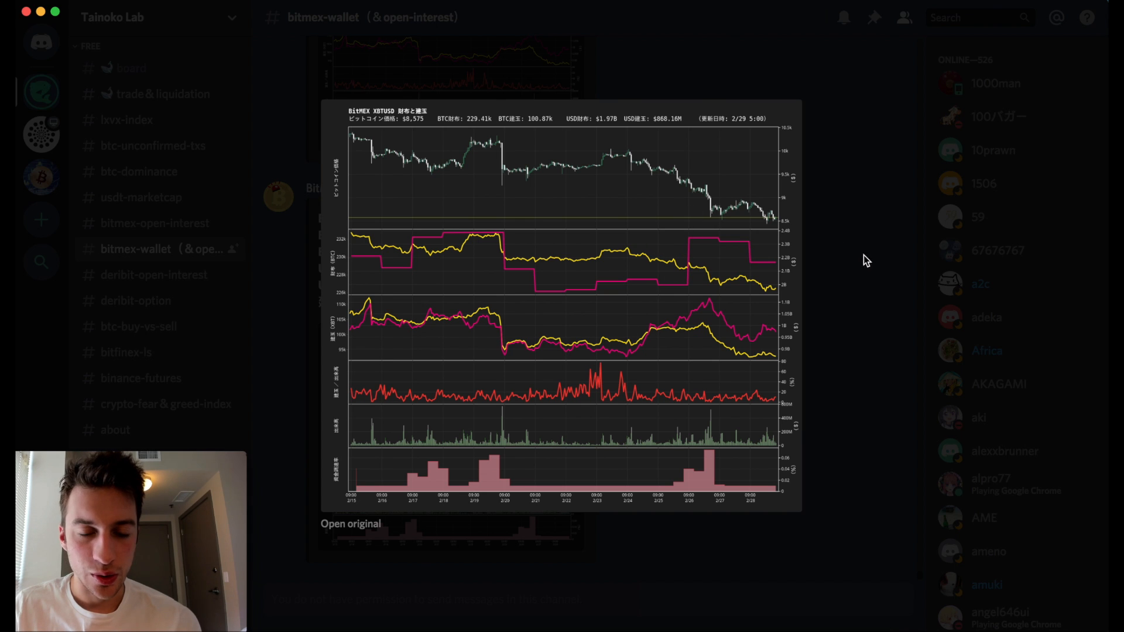
{"action": "left_click", "coordinate": [866, 260]}
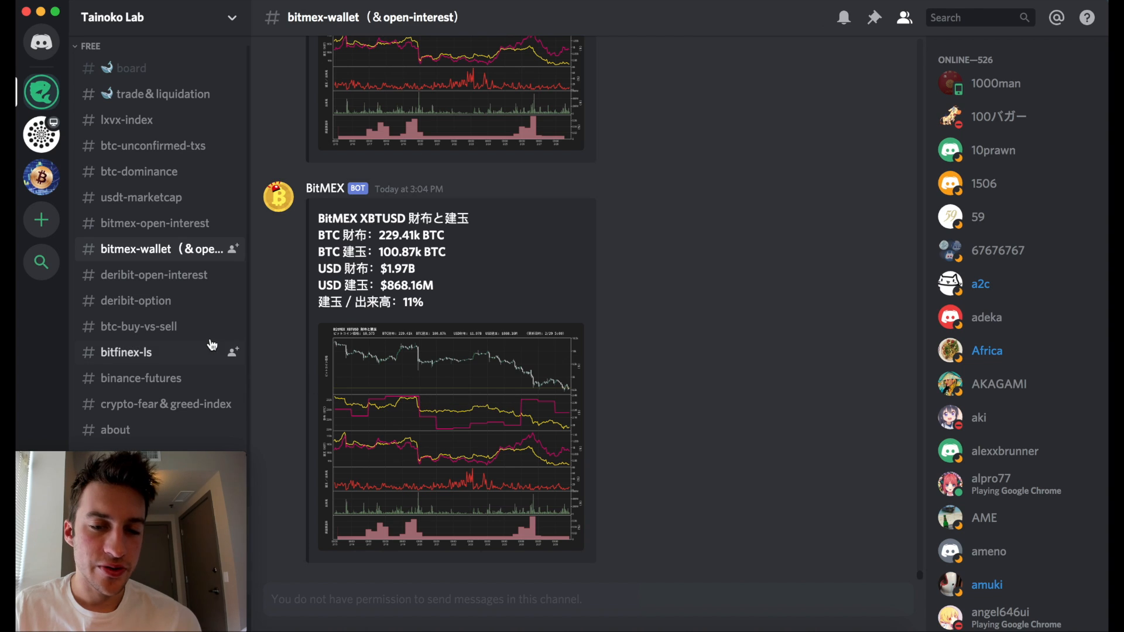
{"action": "scroll", "scroll_direction": "down", "scroll_amount": 3}
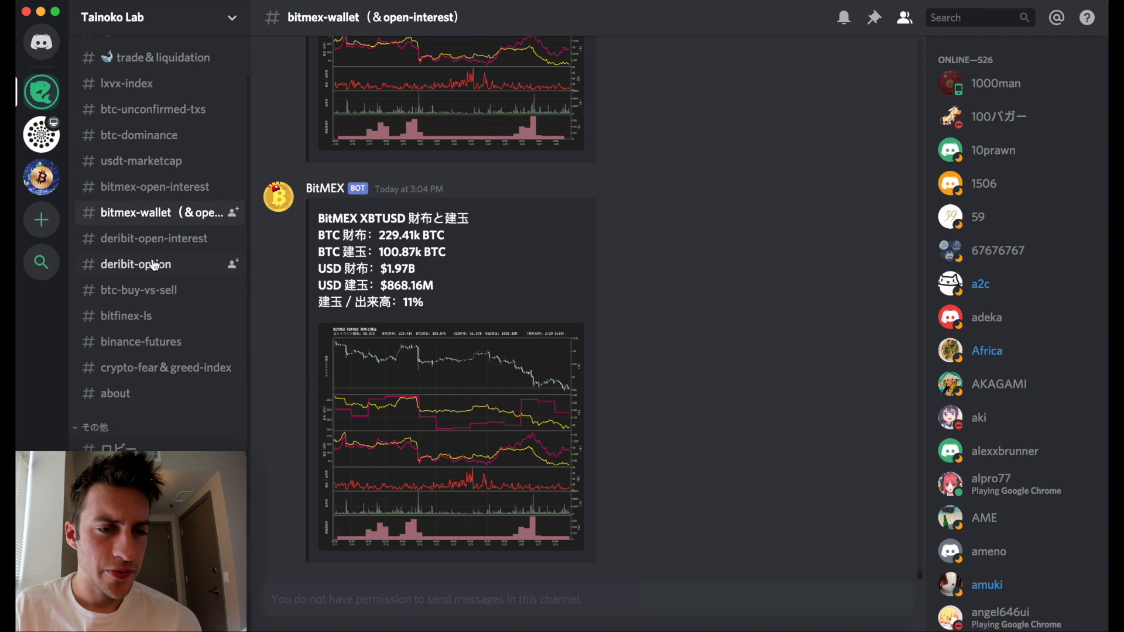
Switch to the #deribit-option channel with the Deribit BTC options smile curve.
{"action": "left_click", "coordinate": [136, 263]}
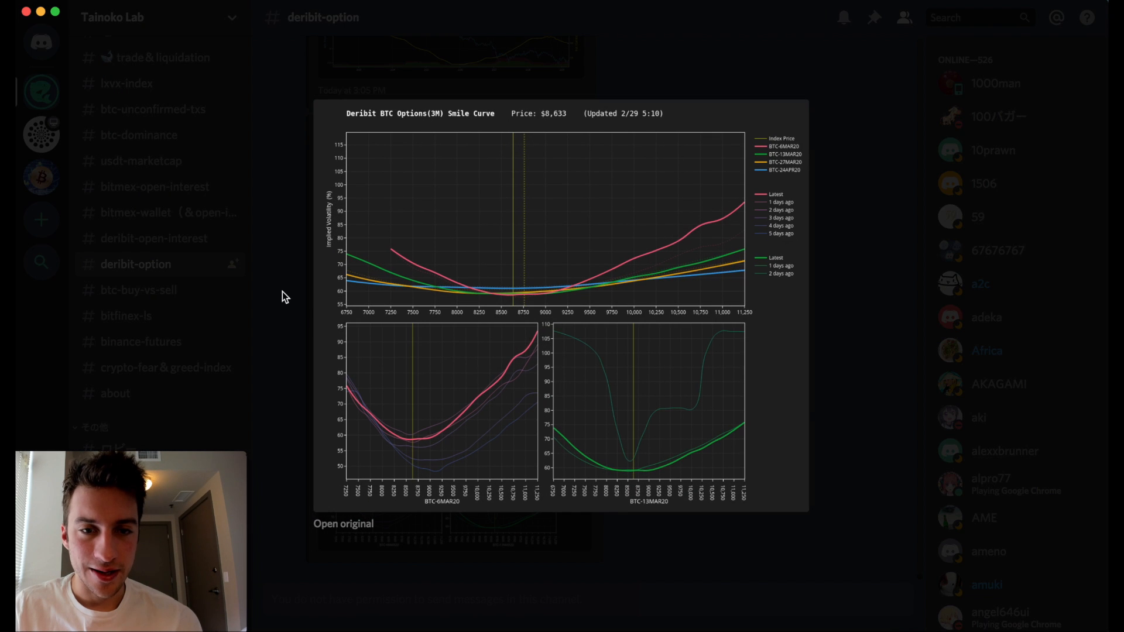
{"action": "mouse_move", "coordinate": [863, 212]}
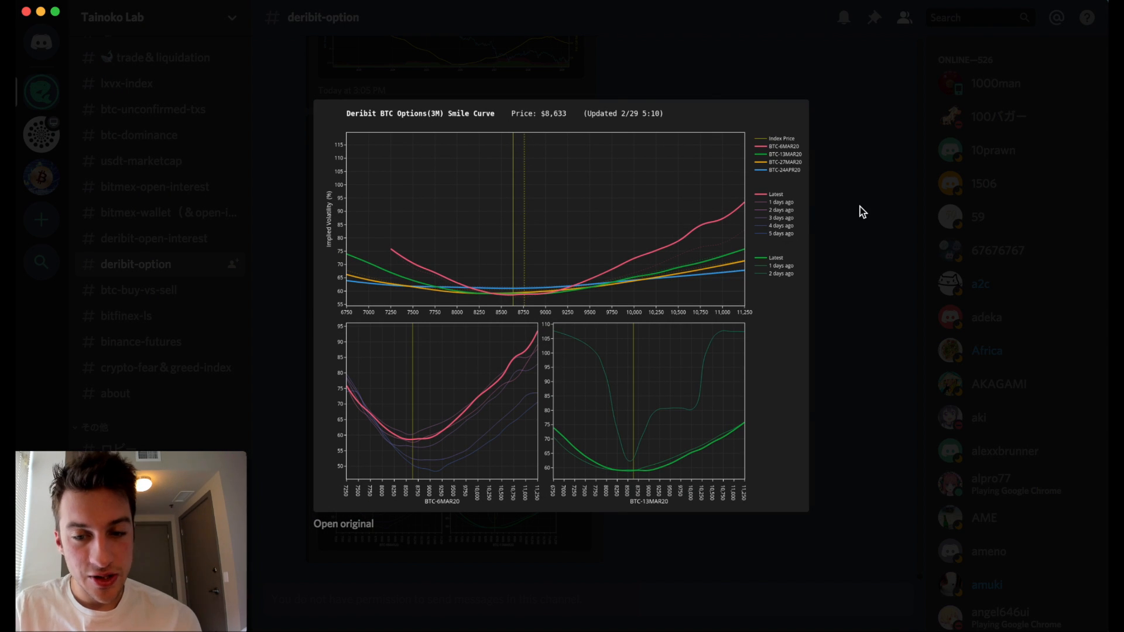
{"action": "mouse_move", "coordinate": [601, 481]}
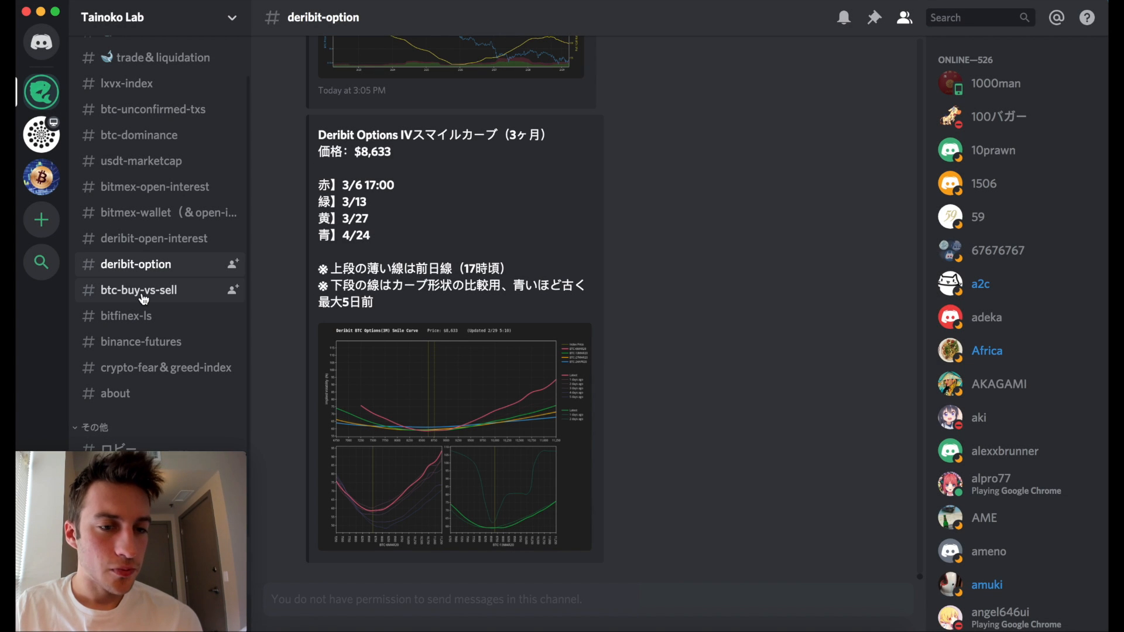
{"action": "left_click", "coordinate": [139, 289]}
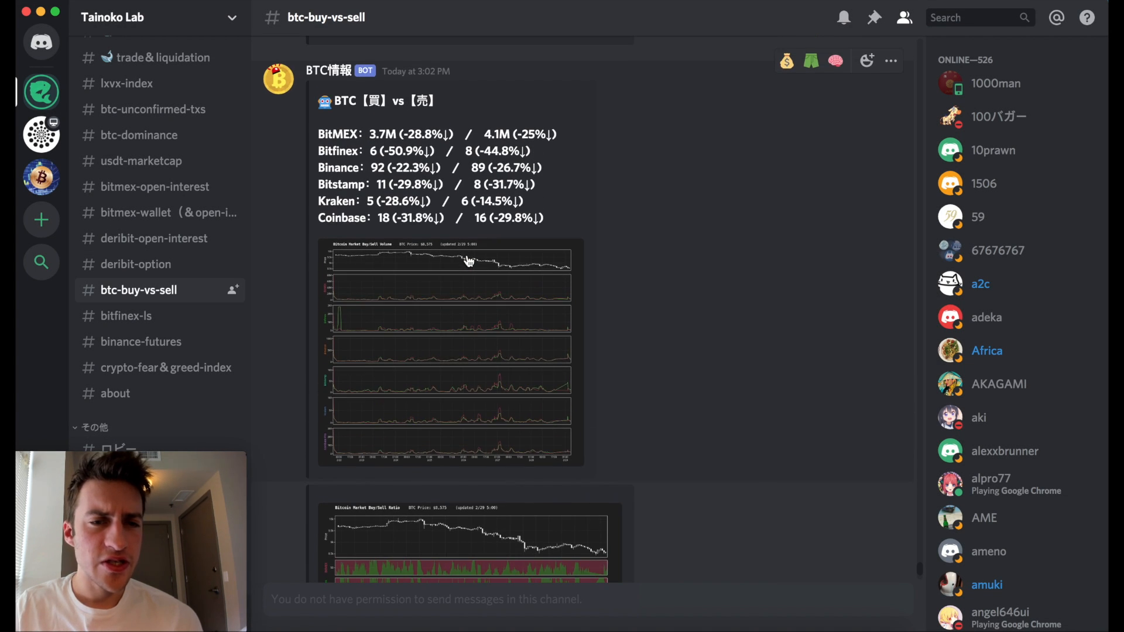
{"action": "scroll", "scroll_direction": "up", "scroll_amount": 3}
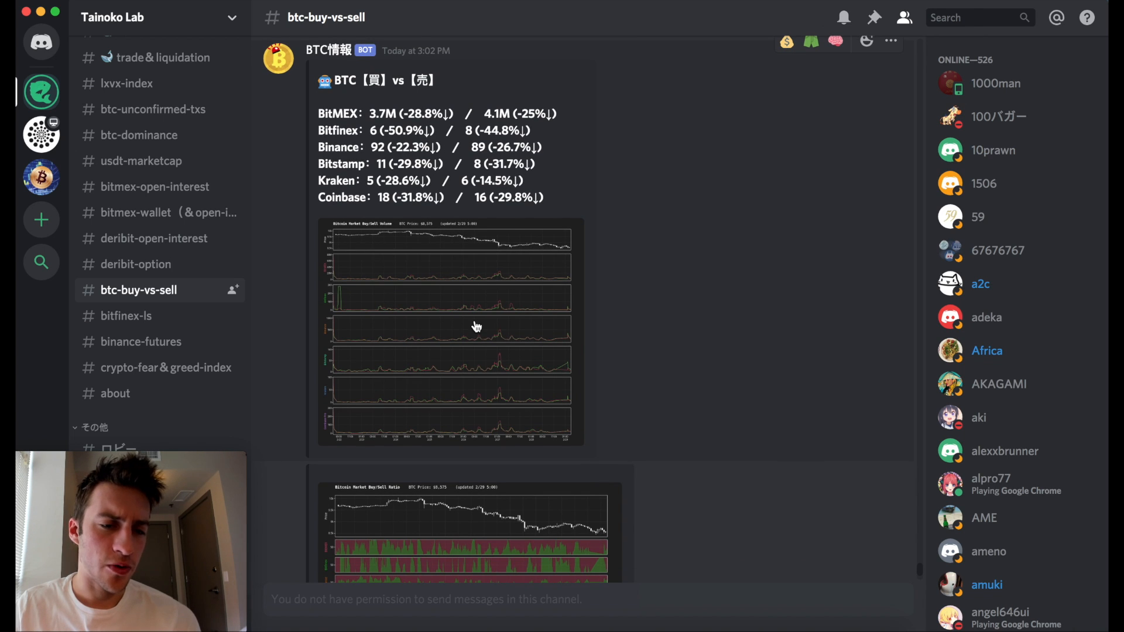
{"action": "left_click", "coordinate": [449, 331]}
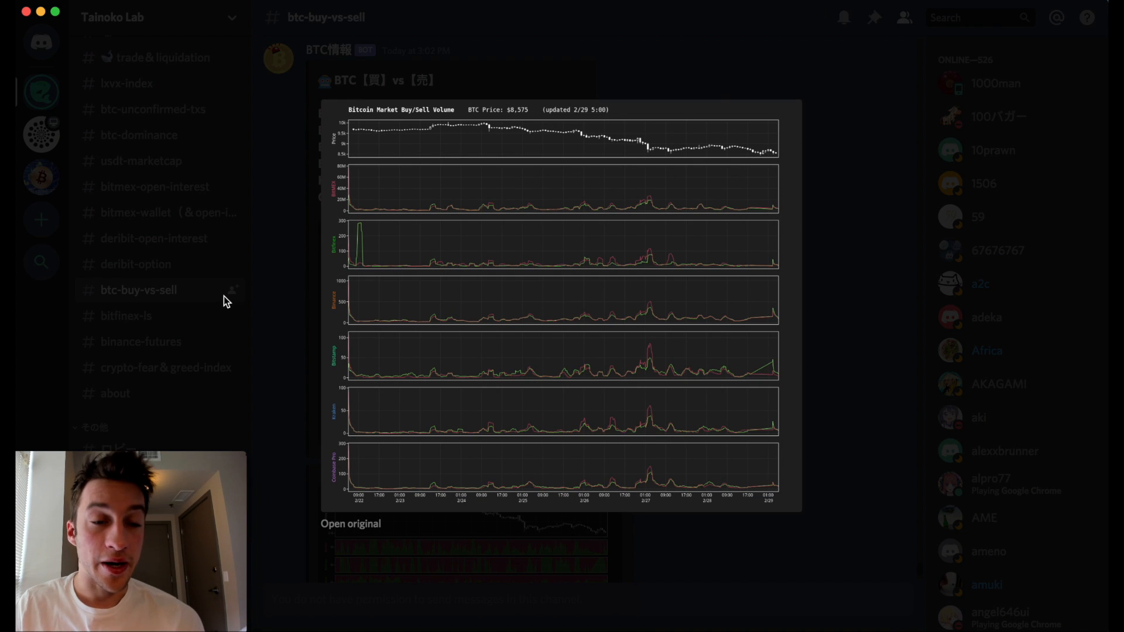
{"action": "mouse_move", "coordinate": [250, 284]}
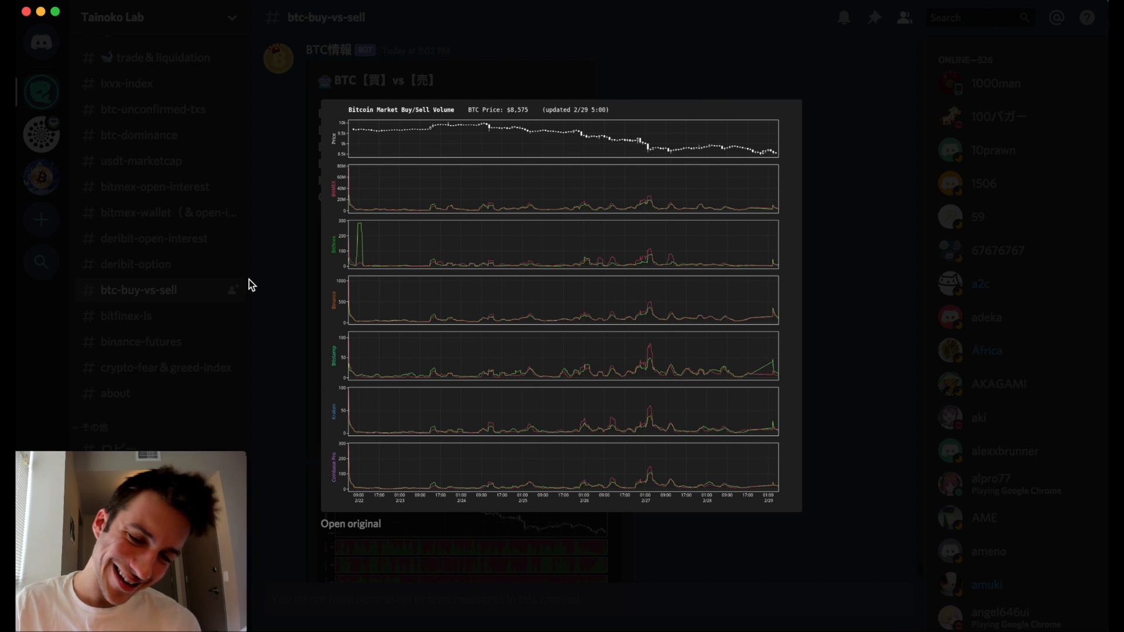
{"action": "mouse_move", "coordinate": [276, 309]}
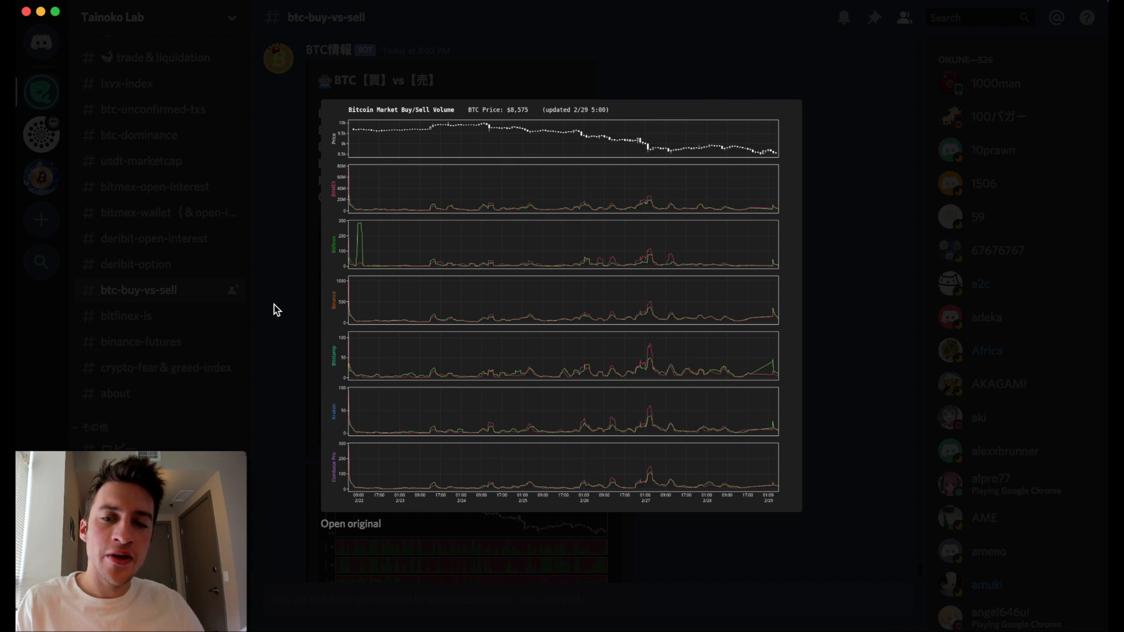
{"action": "mouse_move", "coordinate": [152, 323]}
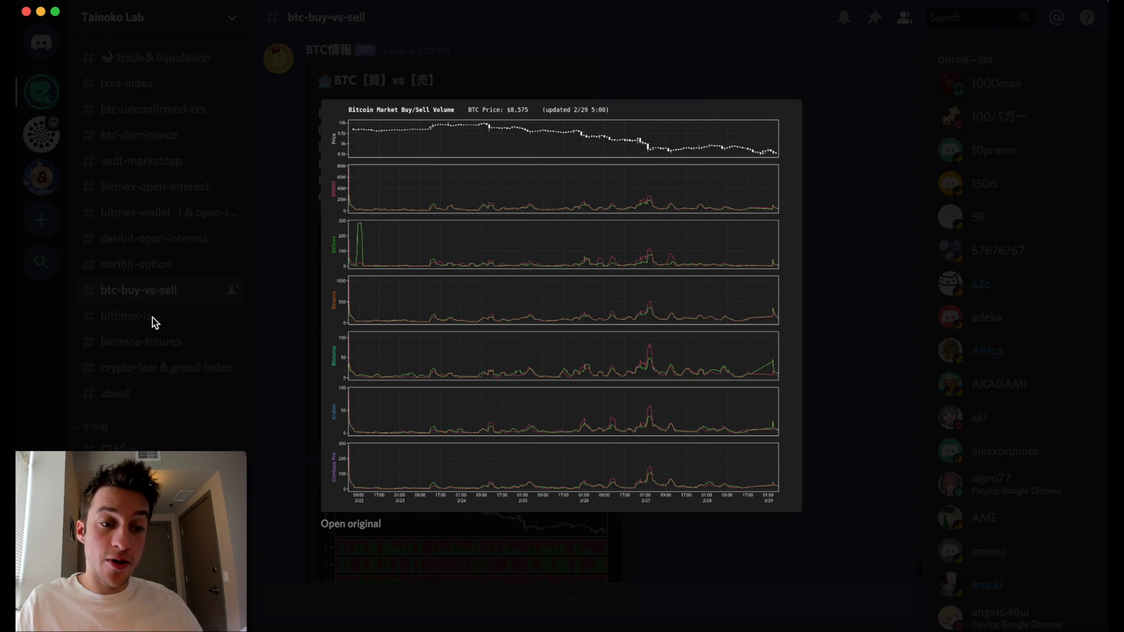
{"action": "mouse_move", "coordinate": [352, 270]}
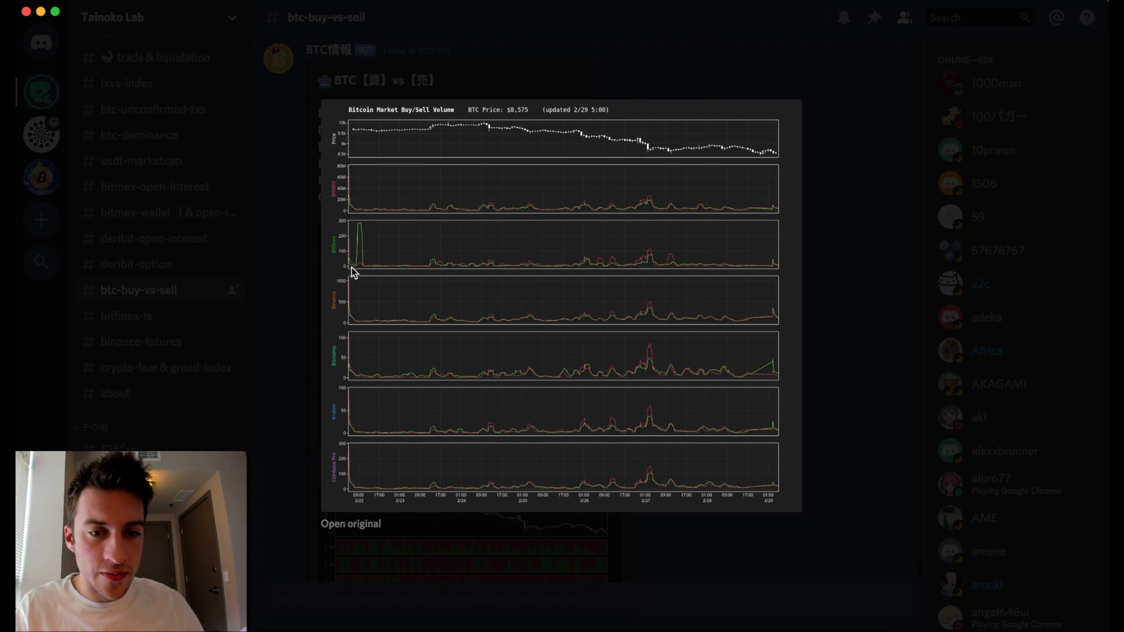
{"action": "mouse_move", "coordinate": [352, 260]}
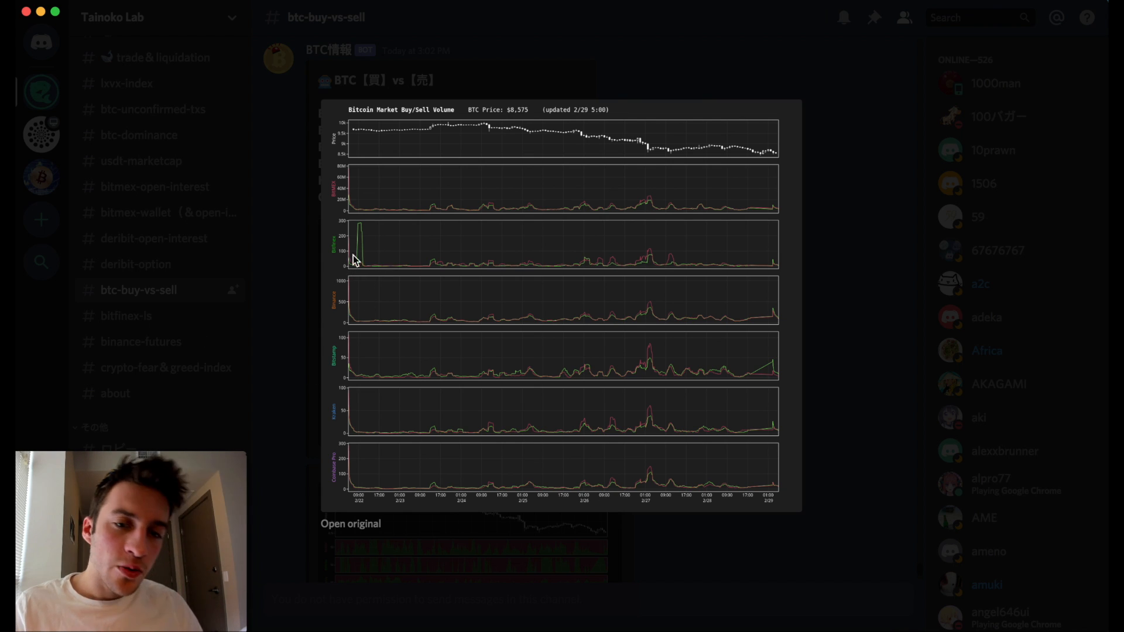
{"action": "mouse_move", "coordinate": [621, 254]}
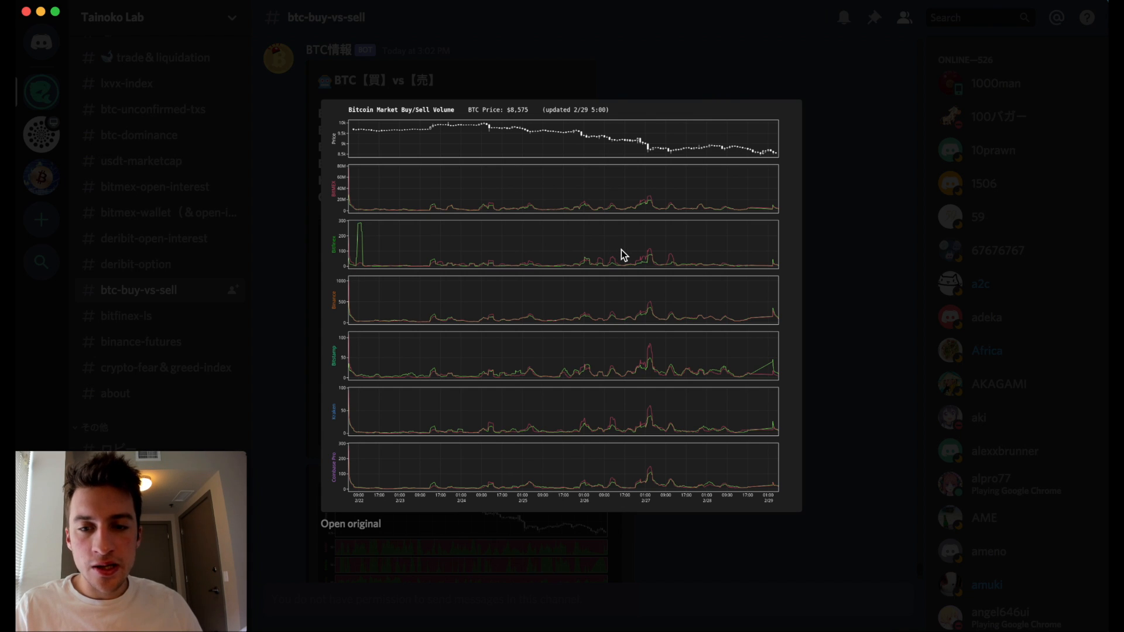
{"action": "mouse_move", "coordinate": [647, 199]}
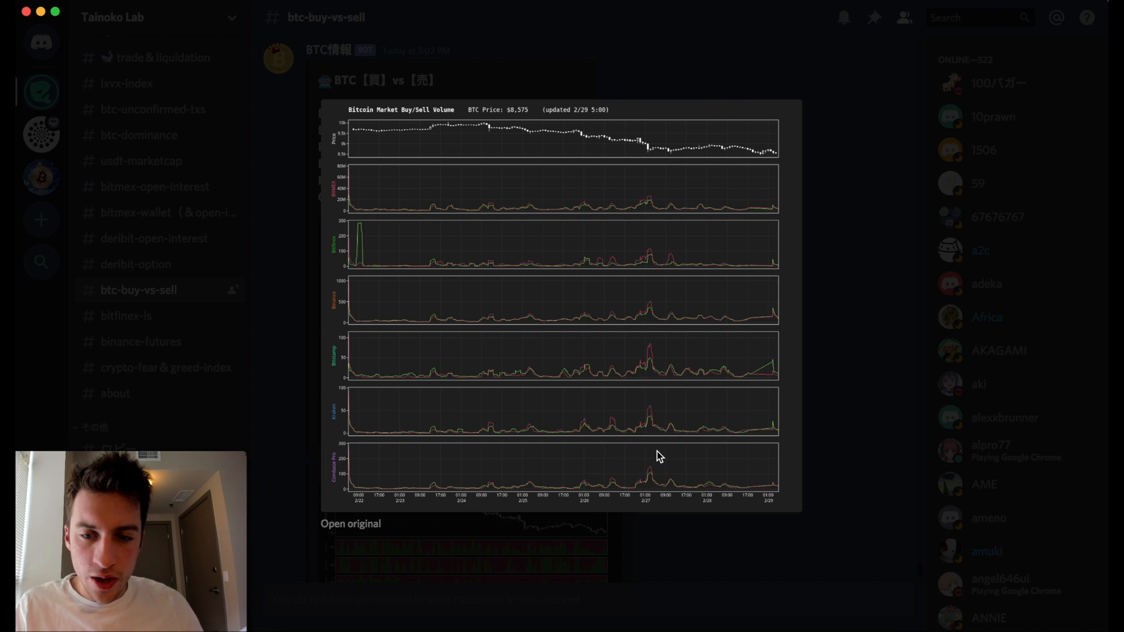
{"action": "mouse_move", "coordinate": [649, 156]}
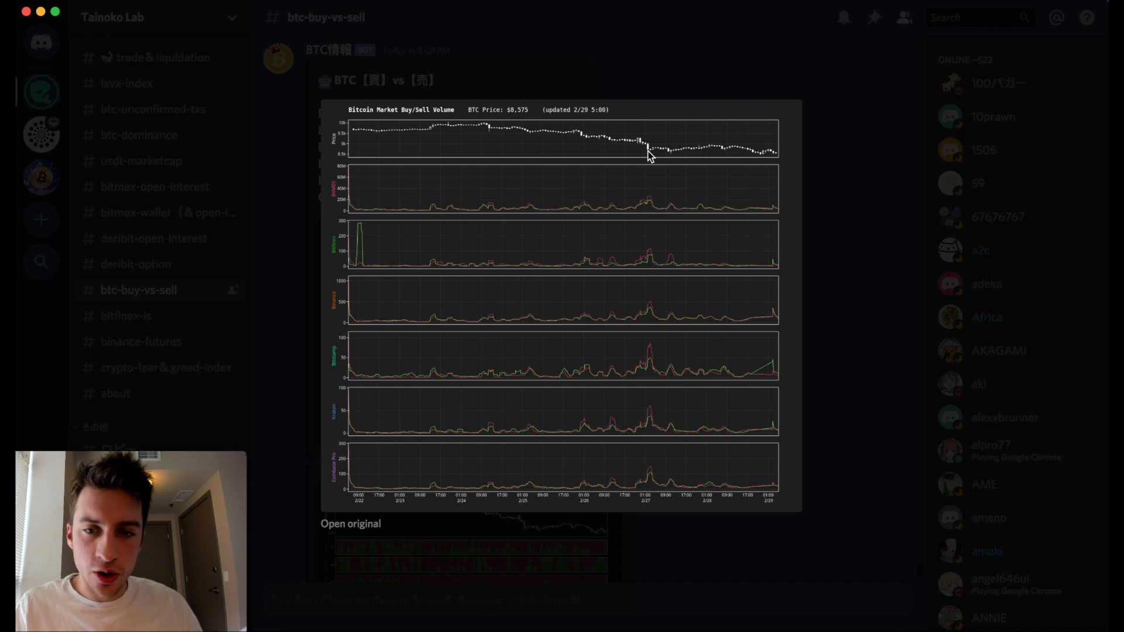
{"action": "mouse_move", "coordinate": [366, 229]}
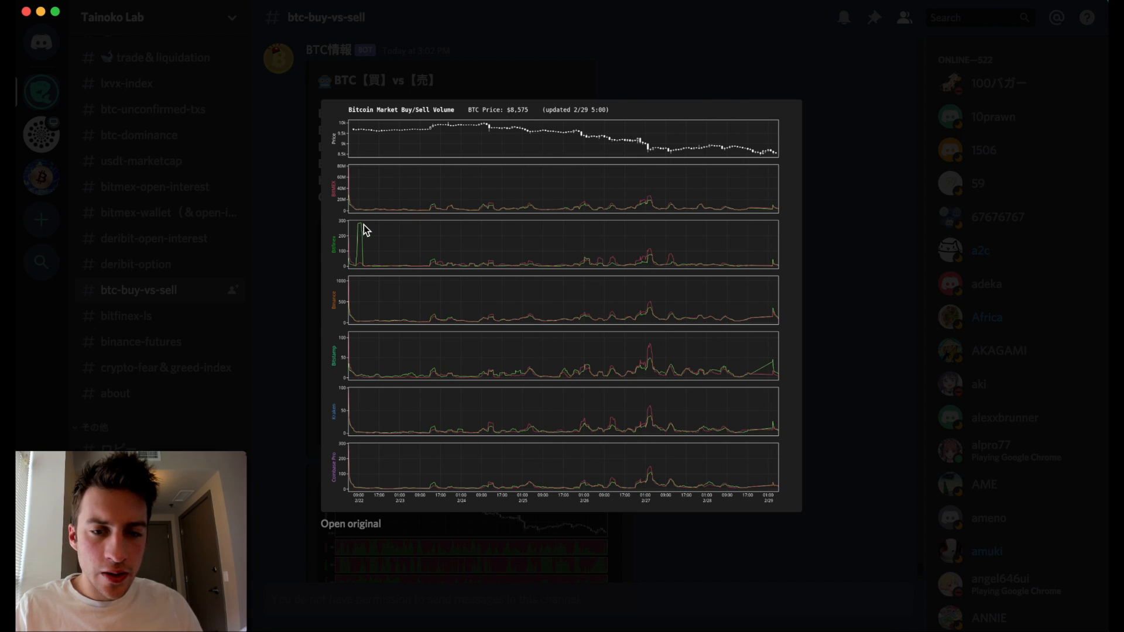
{"action": "mouse_move", "coordinate": [758, 368]}
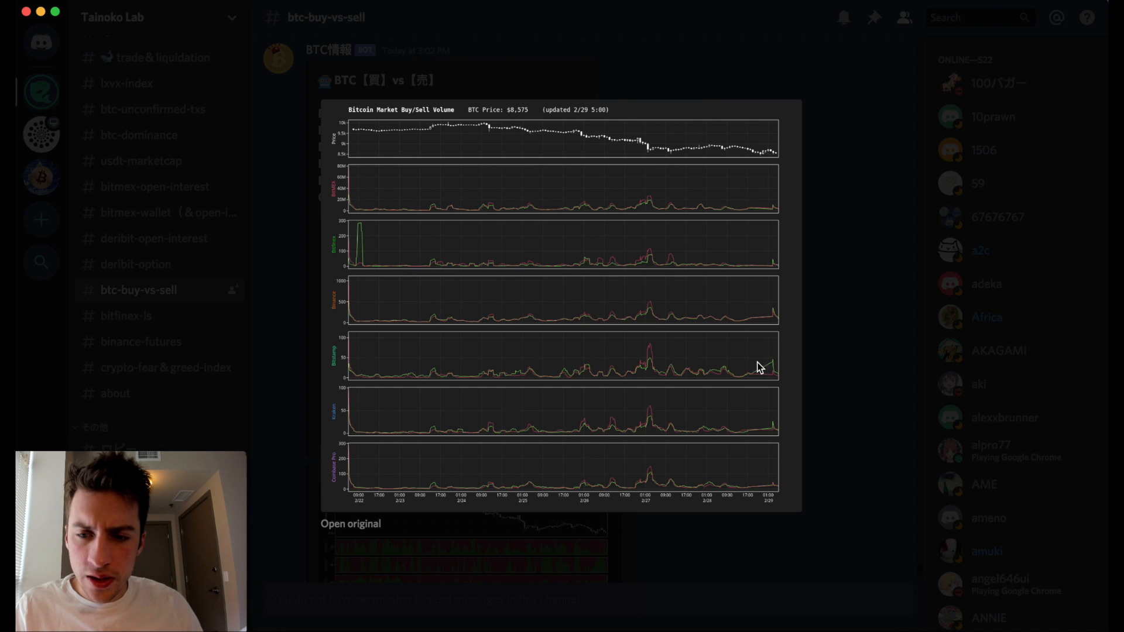
{"action": "mouse_move", "coordinate": [769, 162]}
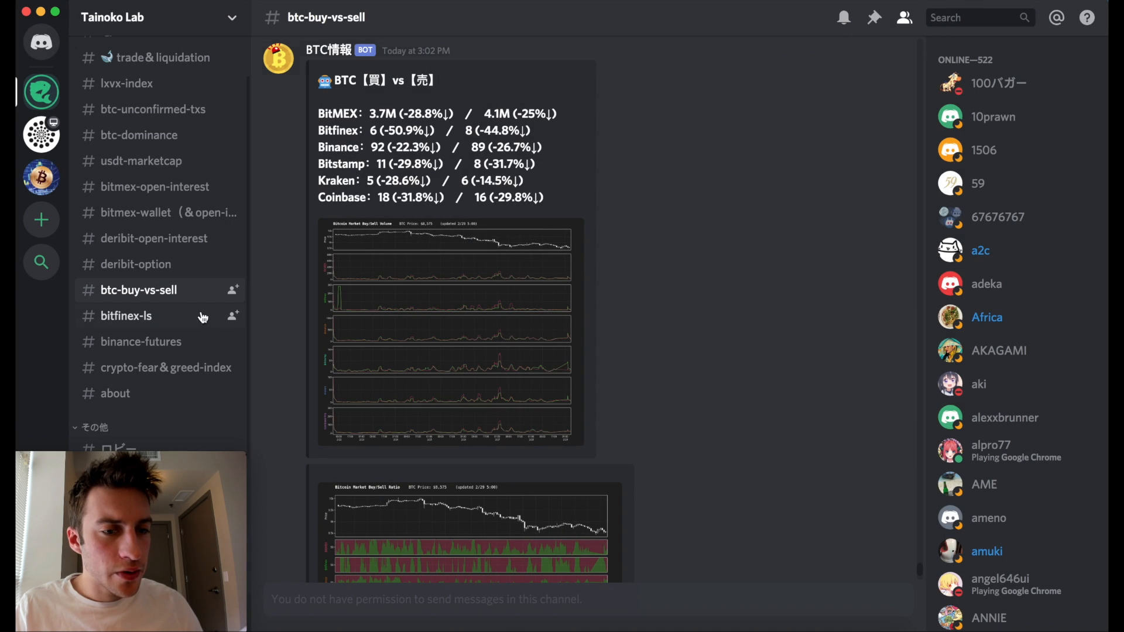
Glance at #bitfinex-ls, return to #btc-buy-vs-sell and enlarge the Bitcoin Market Buy/Sell Ratio chart.
{"action": "left_click", "coordinate": [126, 315]}
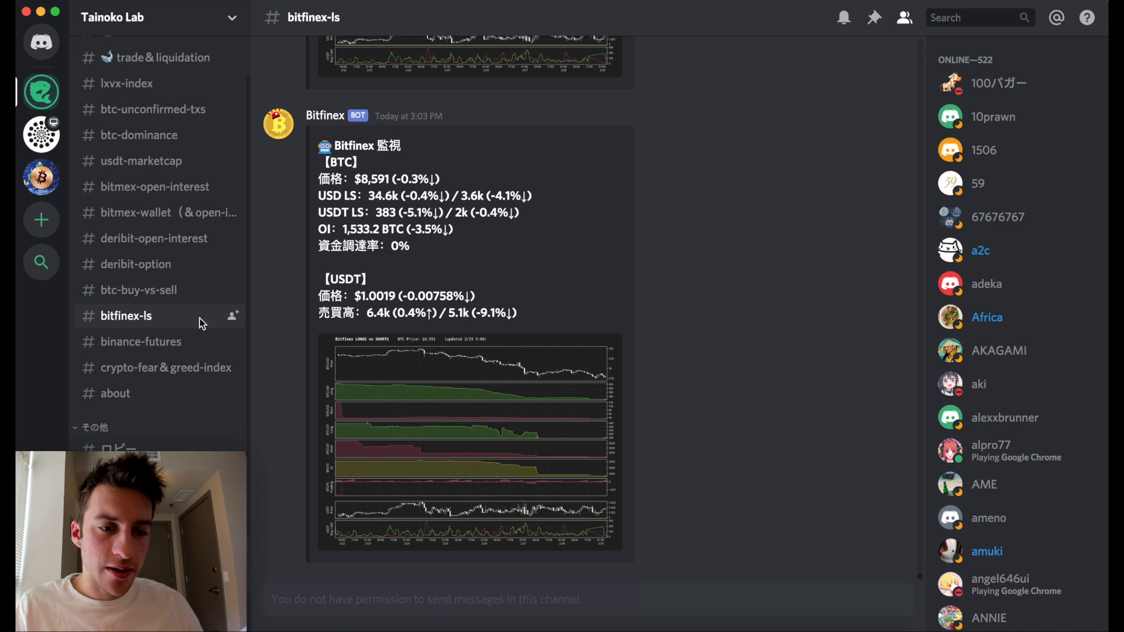
{"action": "left_click", "coordinate": [139, 289]}
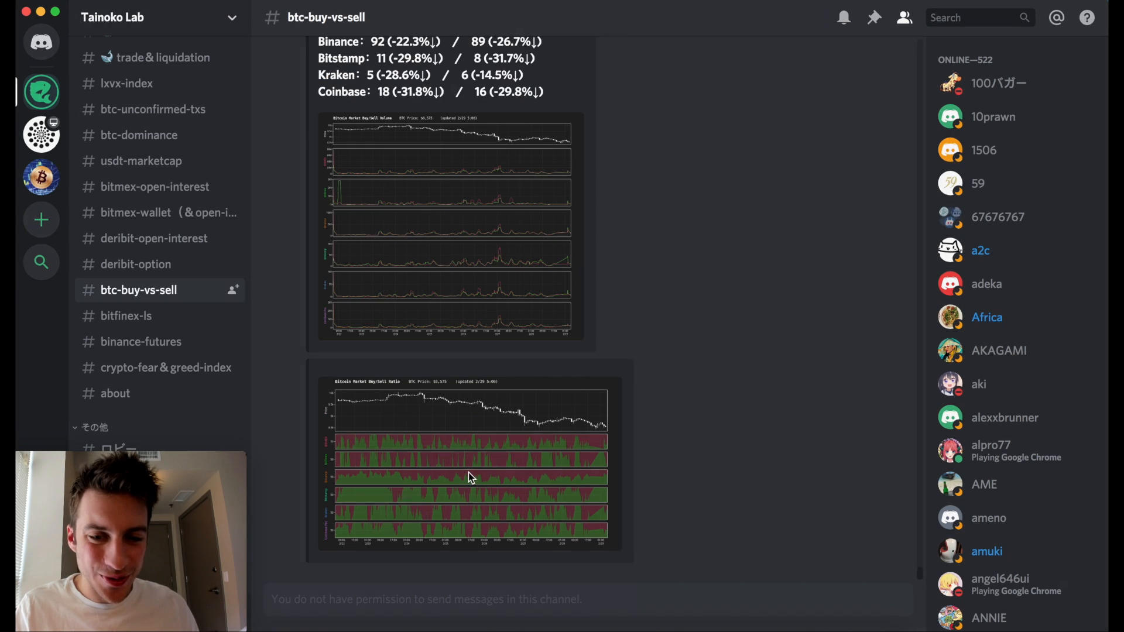
{"action": "left_click", "coordinate": [469, 463]}
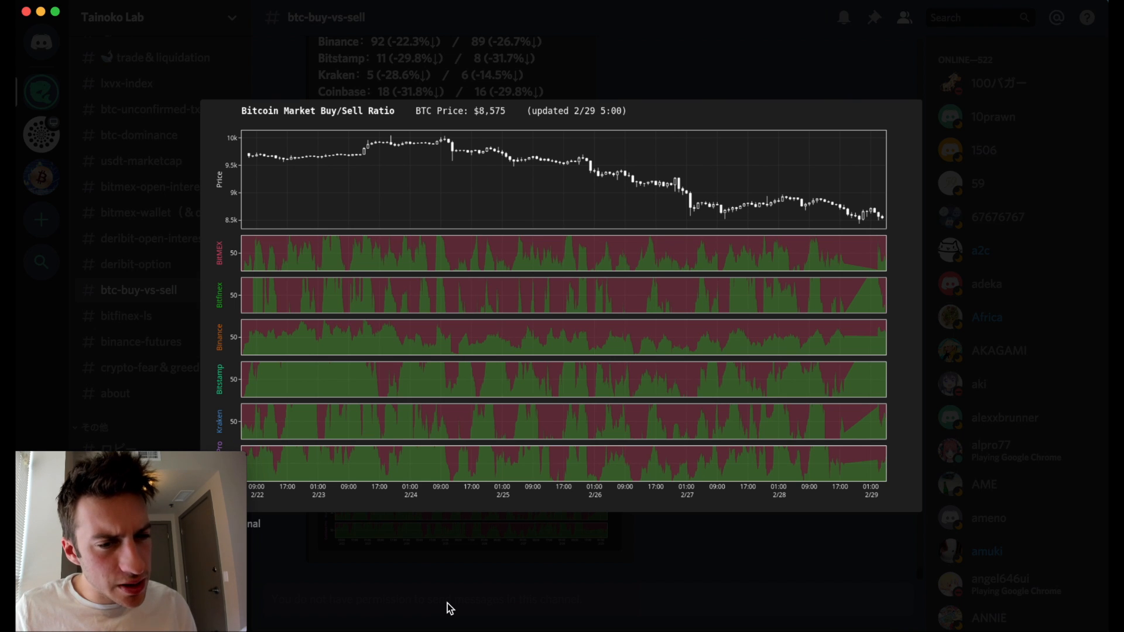
{"action": "mouse_move", "coordinate": [530, 621]}
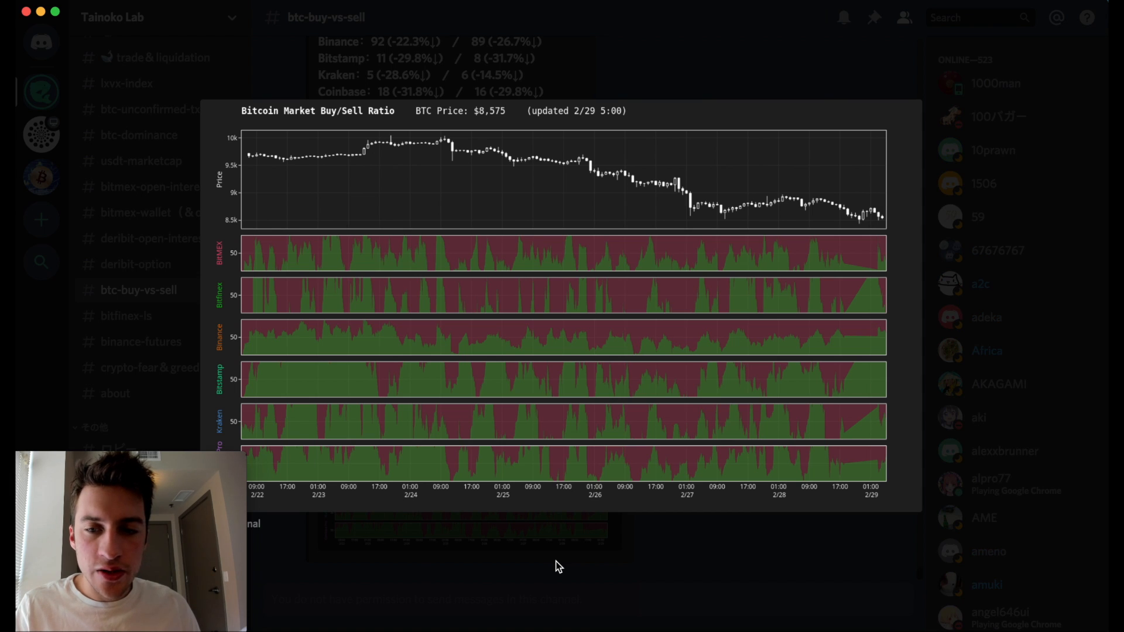
{"action": "mouse_move", "coordinate": [280, 164]}
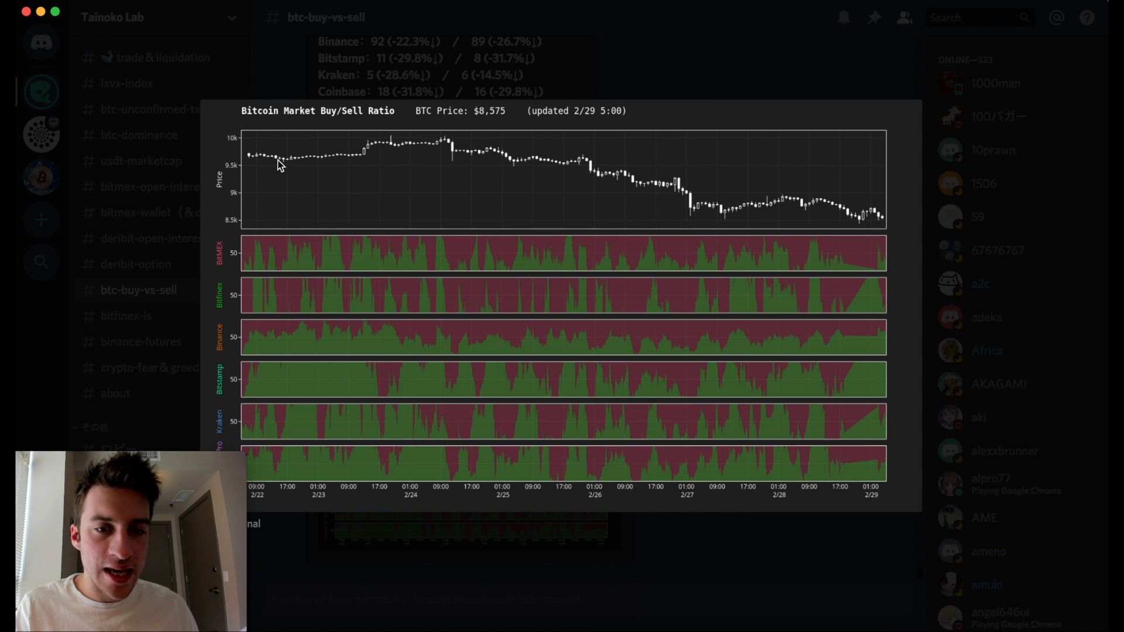
{"action": "mouse_move", "coordinate": [330, 410]}
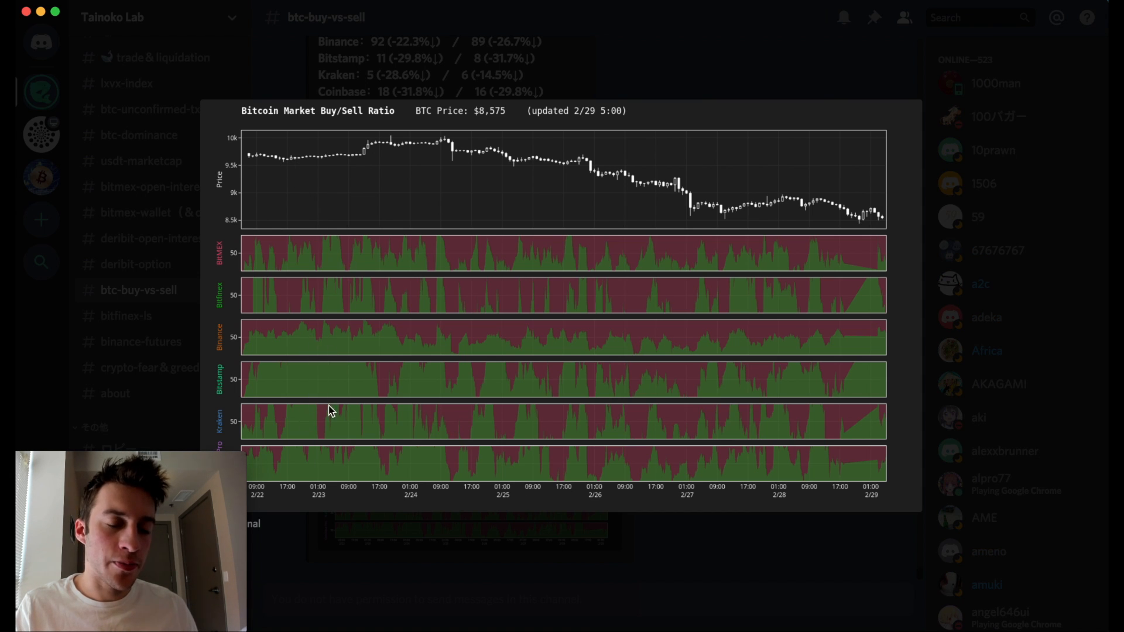
{"action": "mouse_move", "coordinate": [480, 250]}
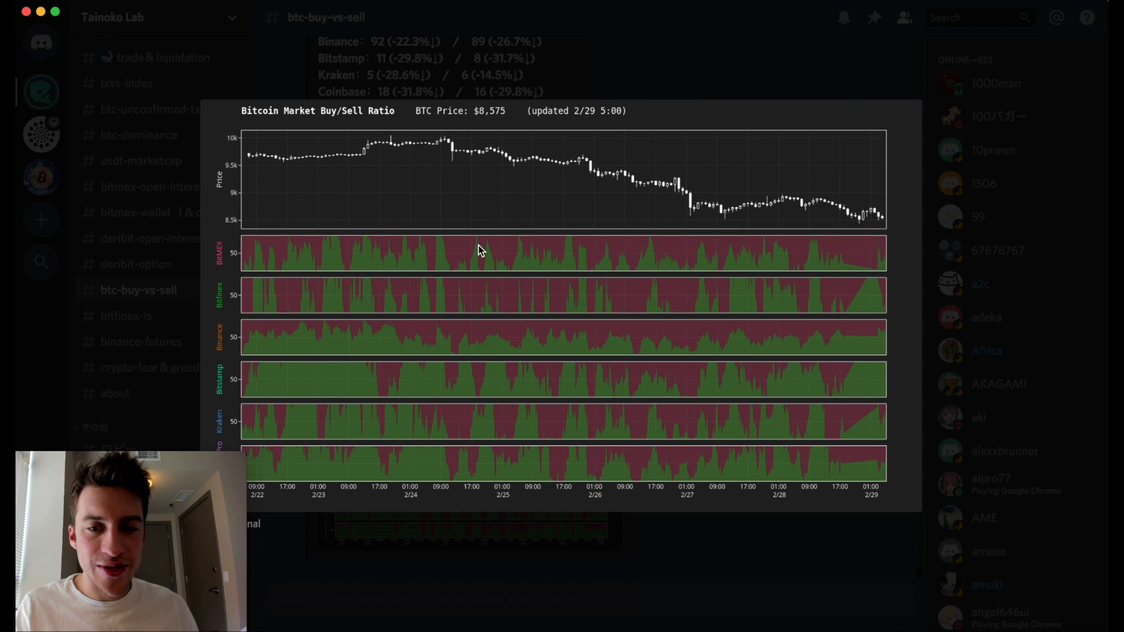
{"action": "mouse_move", "coordinate": [502, 254]}
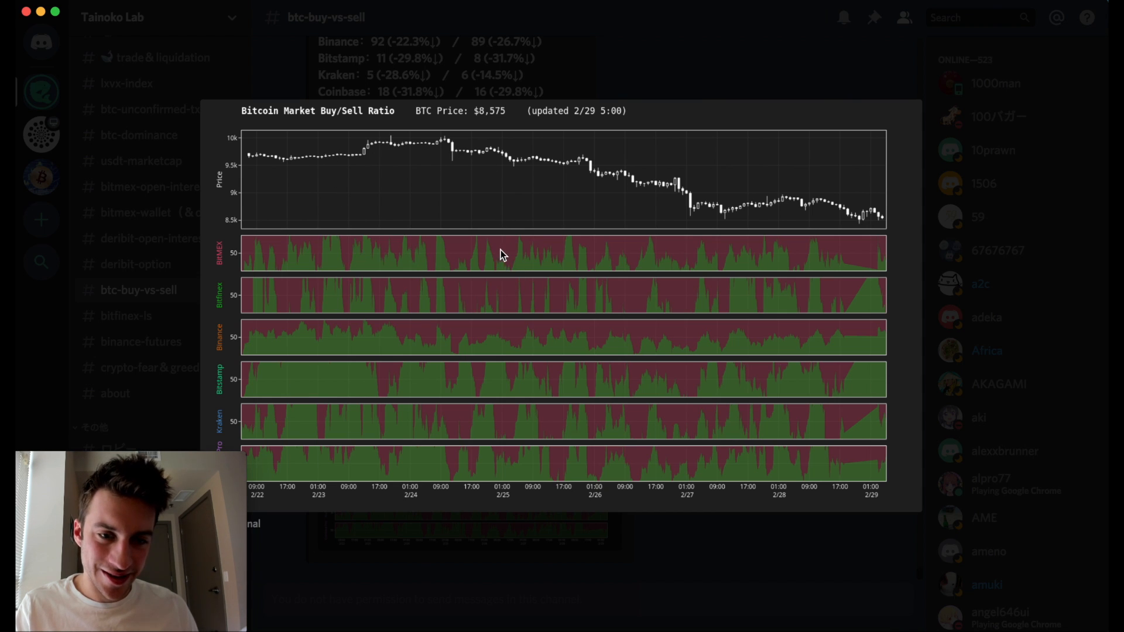
{"action": "mouse_move", "coordinate": [528, 291]}
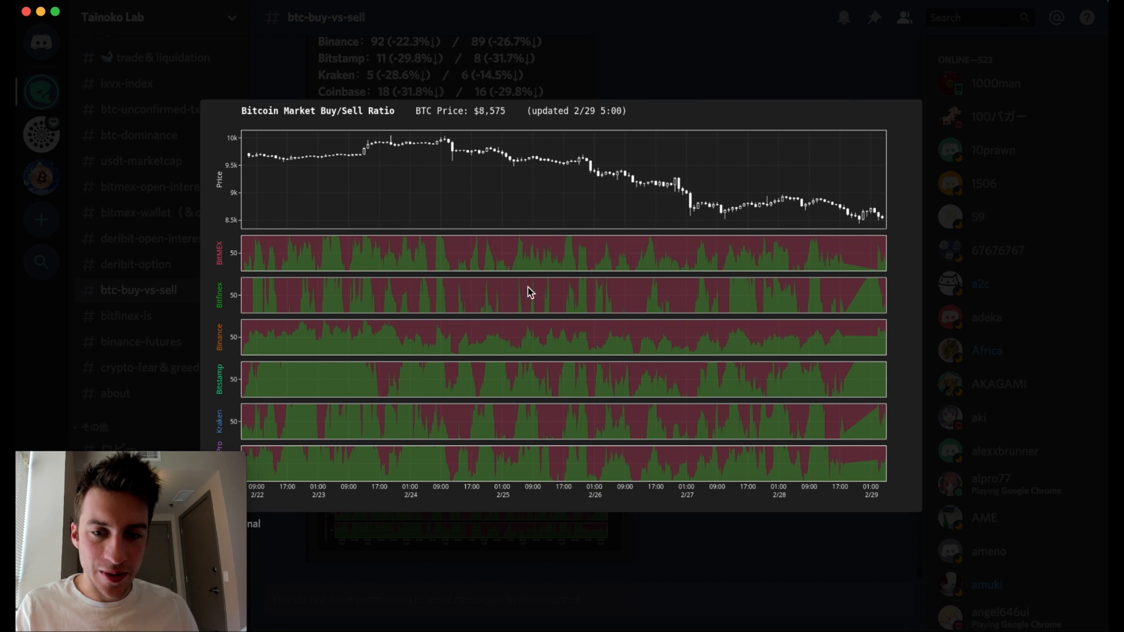
{"action": "mouse_move", "coordinate": [587, 177]}
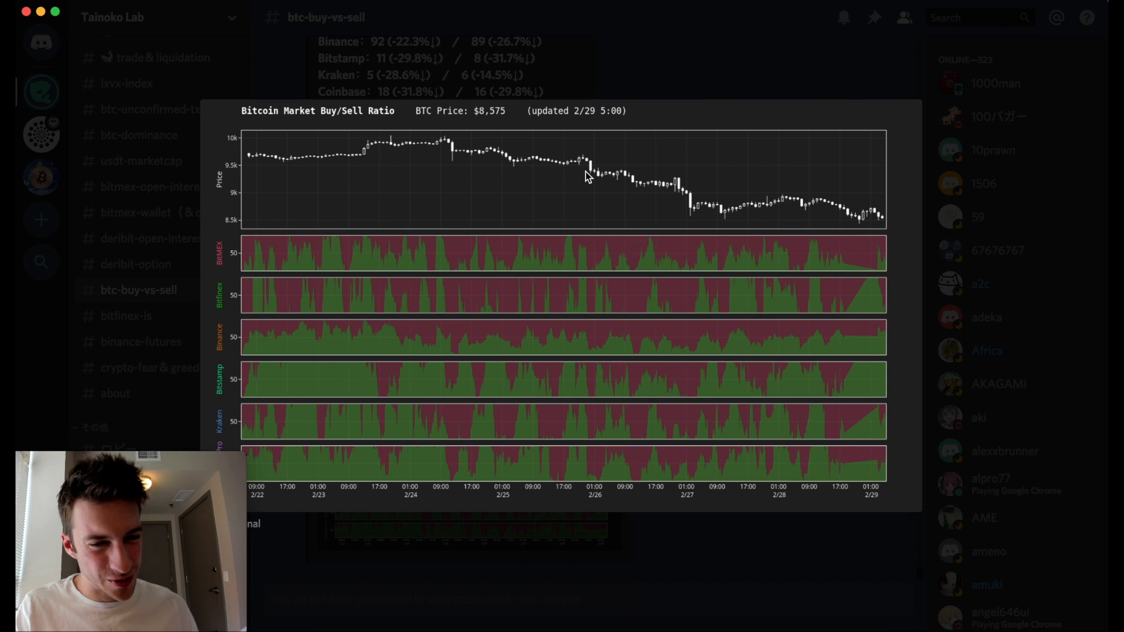
{"action": "mouse_move", "coordinate": [859, 437]}
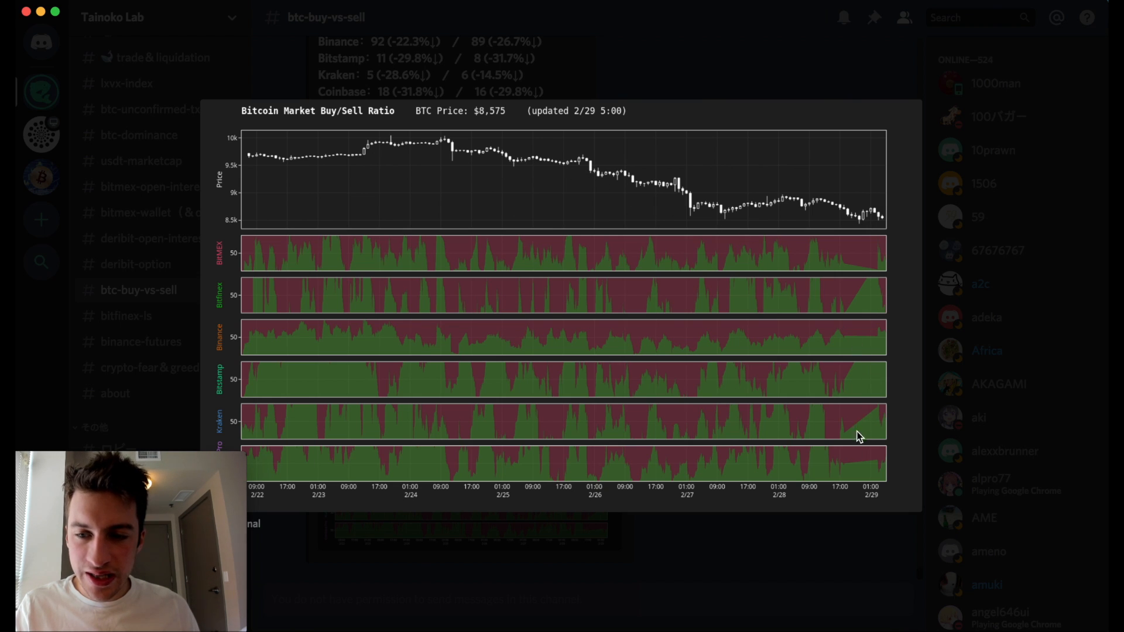
{"action": "mouse_move", "coordinate": [943, 271]}
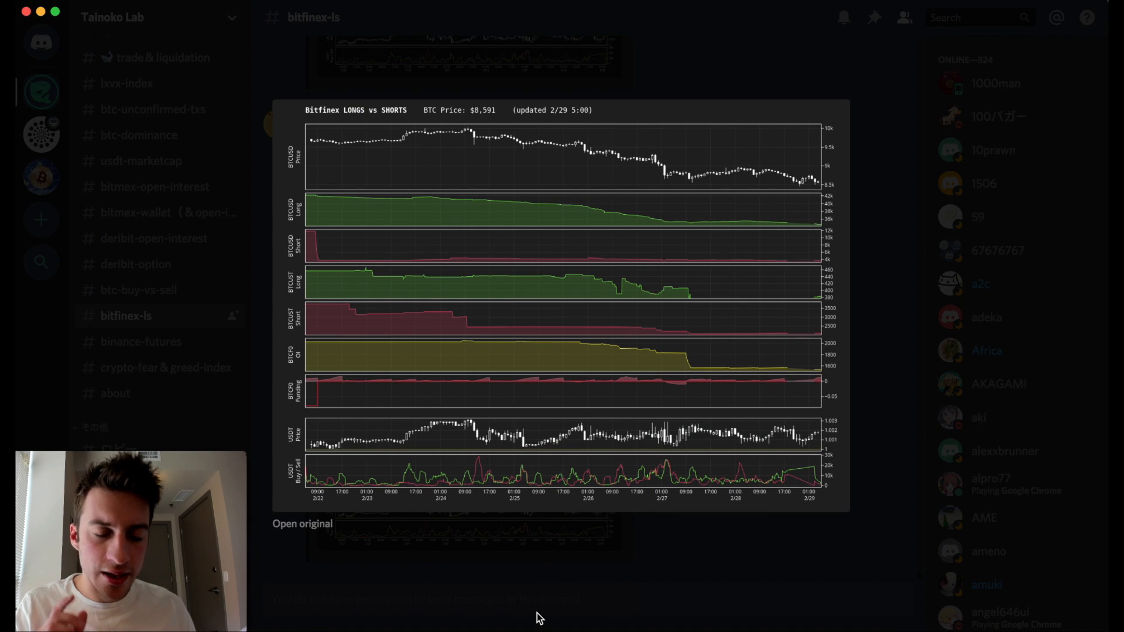
{"action": "mouse_move", "coordinate": [335, 499]}
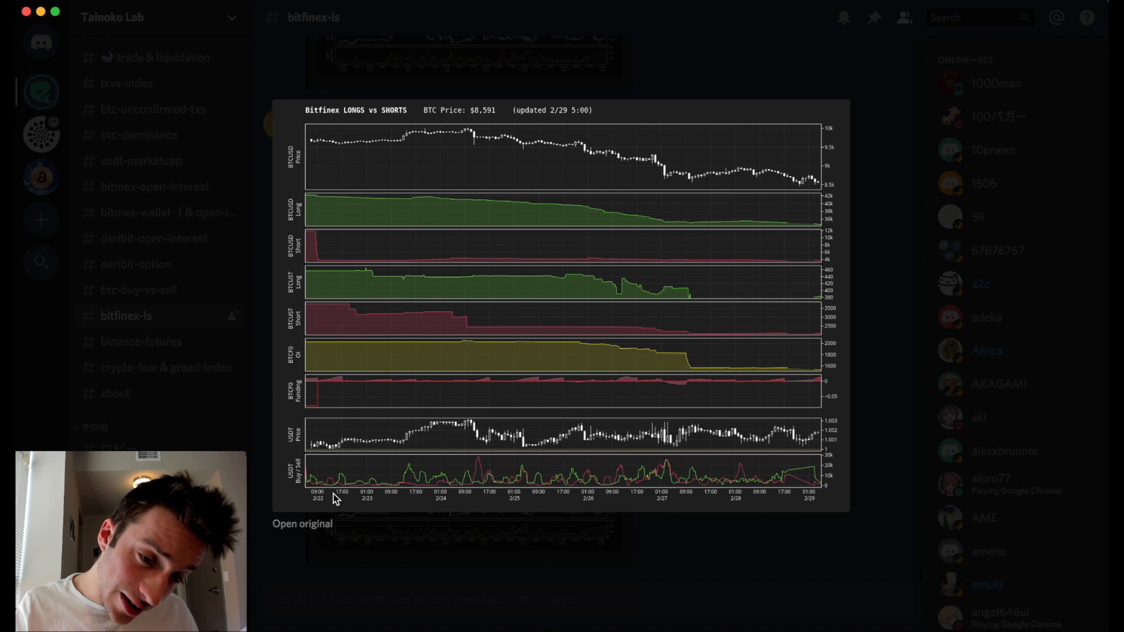
{"action": "mouse_move", "coordinate": [308, 280]}
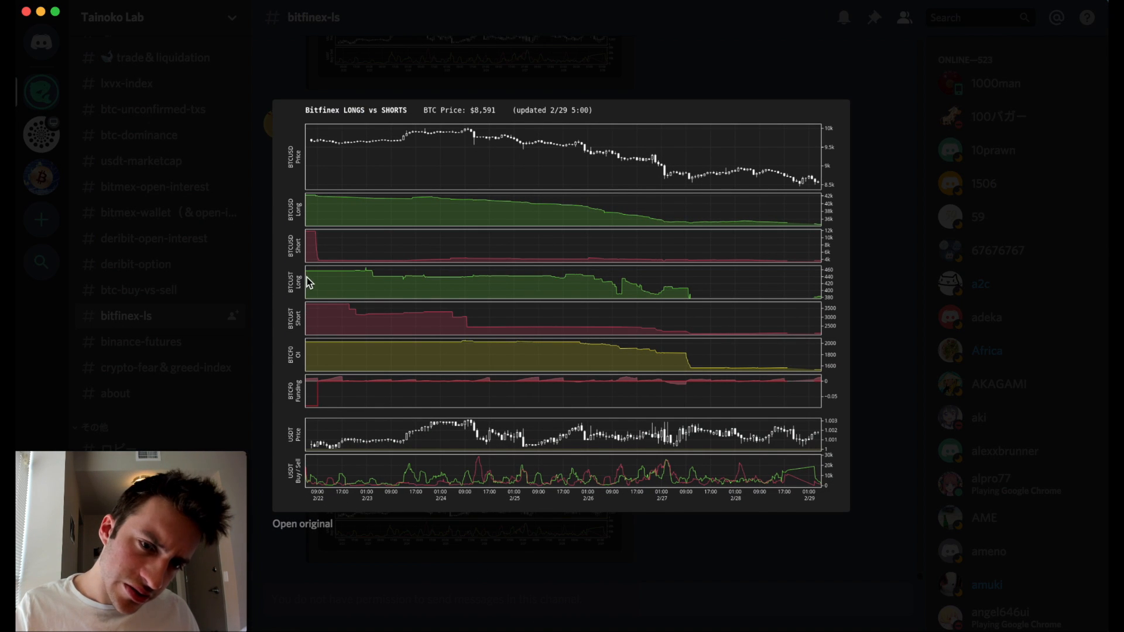
{"action": "mouse_move", "coordinate": [332, 206]}
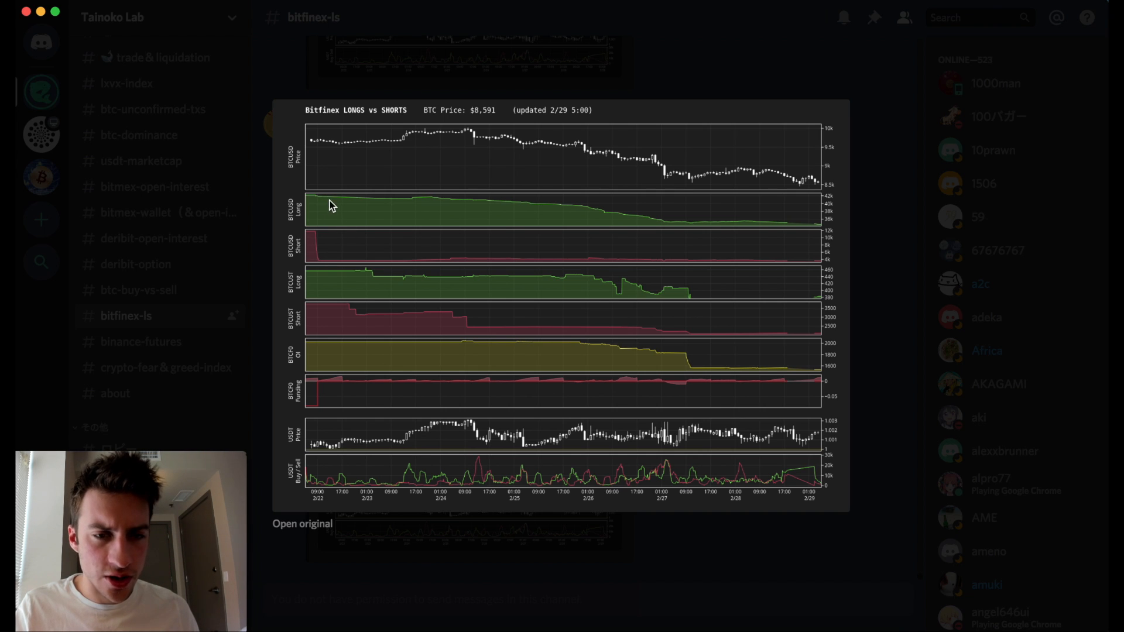
{"action": "mouse_move", "coordinate": [314, 228]}
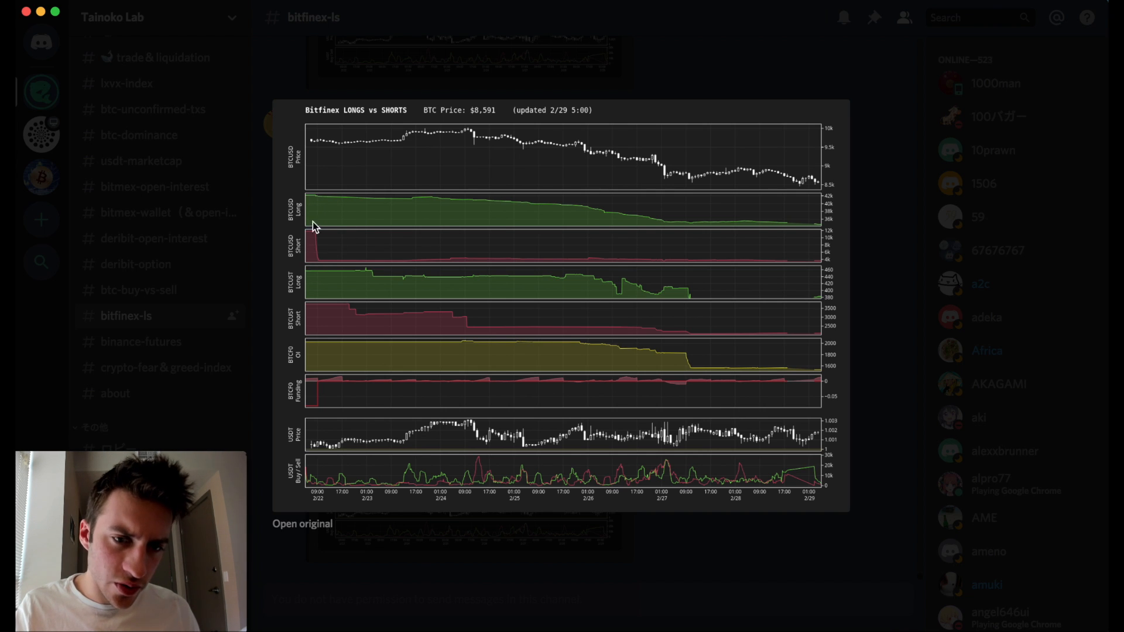
{"action": "mouse_move", "coordinate": [301, 362]}
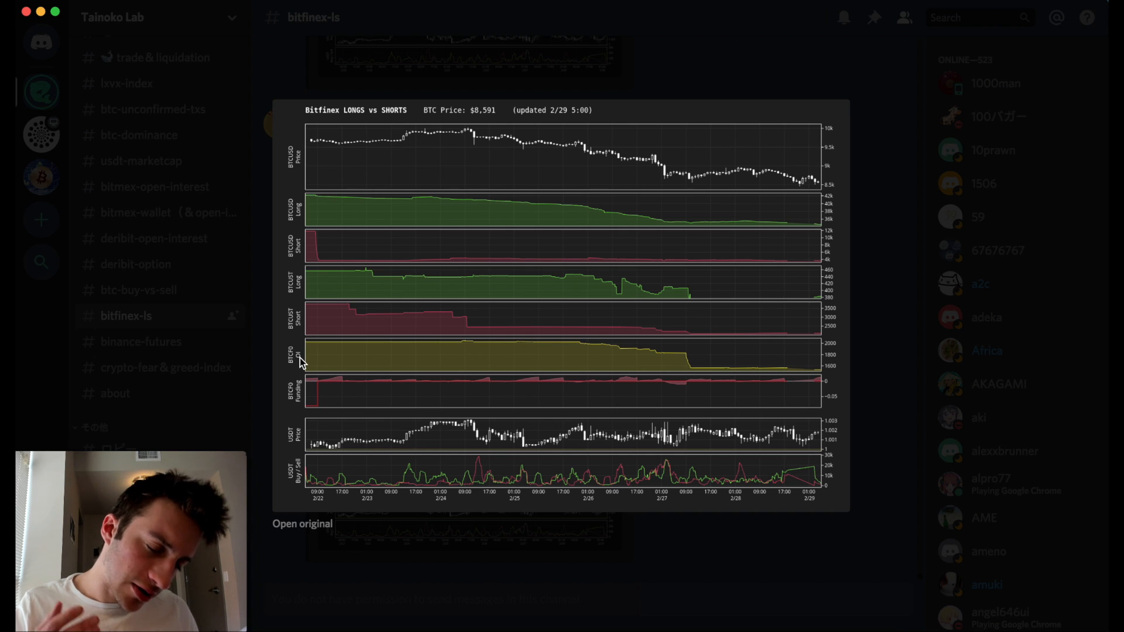
{"action": "mouse_move", "coordinate": [239, 271]}
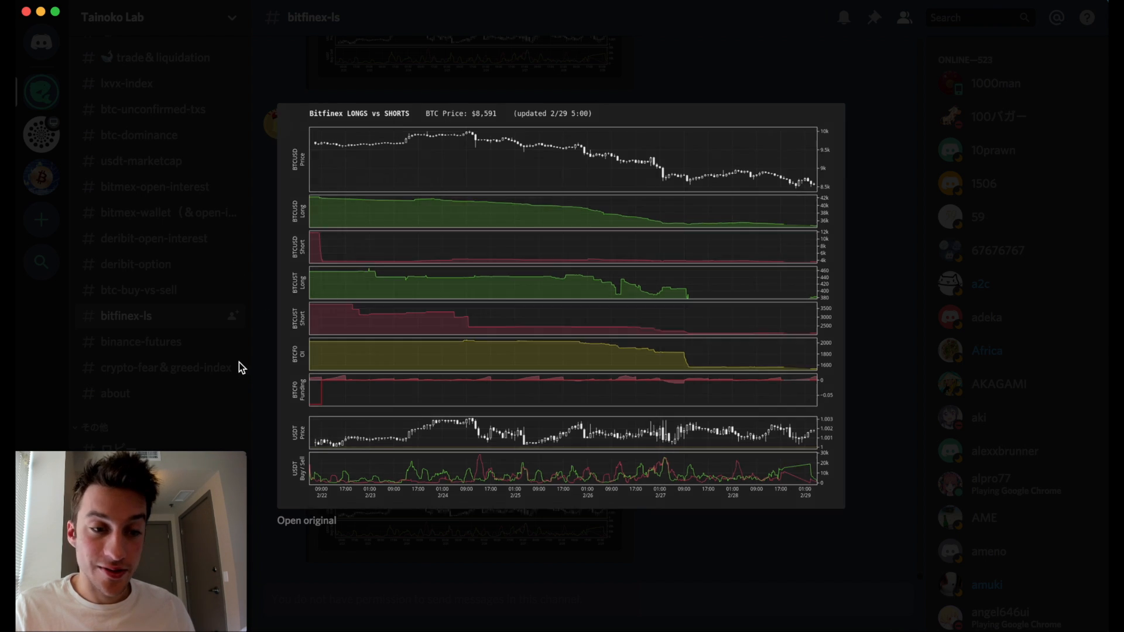
Switch to #crypto-fear＆greed-index and scroll back through earlier daily readings of 41 and 39.
{"action": "left_click", "coordinate": [166, 367]}
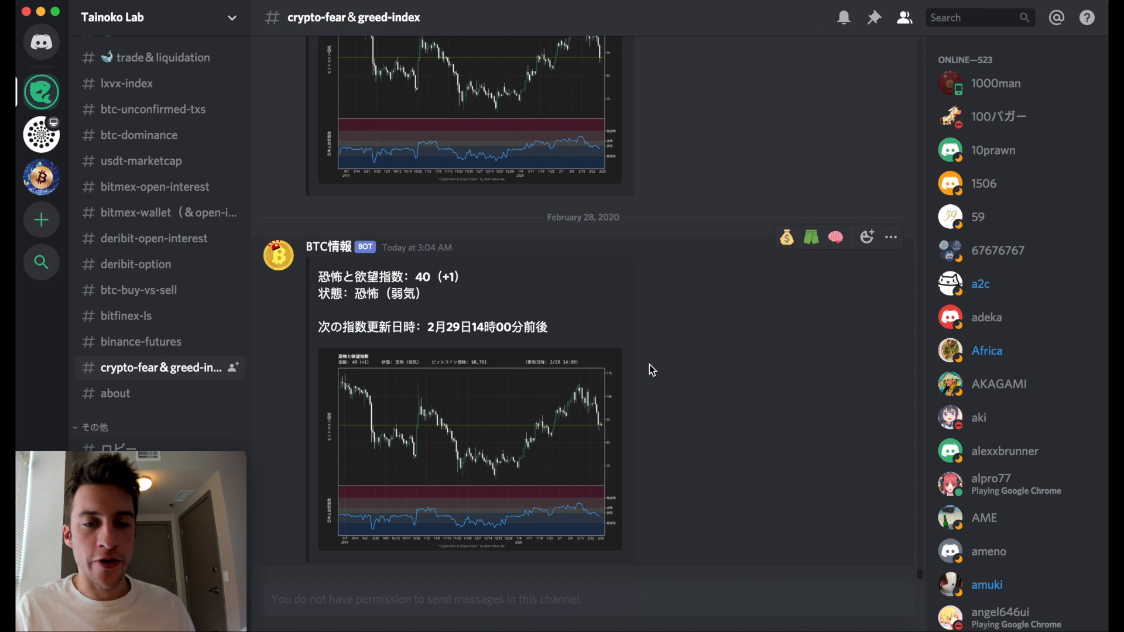
{"action": "scroll", "scroll_direction": "up", "scroll_amount": 3}
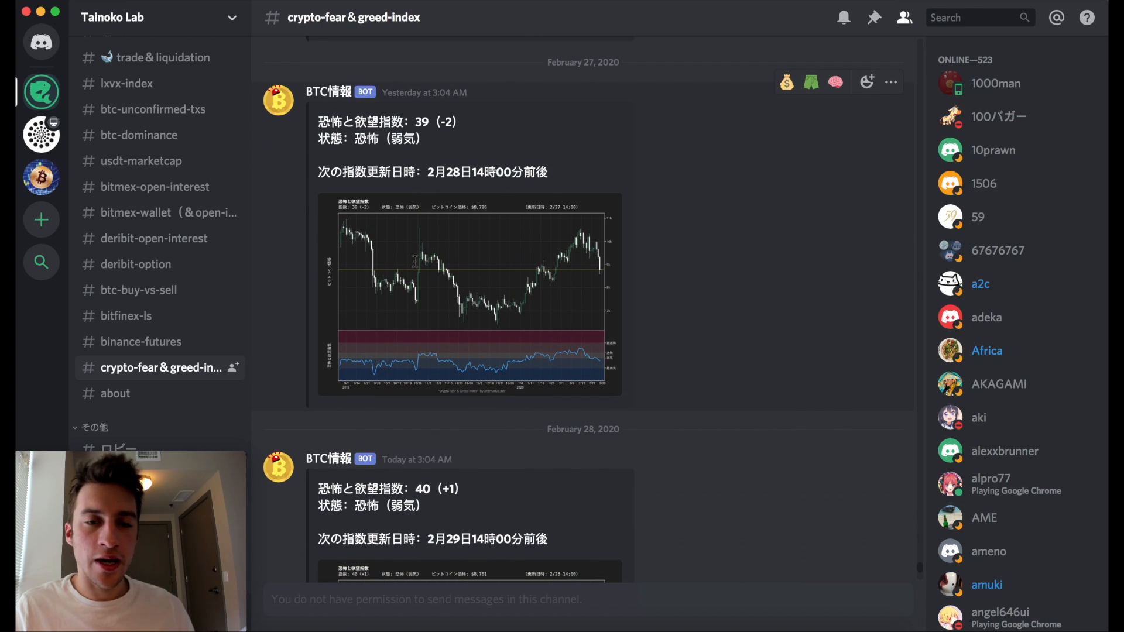
{"action": "scroll", "scroll_direction": "up", "scroll_amount": 3}
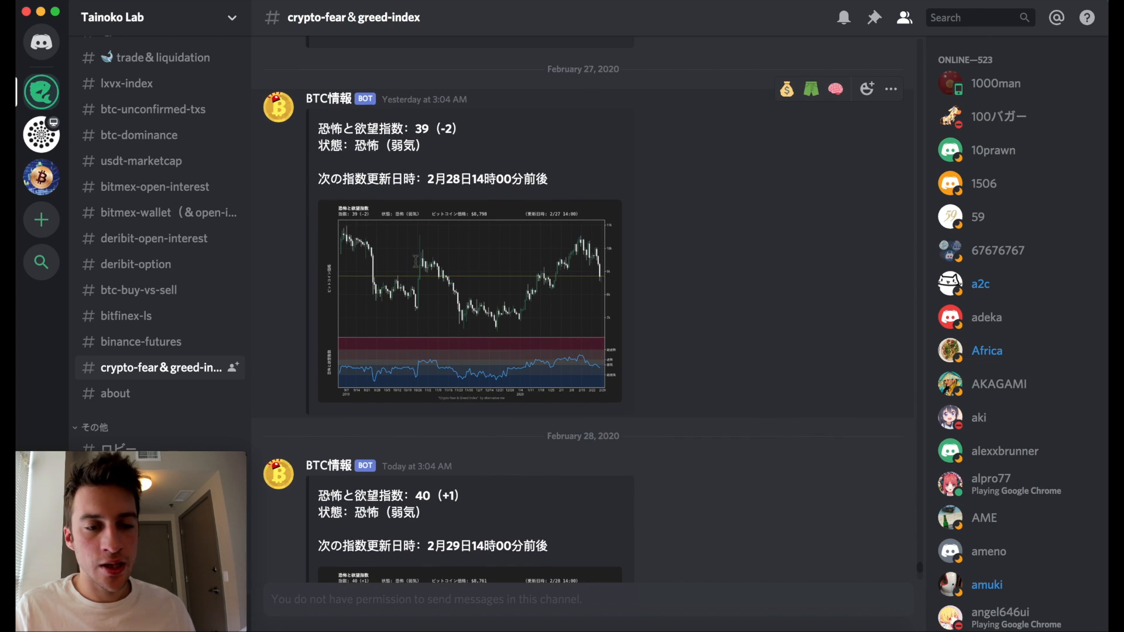
{"action": "scroll", "scroll_direction": "up", "scroll_amount": 3}
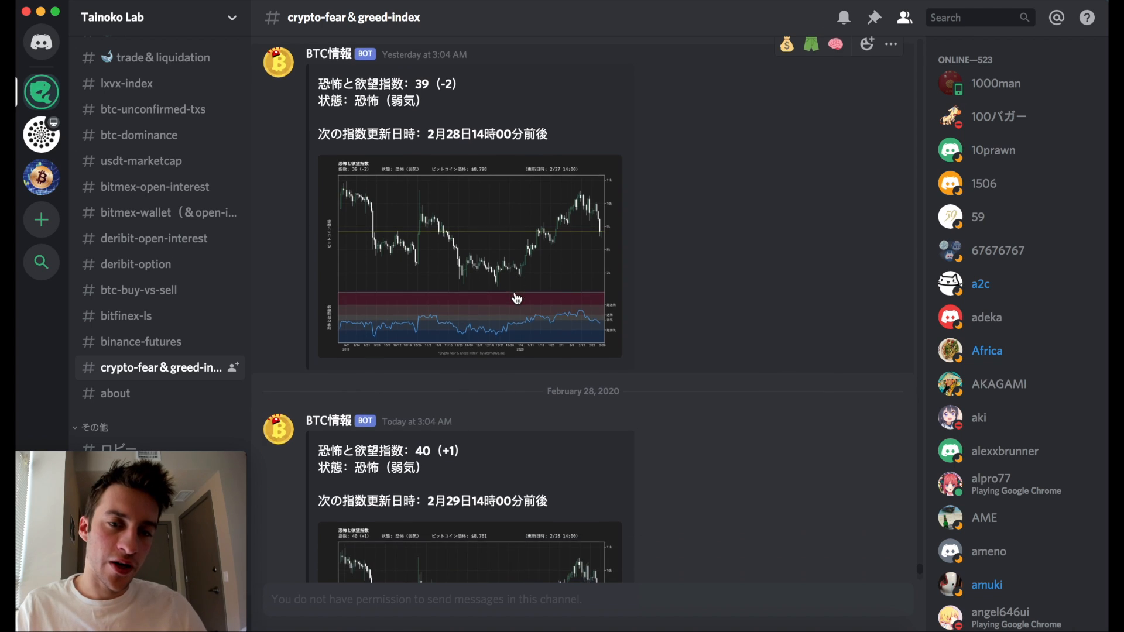
{"action": "scroll", "scroll_direction": "up", "scroll_amount": 3}
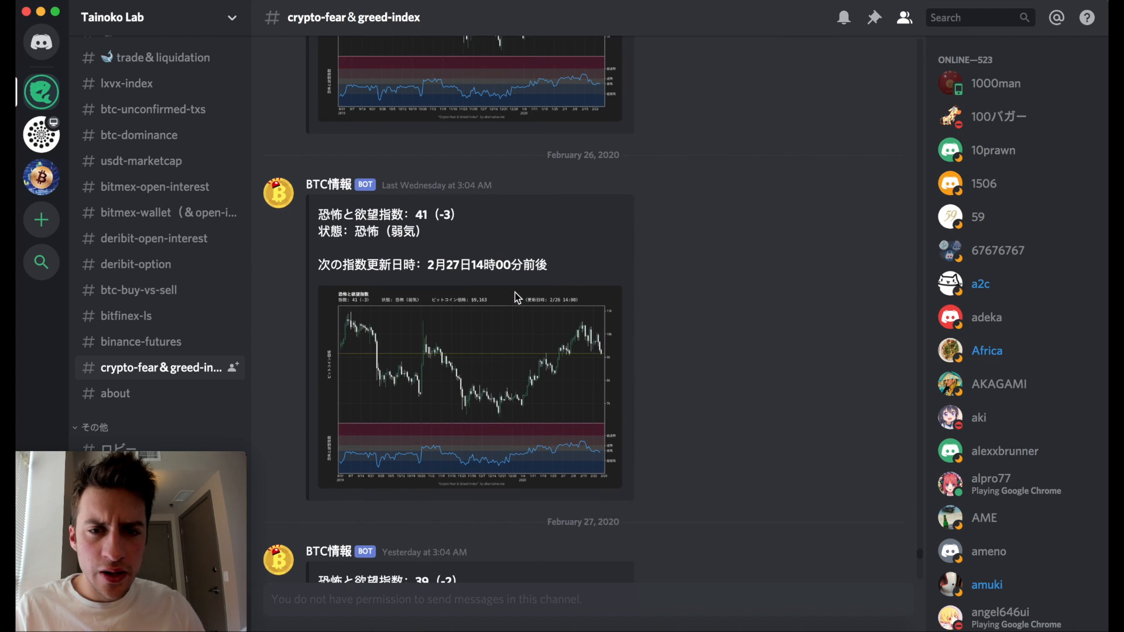
{"action": "scroll", "scroll_direction": "up", "scroll_amount": 3}
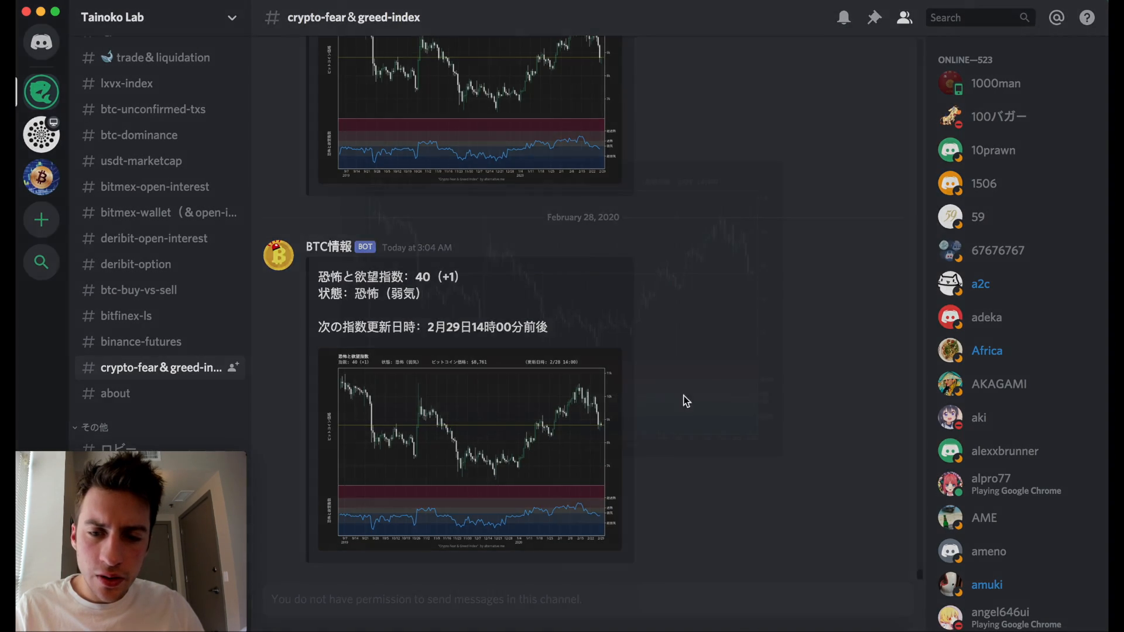
{"action": "mouse_move", "coordinate": [230, 341]}
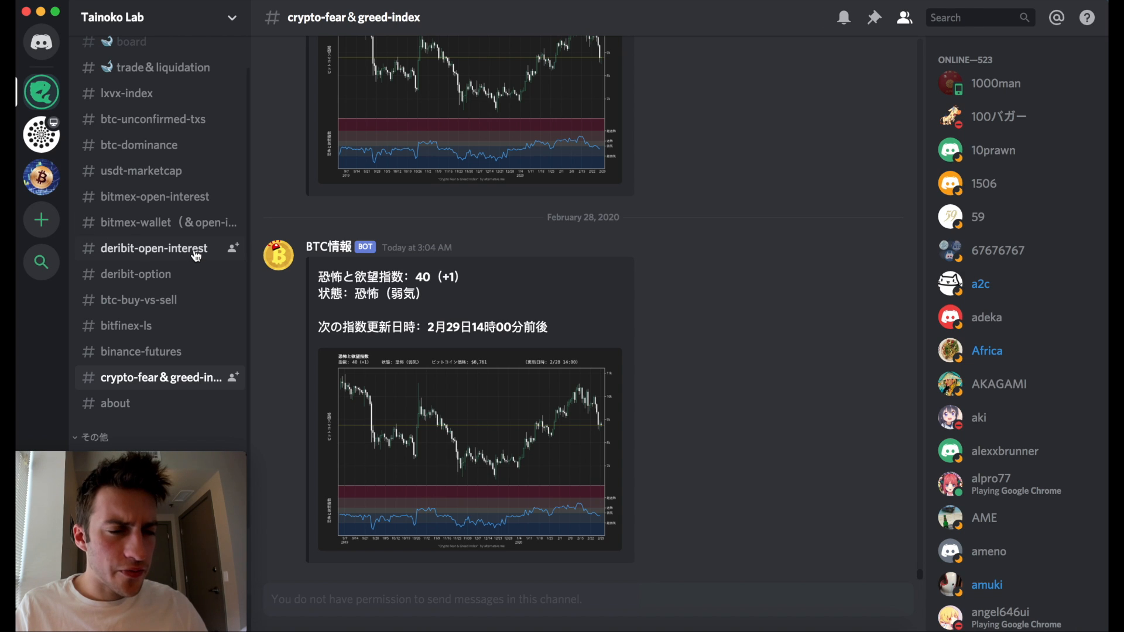
Pass through deribit-open-interest to usdt-marketcap and enlarge its $4.64B vs $8,567 chart.
{"action": "left_click", "coordinate": [153, 248]}
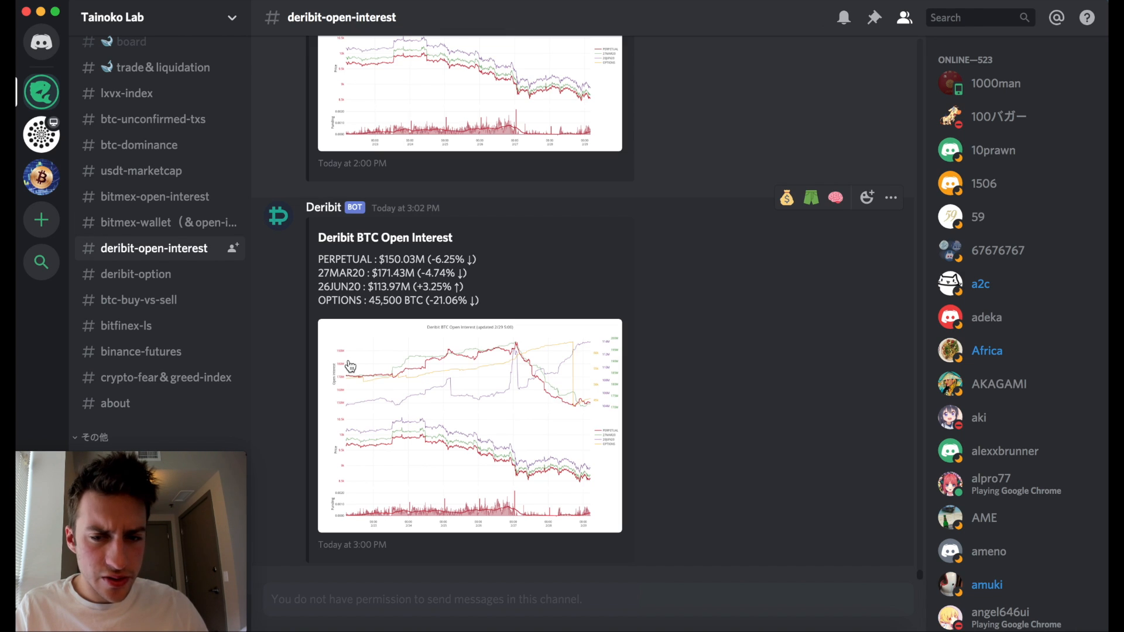
{"action": "mouse_move", "coordinate": [122, 376]}
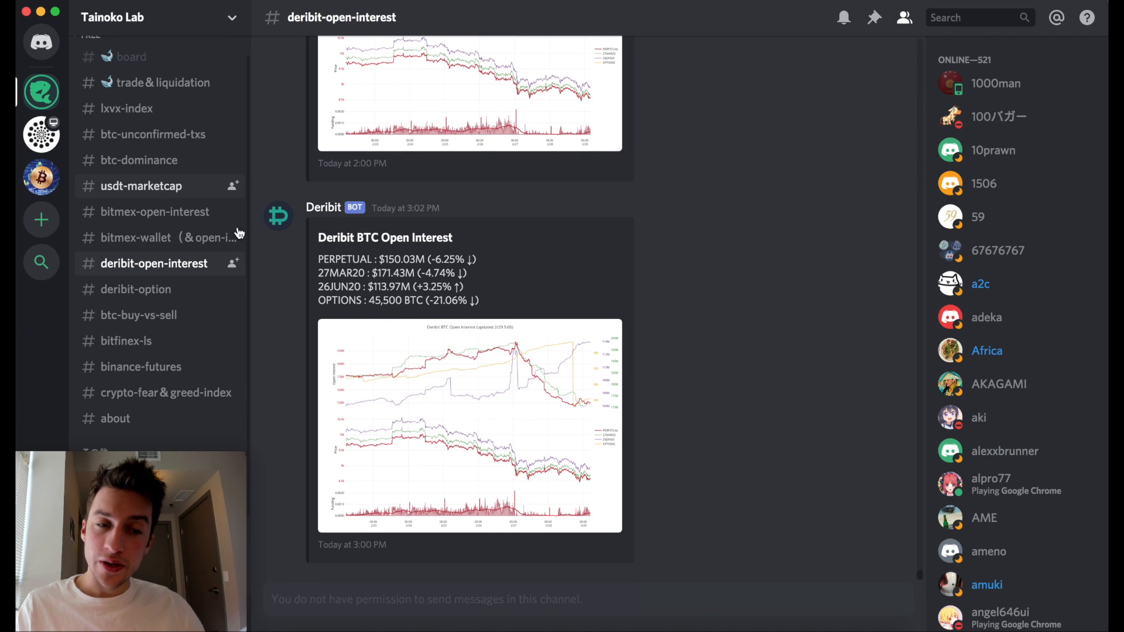
{"action": "left_click", "coordinate": [469, 92]}
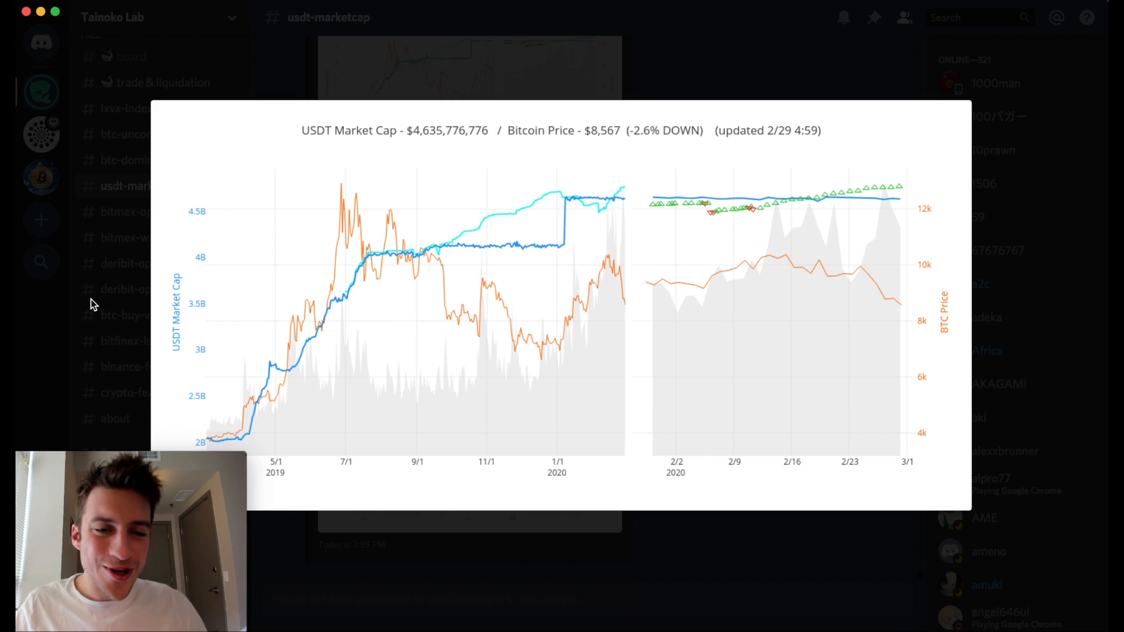
Switch to binance-futures and scroll back to the 9:02, 5:02 and 3:02 AM BTCUSDT reports.
{"action": "left_click", "coordinate": [141, 367]}
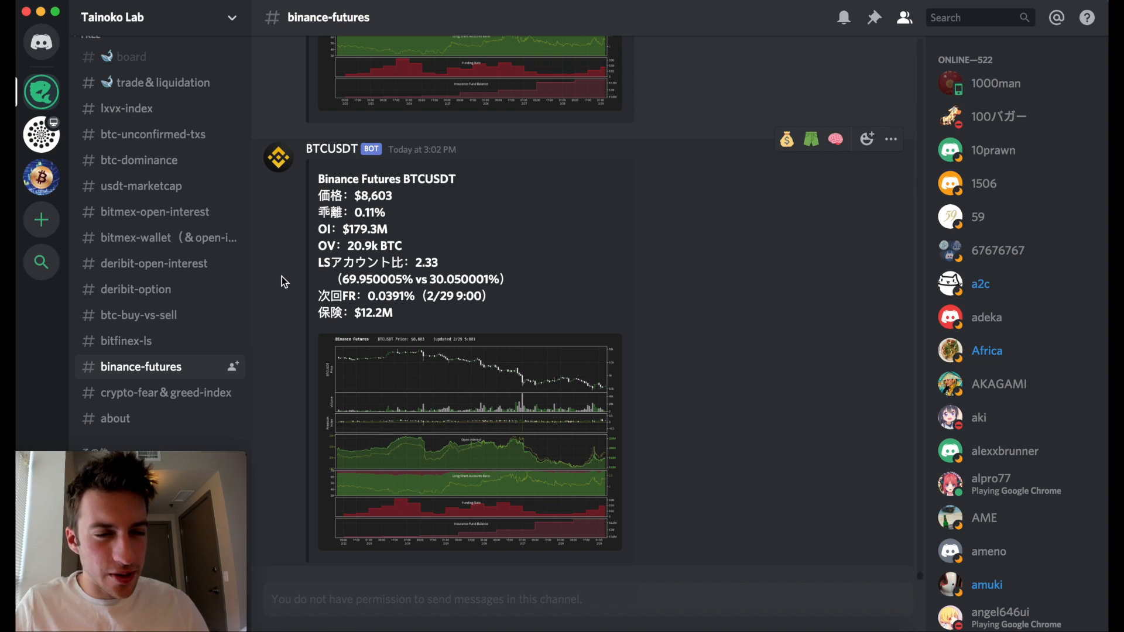
{"action": "mouse_move", "coordinate": [139, 324]}
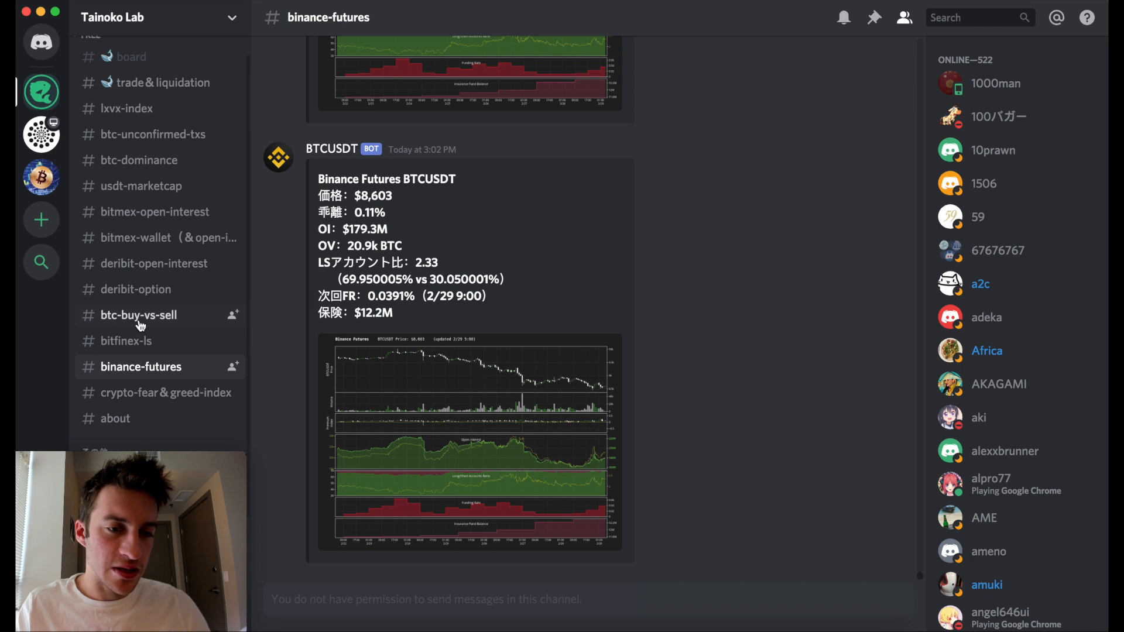
{"action": "mouse_move", "coordinate": [168, 367]}
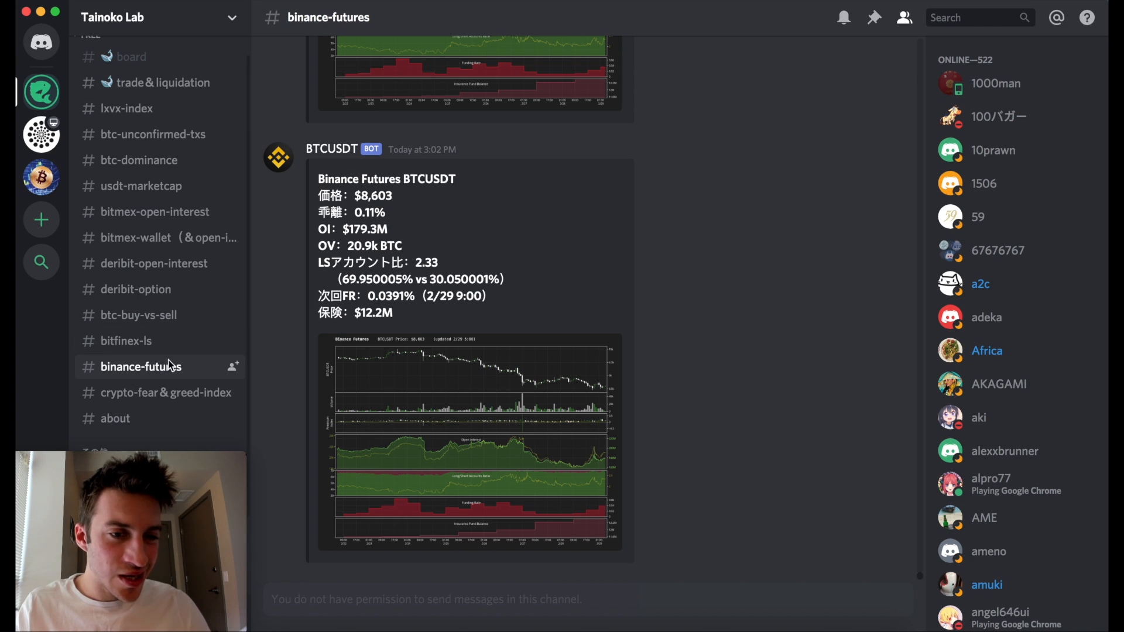
{"action": "mouse_move", "coordinate": [171, 354]}
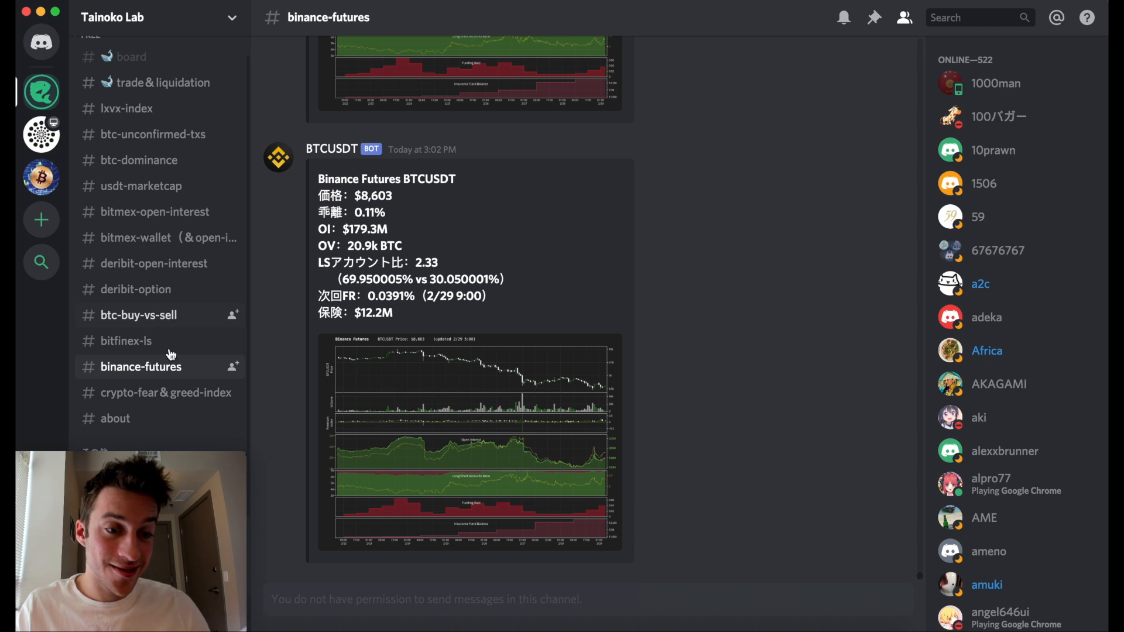
{"action": "mouse_move", "coordinate": [280, 309]}
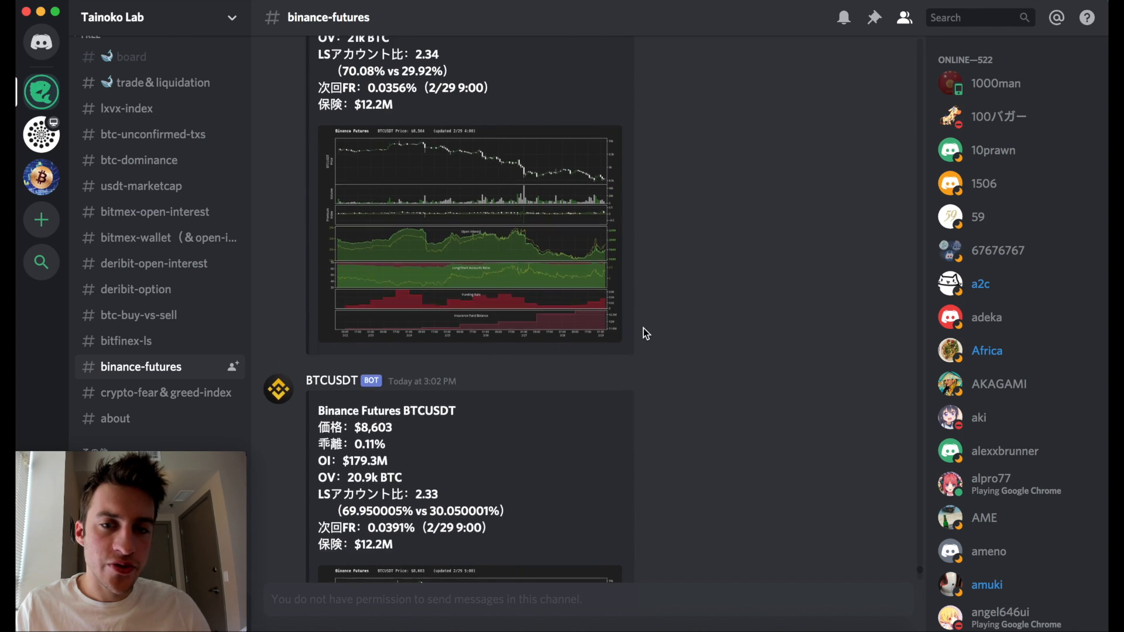
{"action": "scroll", "scroll_direction": "down", "scroll_amount": 3}
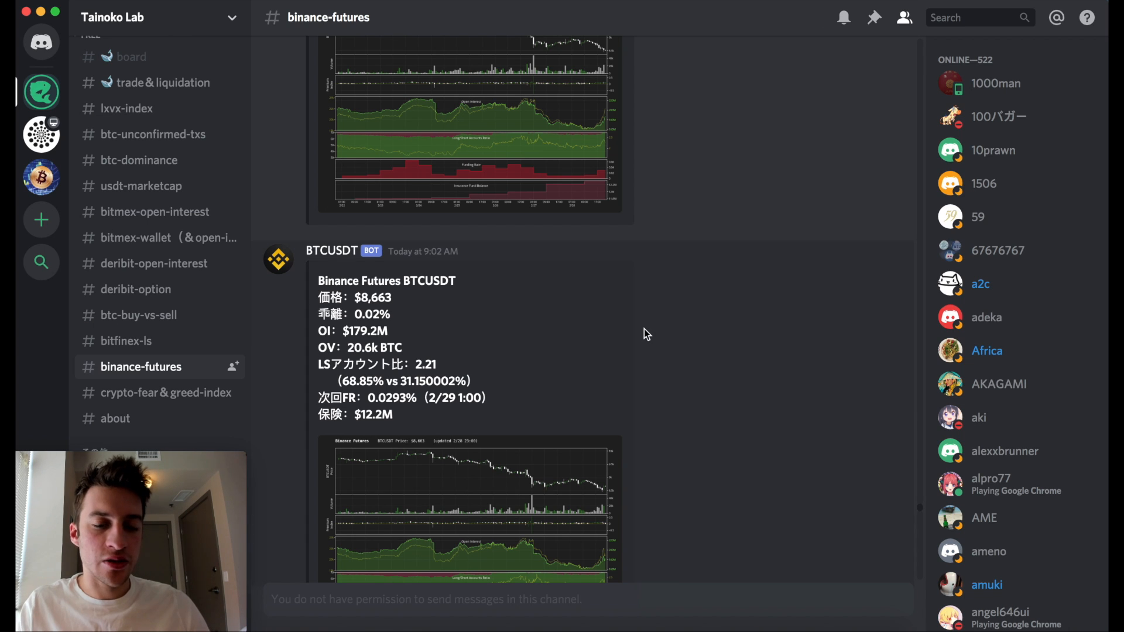
{"action": "scroll", "scroll_direction": "up", "scroll_amount": 3}
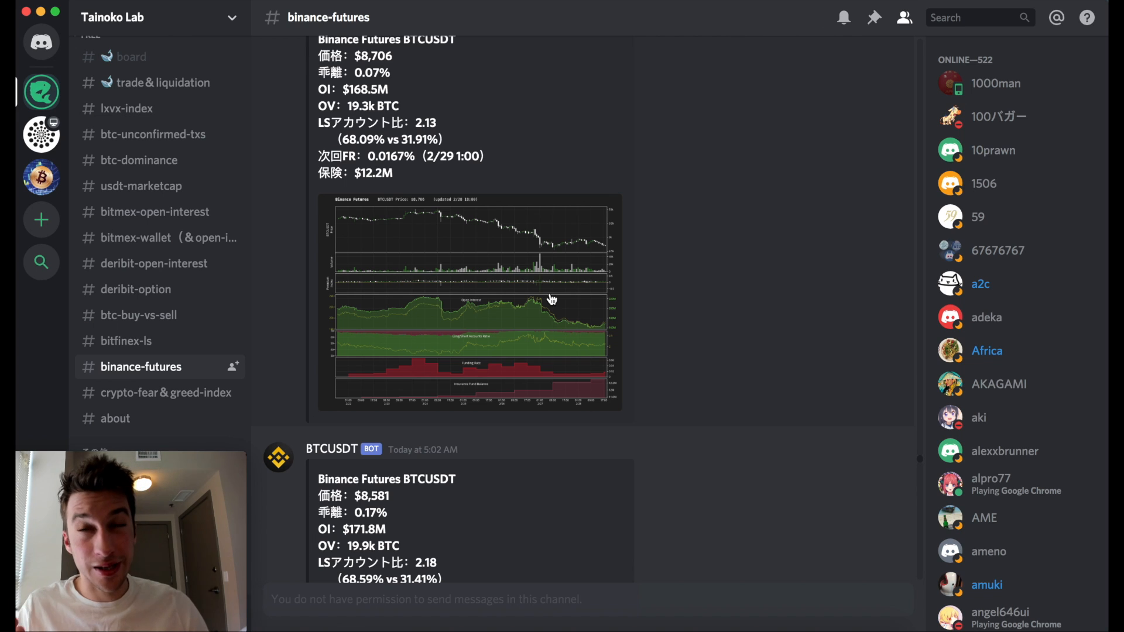
{"action": "scroll", "scroll_direction": "up", "scroll_amount": 3}
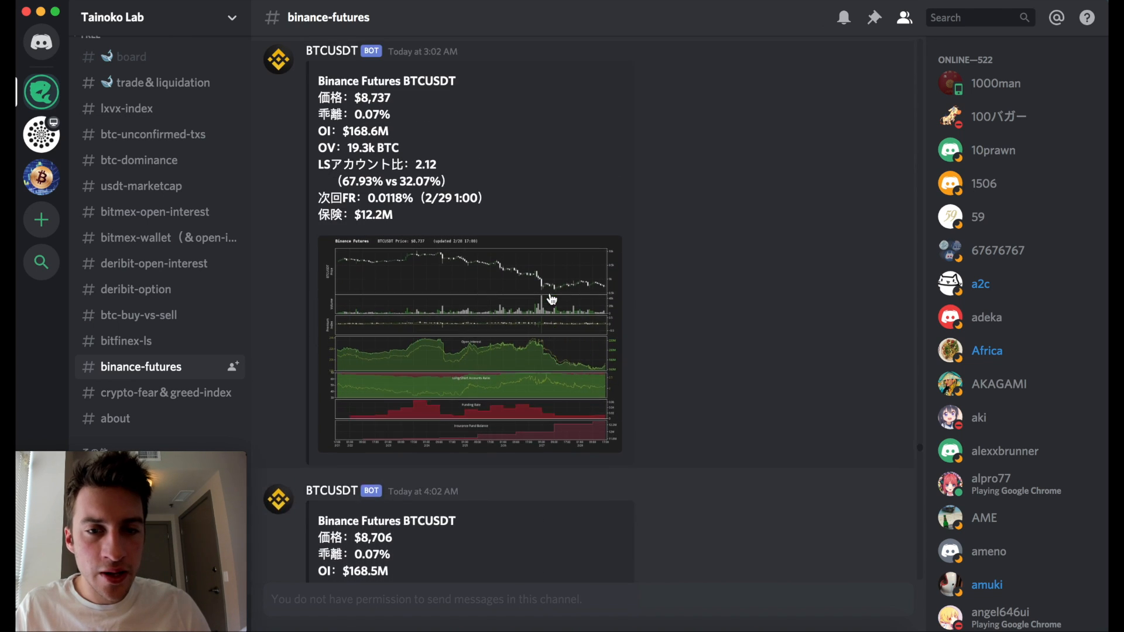
Enlarge the 3:02 AM BTCUSDT futures chart updated 2/28 17:00 at $8,737.
{"action": "left_click", "coordinate": [470, 344]}
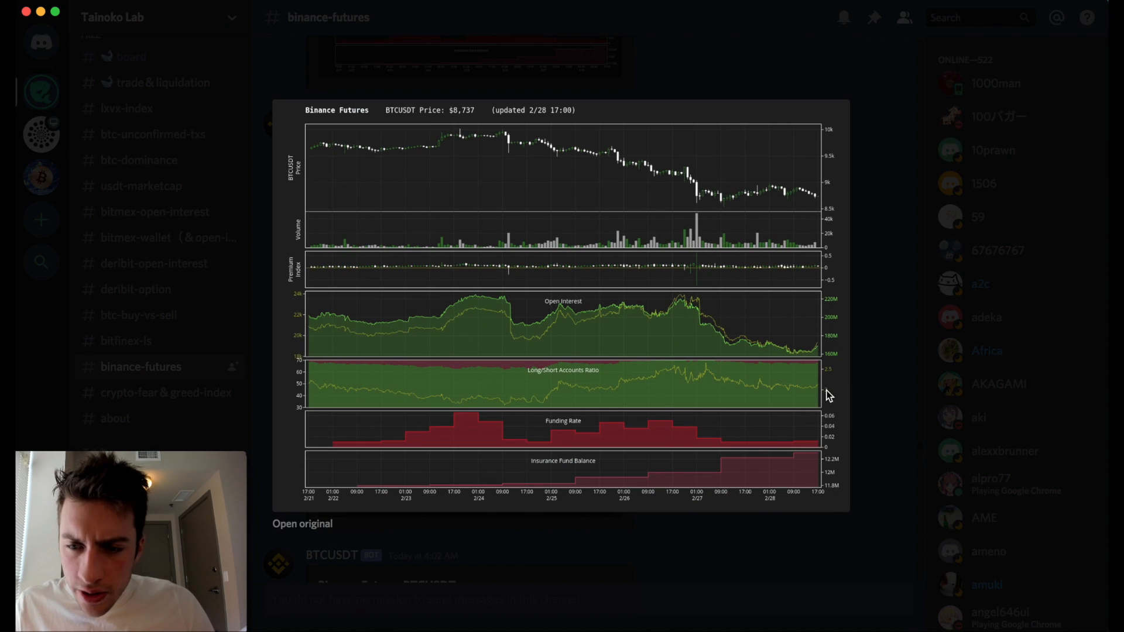
{"action": "mouse_move", "coordinate": [801, 395]}
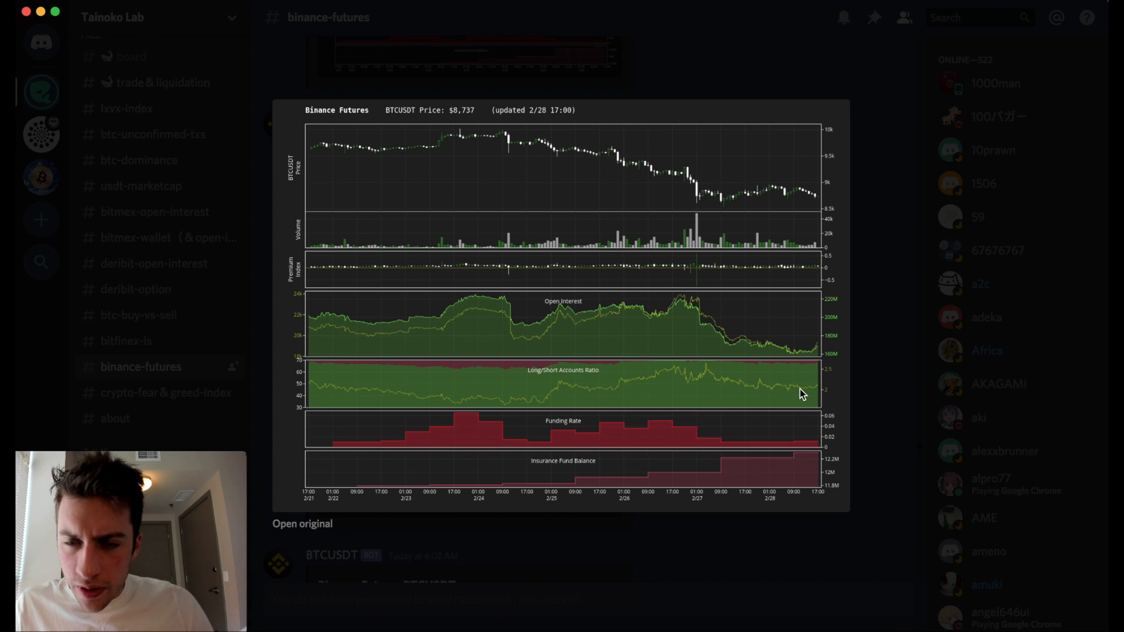
{"action": "mouse_move", "coordinate": [824, 394]}
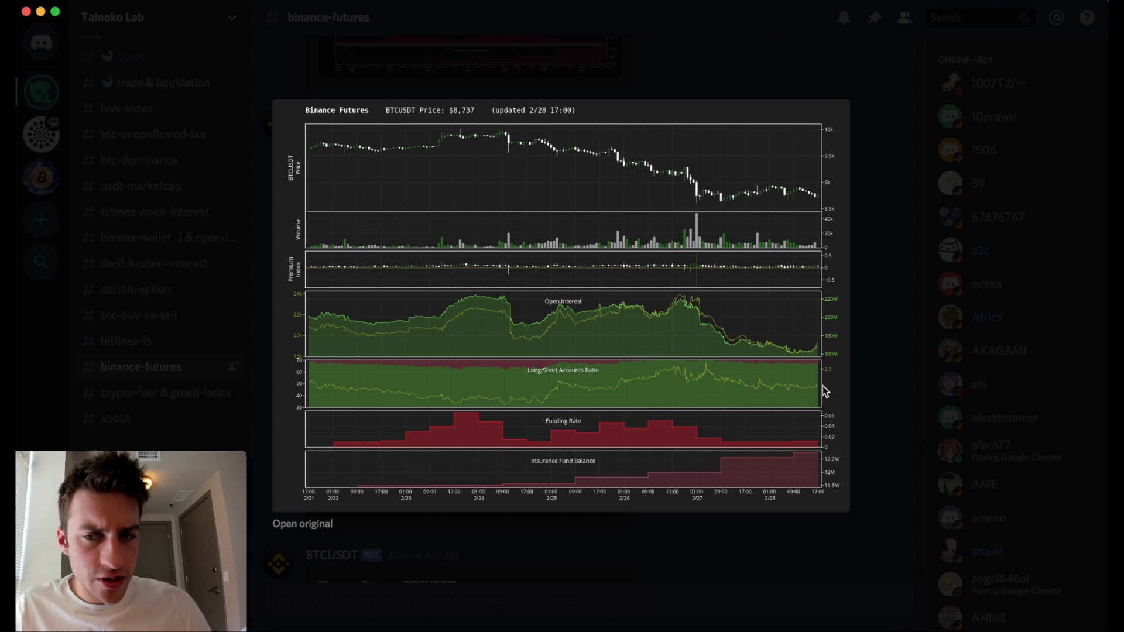
{"action": "mouse_move", "coordinate": [871, 293]}
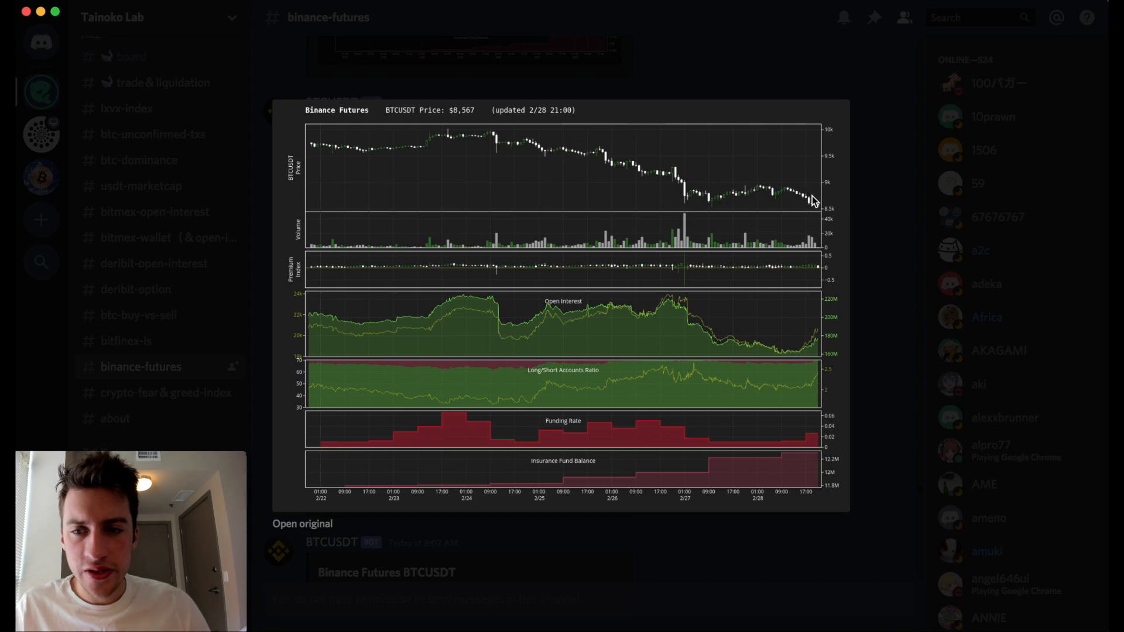
{"action": "mouse_move", "coordinate": [880, 223]}
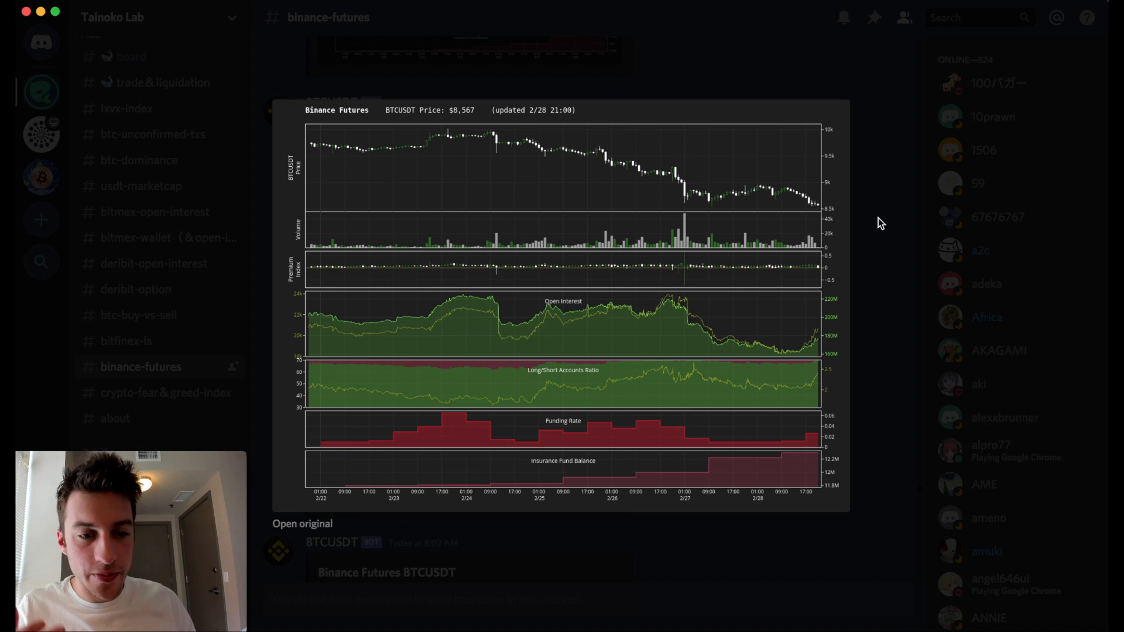
{"action": "mouse_move", "coordinate": [781, 390]}
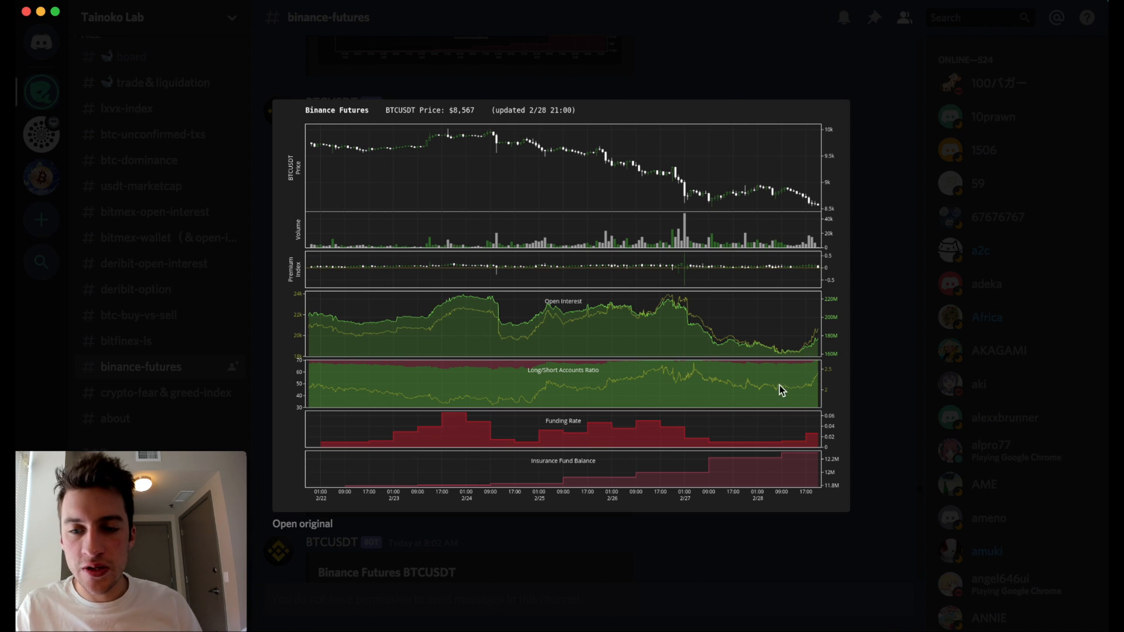
{"action": "mouse_move", "coordinate": [883, 234]}
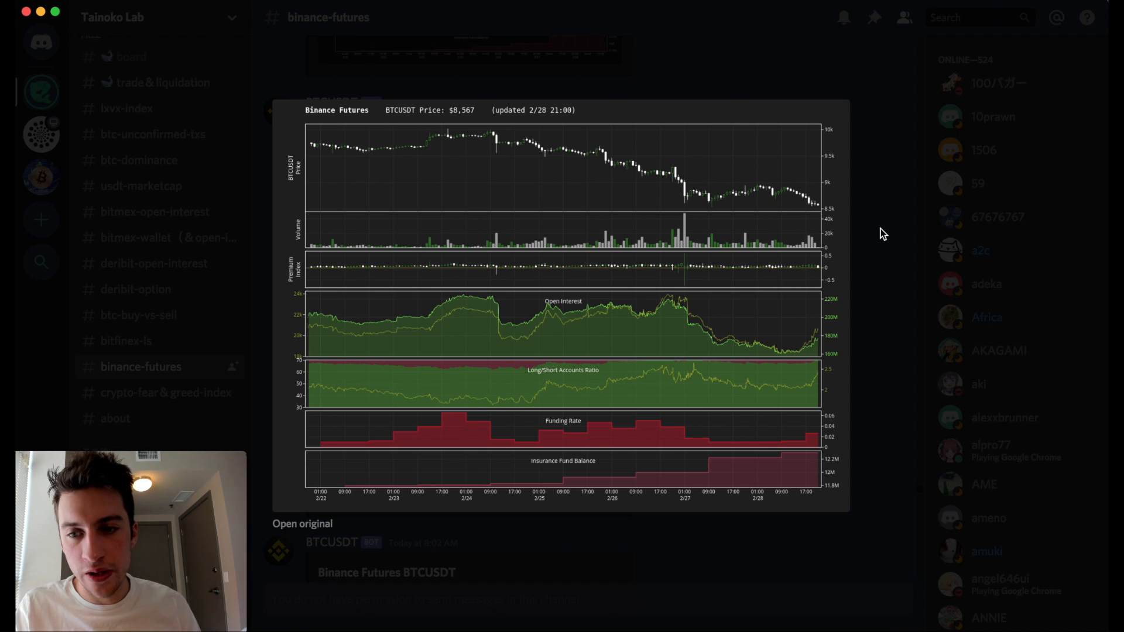
{"action": "mouse_move", "coordinate": [881, 246]}
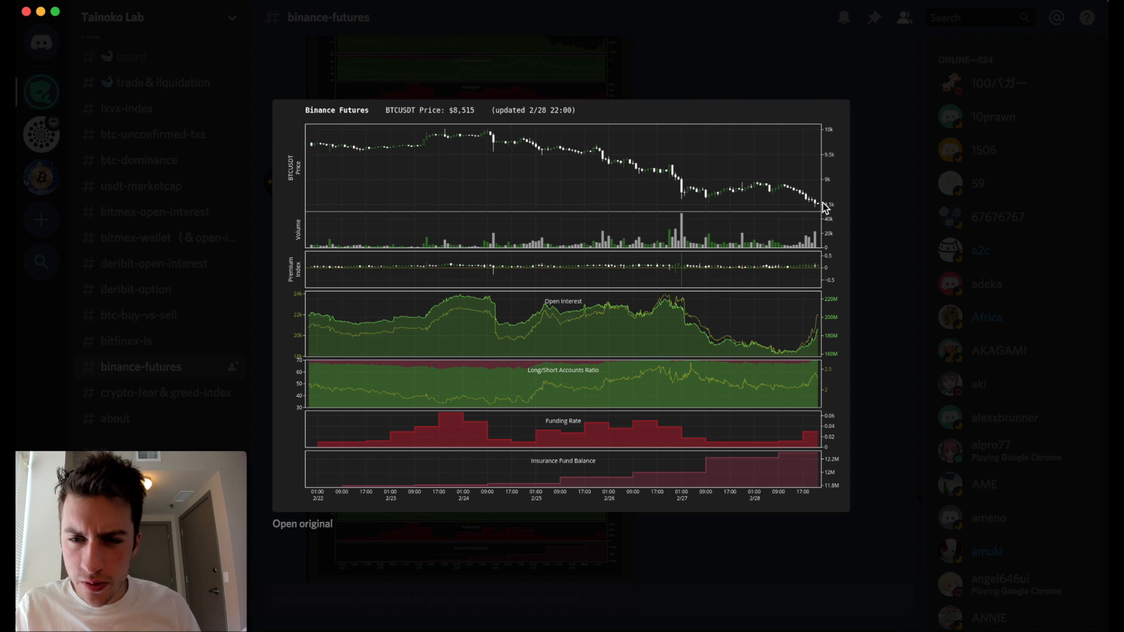
{"action": "mouse_move", "coordinate": [758, 172]}
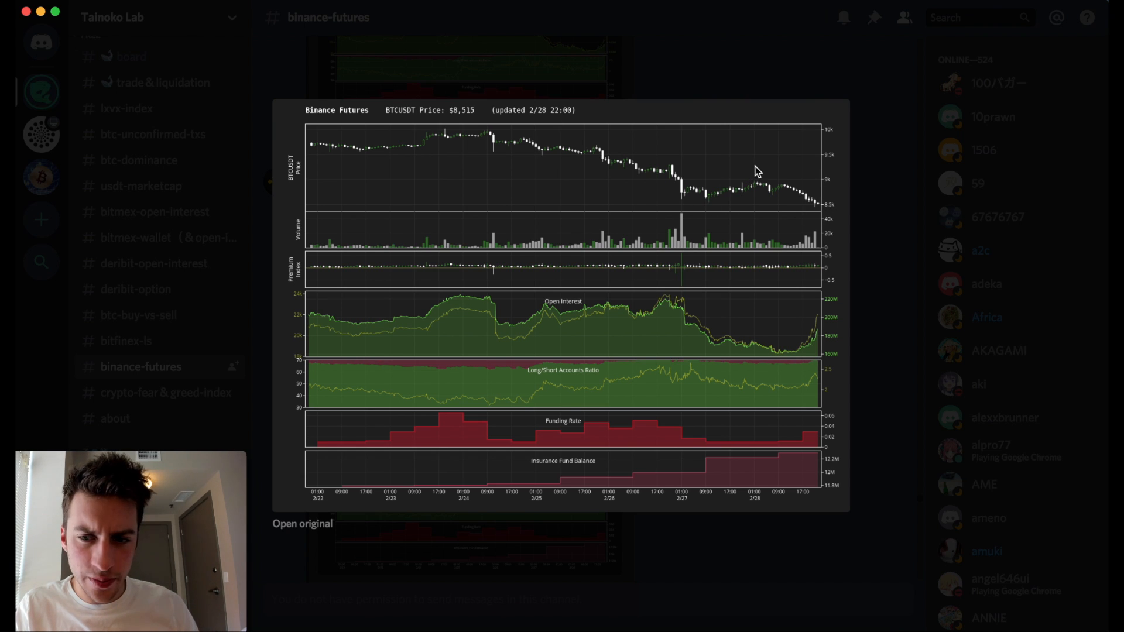
{"action": "mouse_move", "coordinate": [822, 388]}
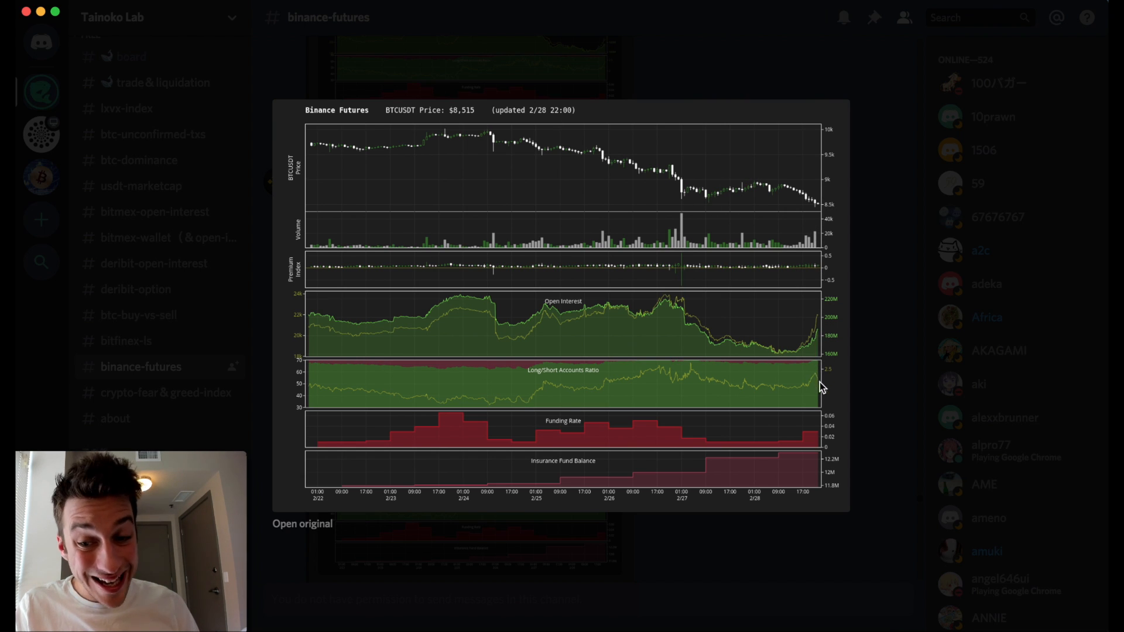
{"action": "mouse_move", "coordinate": [818, 371]}
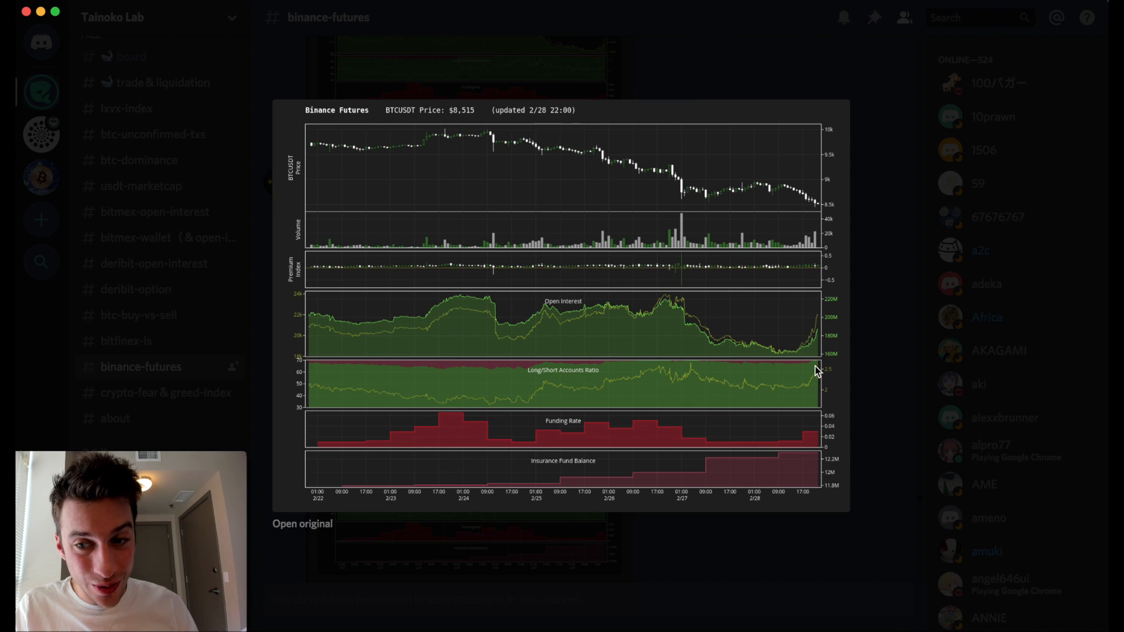
{"action": "mouse_move", "coordinate": [823, 386]}
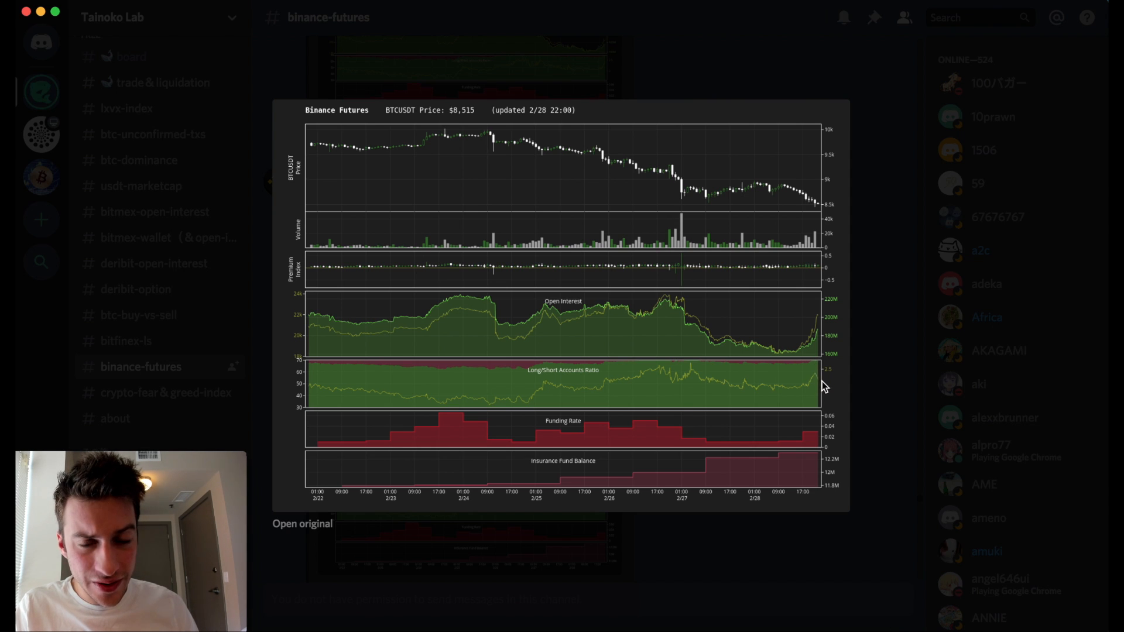
{"action": "mouse_move", "coordinate": [814, 376]}
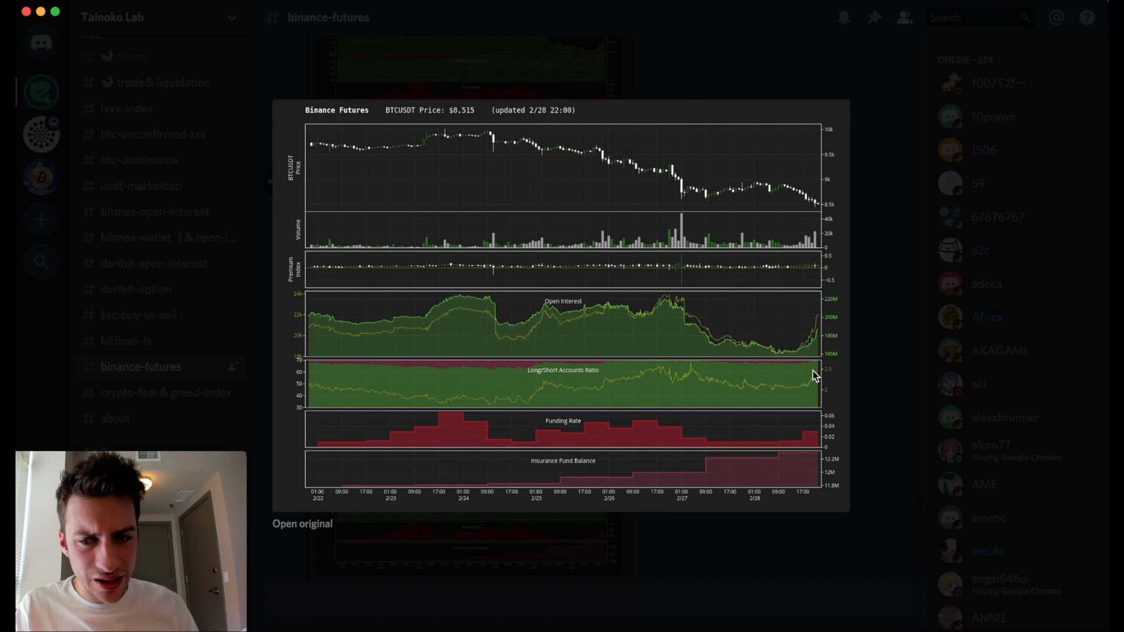
{"action": "mouse_move", "coordinate": [821, 189]}
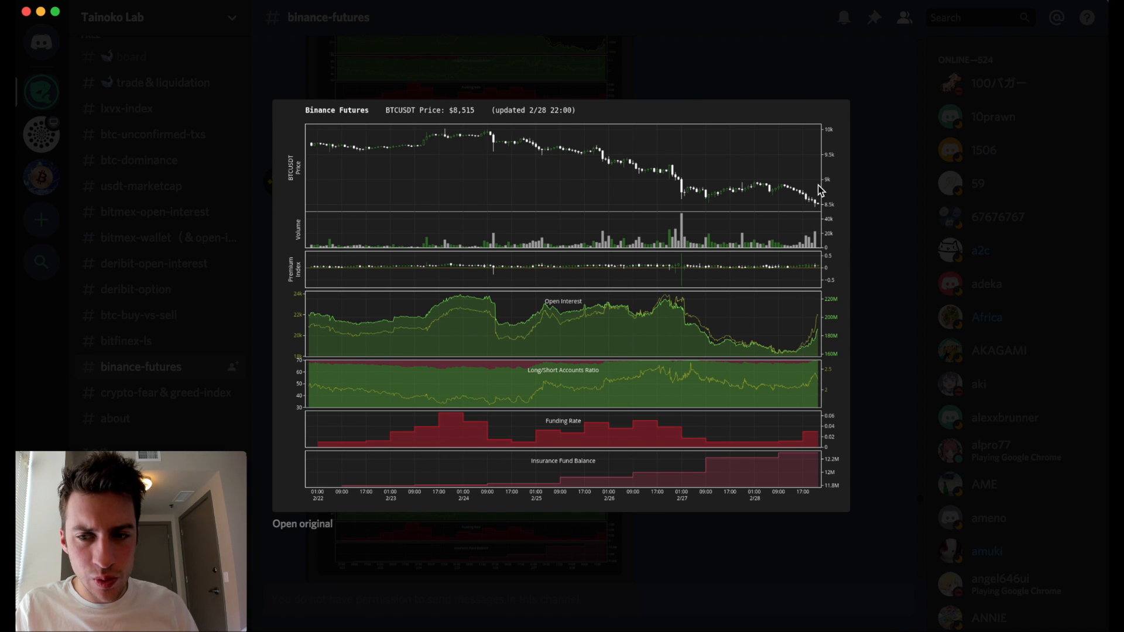
{"action": "mouse_move", "coordinate": [914, 337]}
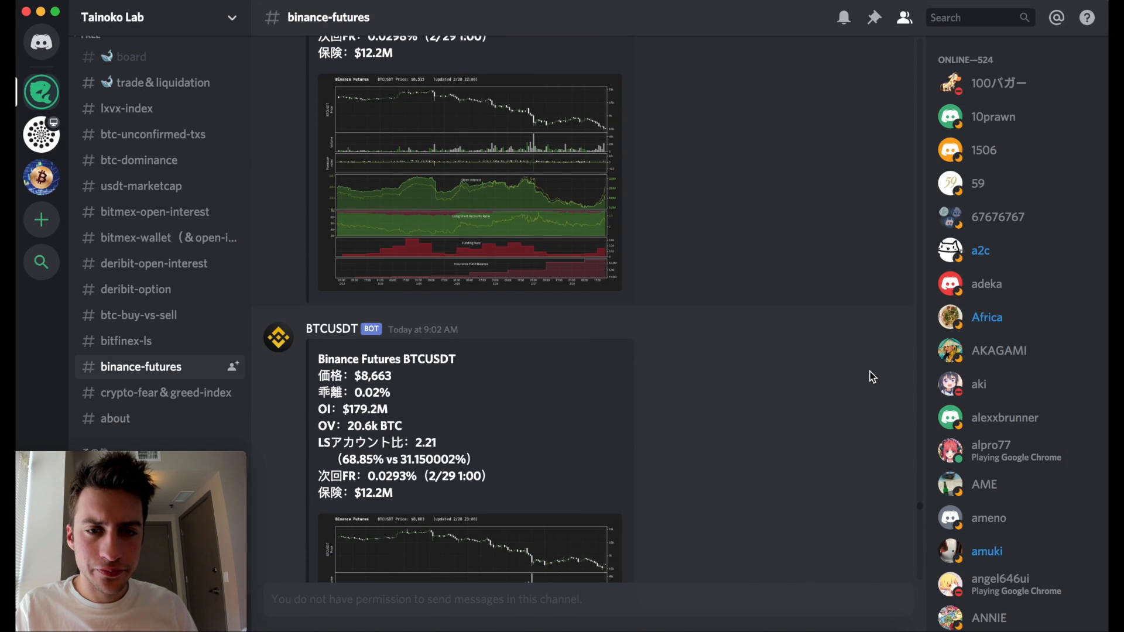
Enlarge the 2/29 2:00 chart, then the 1:02 PM chart updated 2/29 3:00 at $8,550.
{"action": "scroll", "scroll_direction": "down", "scroll_amount": 3}
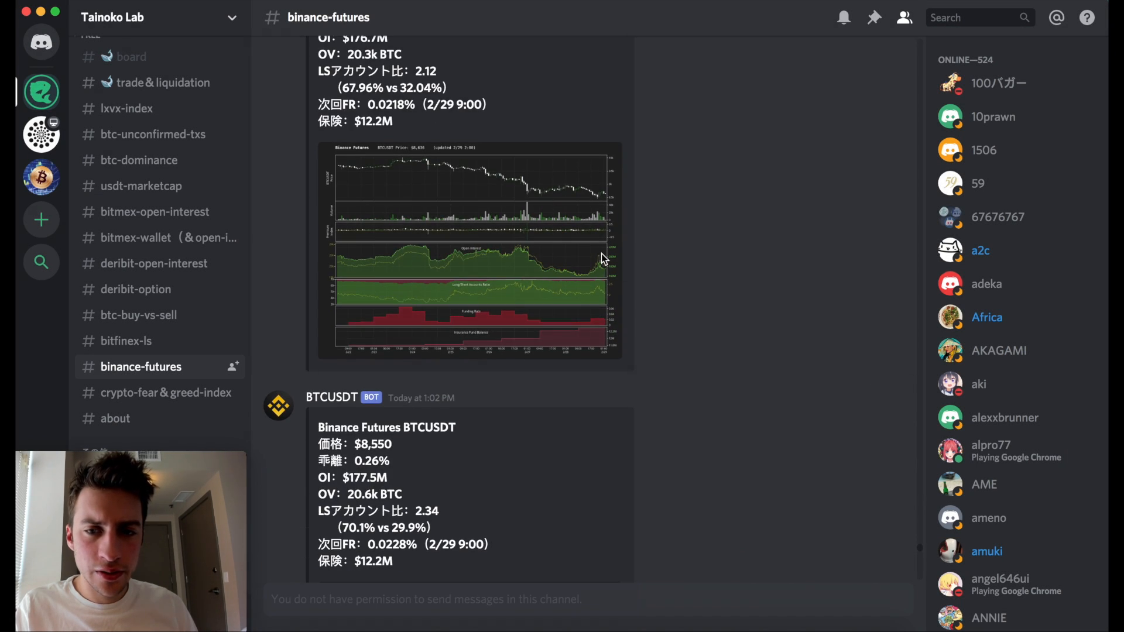
{"action": "left_click", "coordinate": [471, 250]}
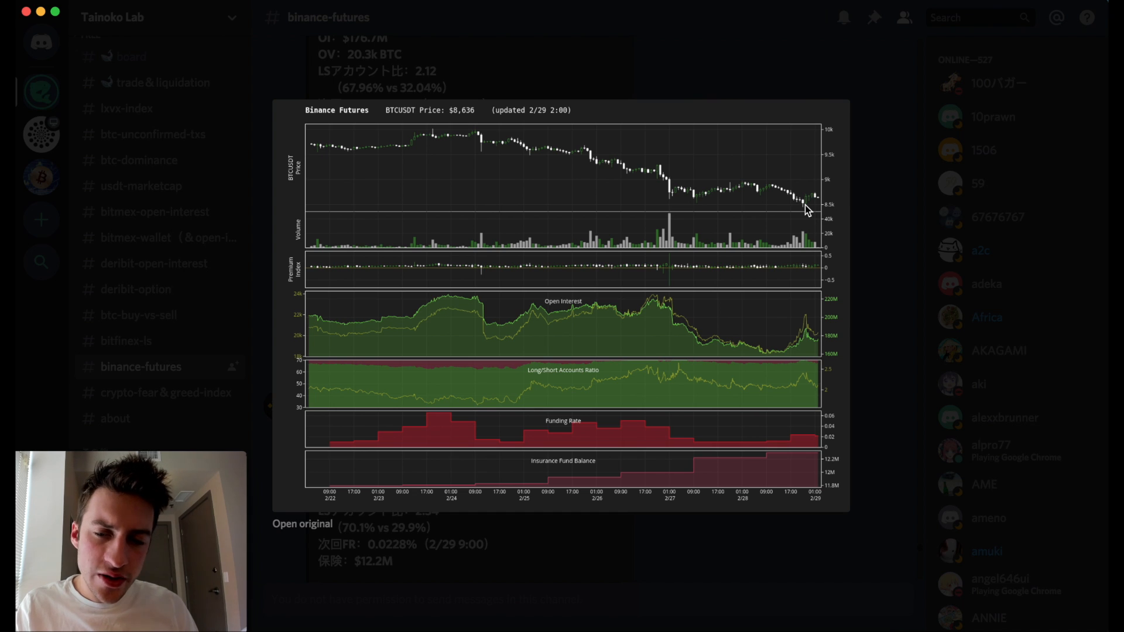
{"action": "mouse_move", "coordinate": [803, 378]}
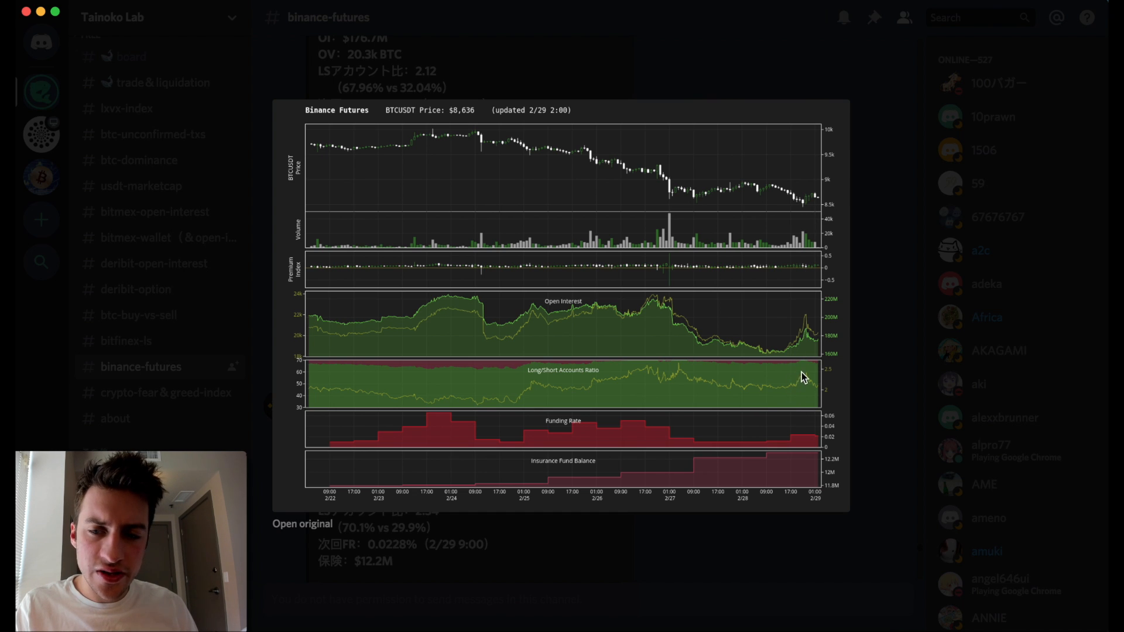
{"action": "mouse_move", "coordinate": [810, 387]}
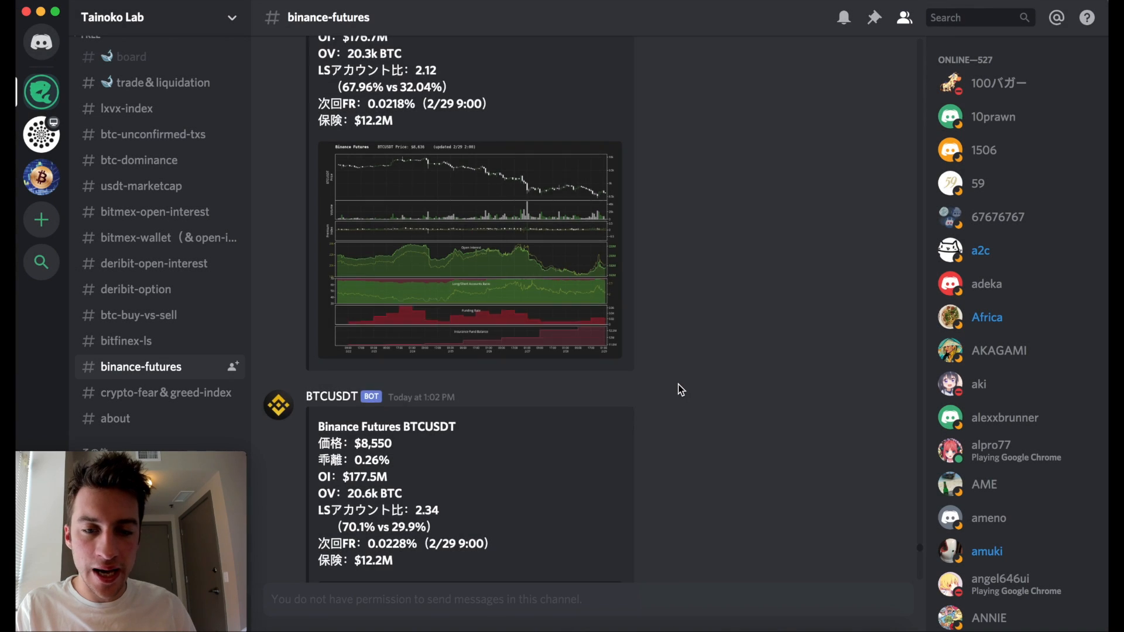
{"action": "scroll", "scroll_direction": "down", "scroll_amount": 3}
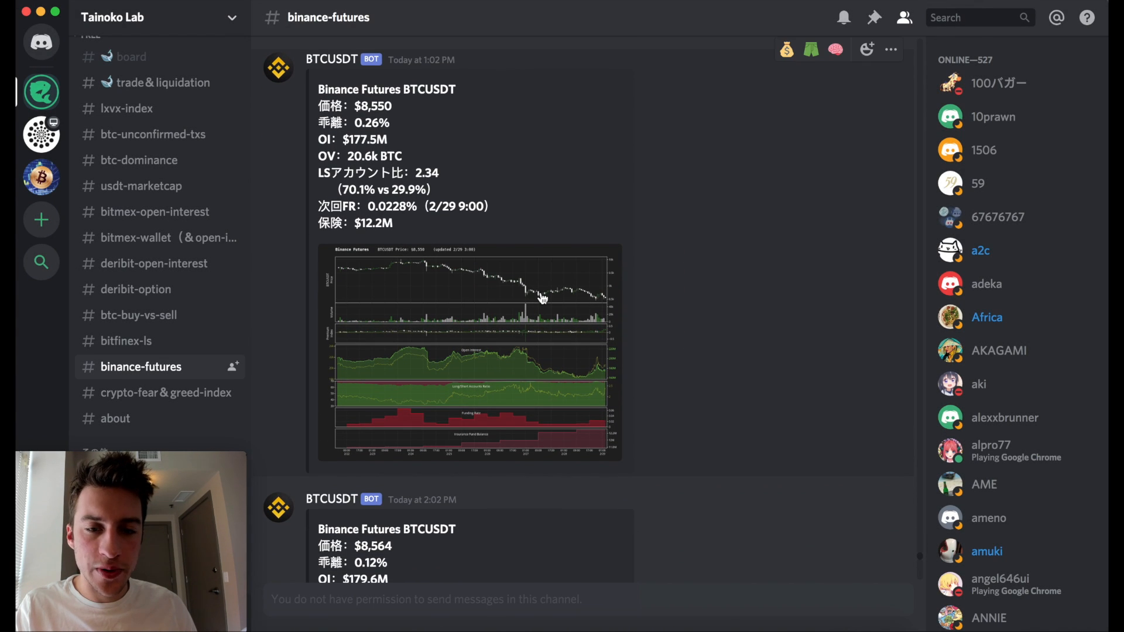
{"action": "left_click", "coordinate": [470, 351]}
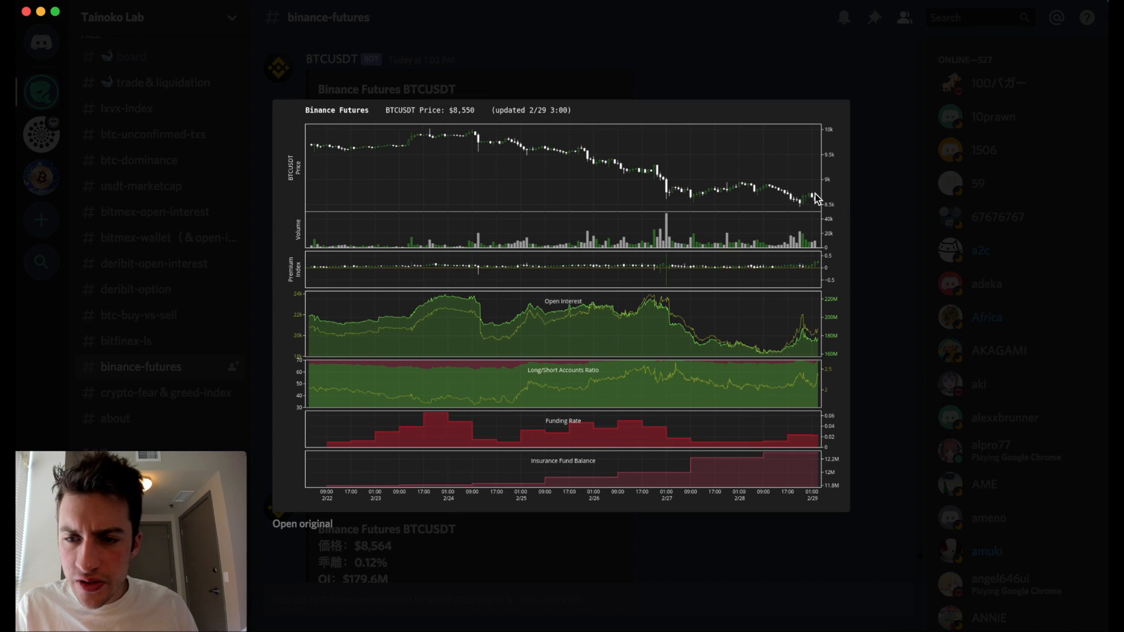
{"action": "mouse_move", "coordinate": [821, 379]}
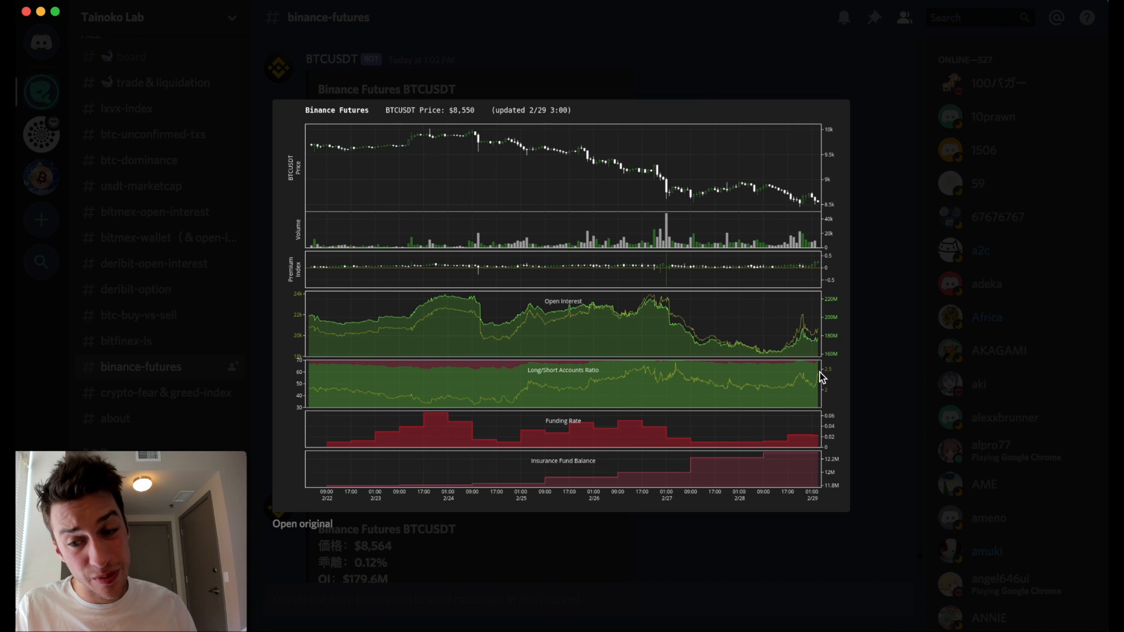
{"action": "mouse_move", "coordinate": [881, 371]}
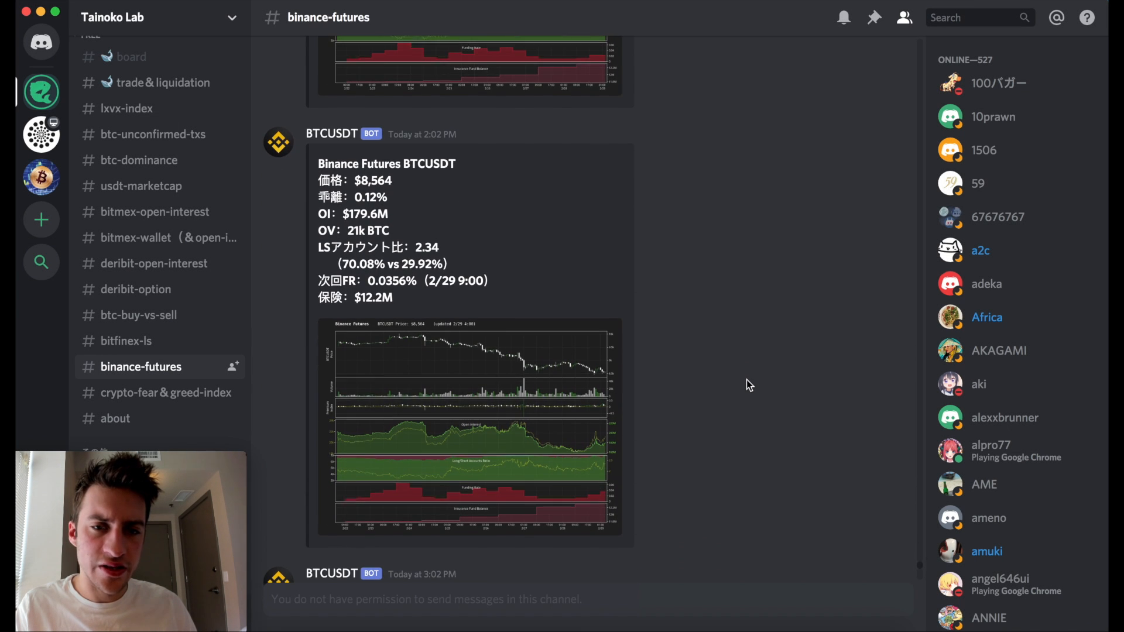
Enlarge the 2:02 PM chart (2/29 4:00), then the 3:02 PM chart updated 2/29 5:00 at $8,603.
{"action": "left_click", "coordinate": [469, 426]}
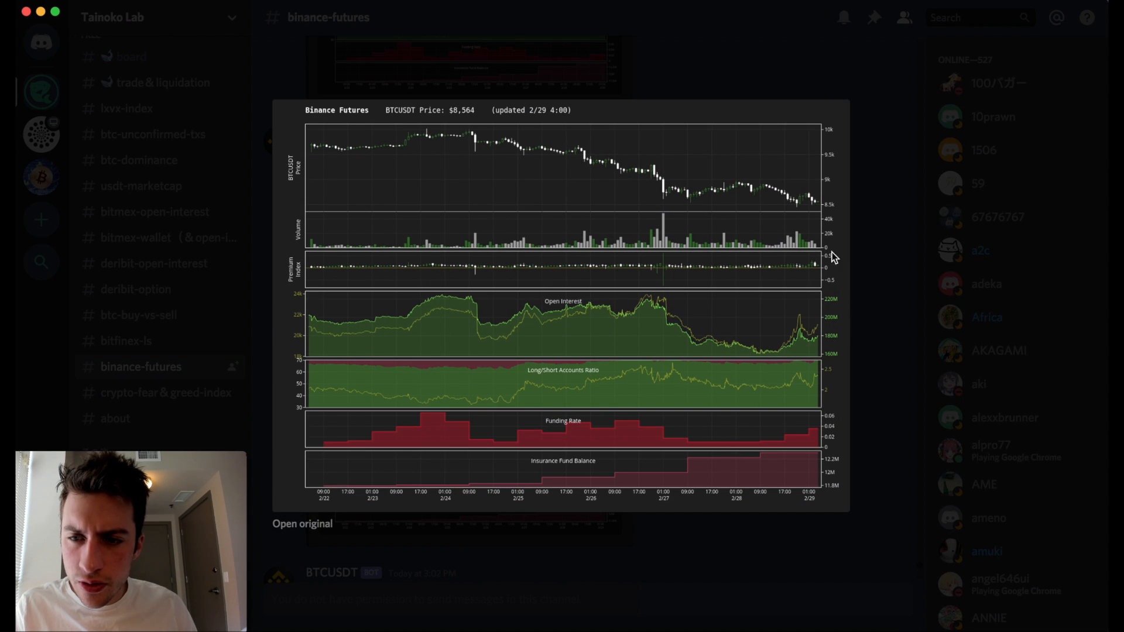
{"action": "mouse_move", "coordinate": [854, 380]}
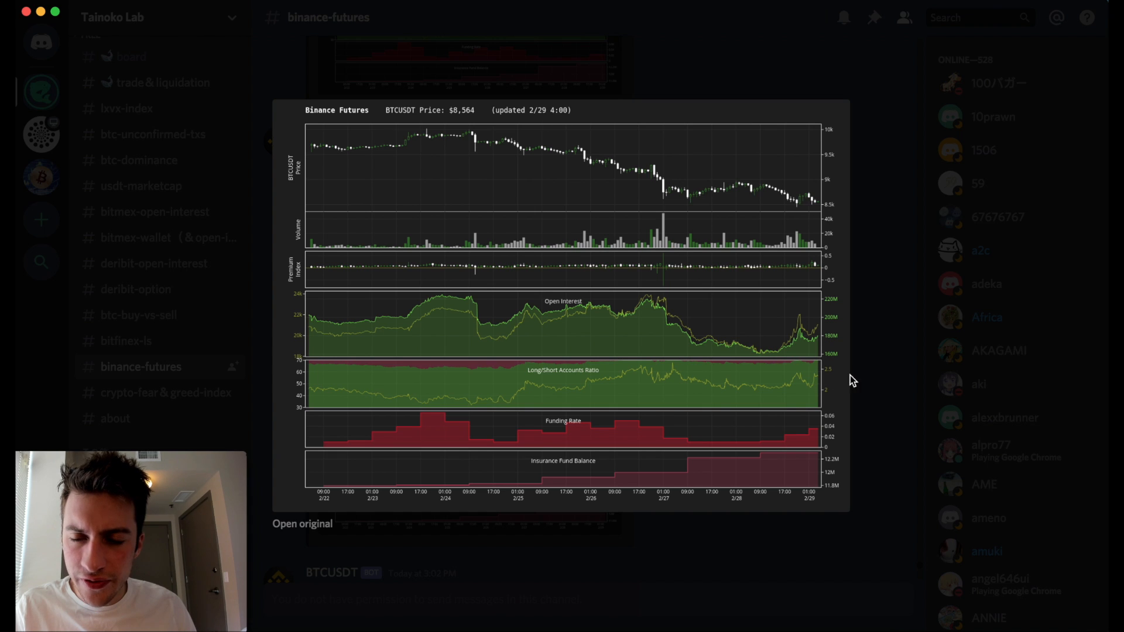
{"action": "mouse_move", "coordinate": [865, 379]}
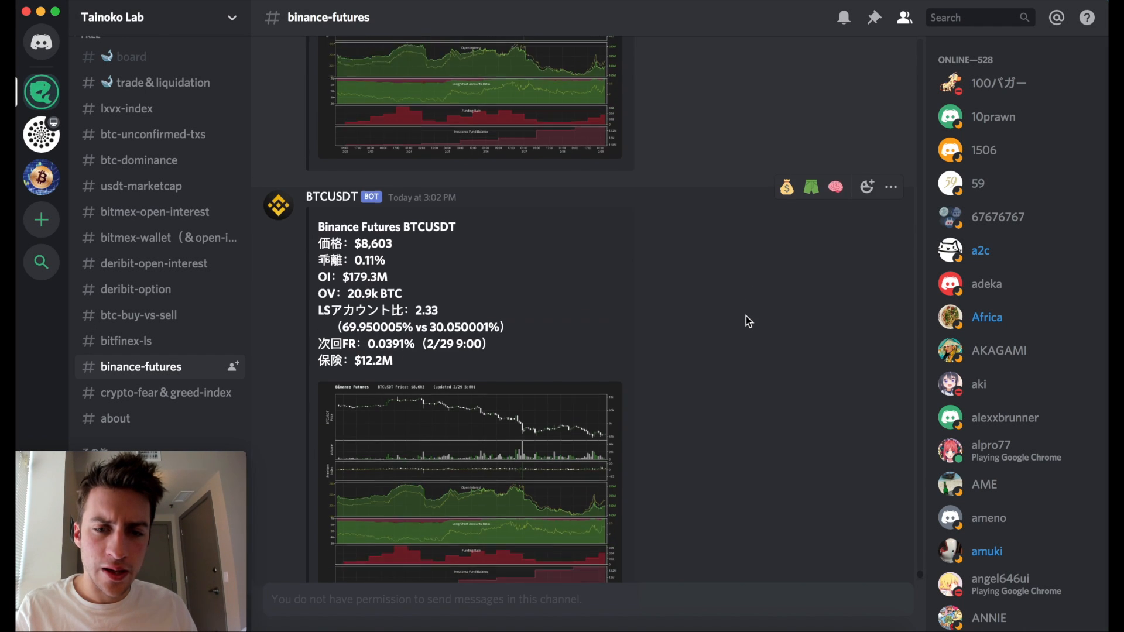
{"action": "left_click", "coordinate": [471, 484]}
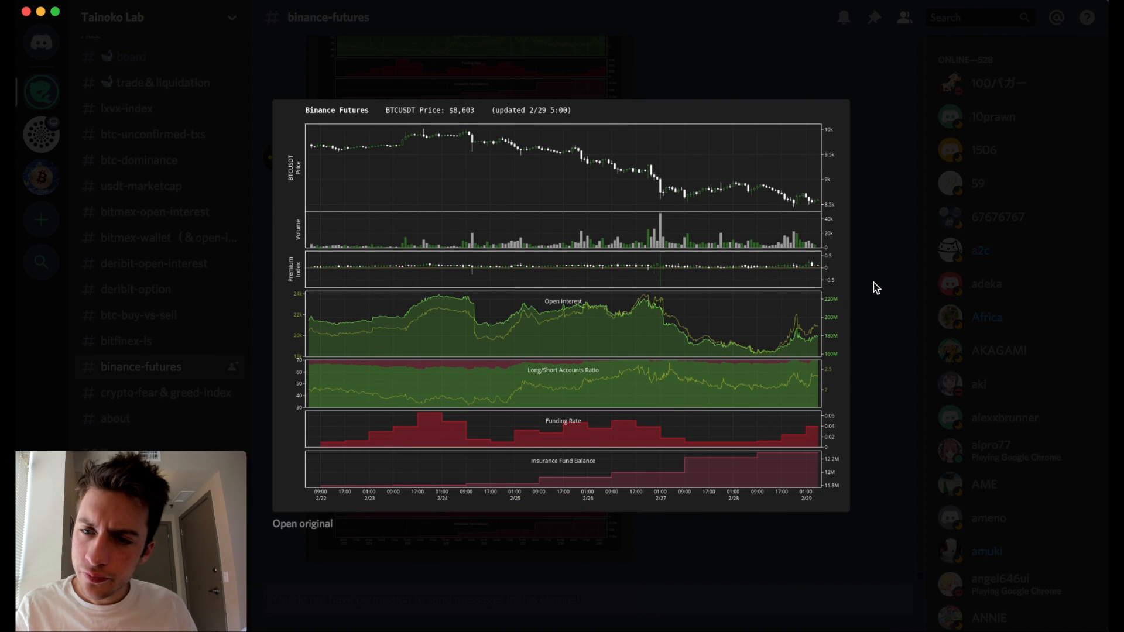
{"action": "mouse_move", "coordinate": [870, 218]}
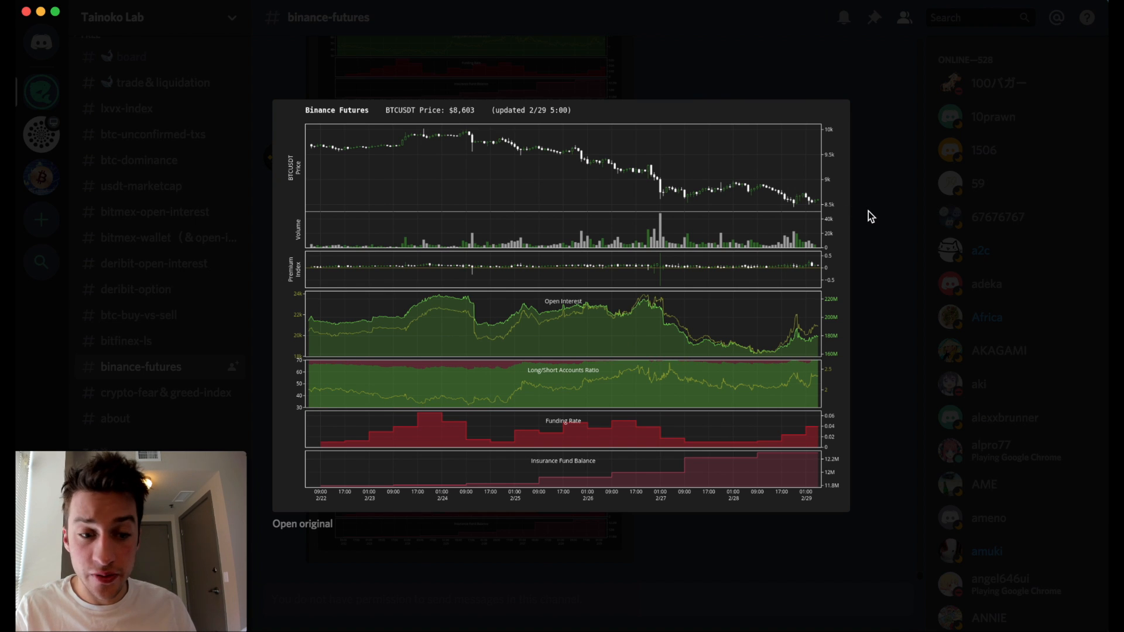
{"action": "mouse_move", "coordinate": [888, 273]}
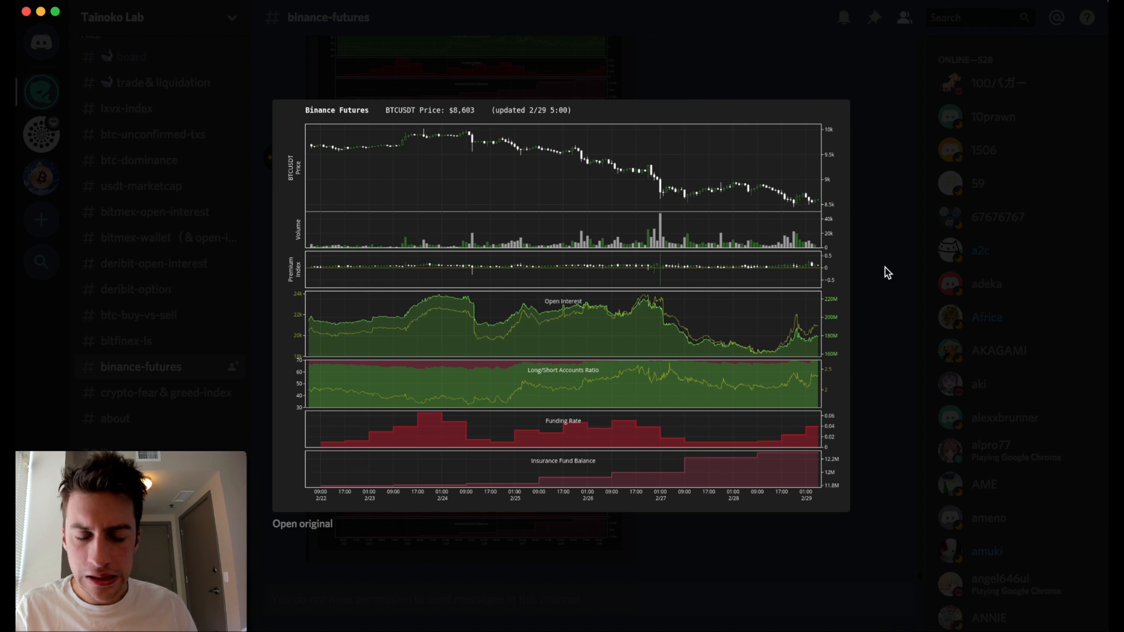
{"action": "mouse_move", "coordinate": [420, 429]}
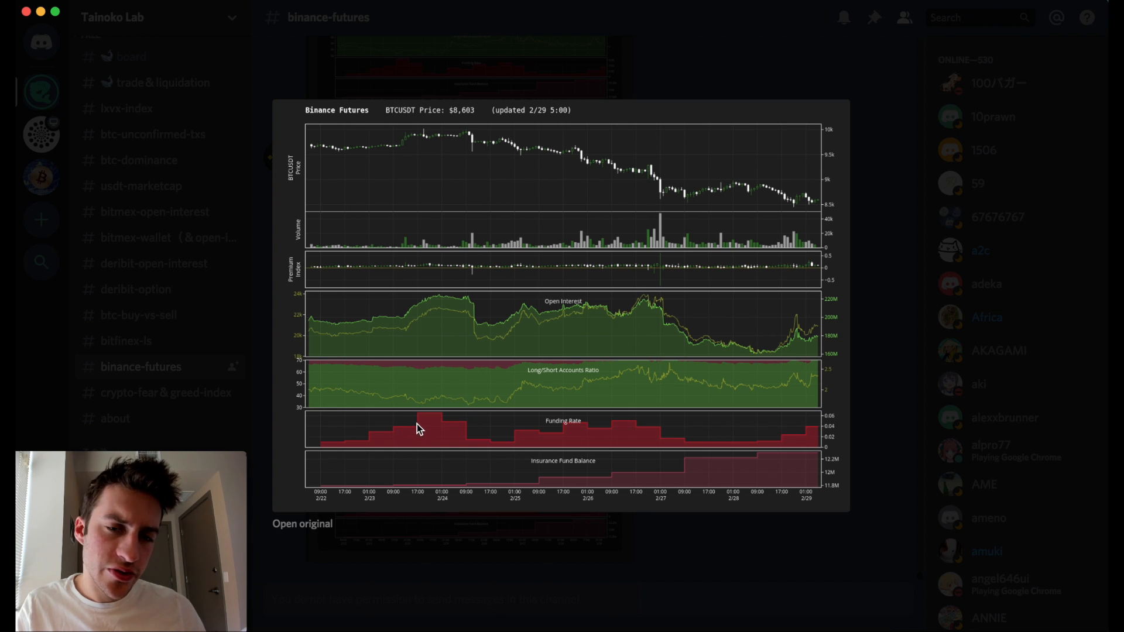
{"action": "mouse_move", "coordinate": [853, 421]}
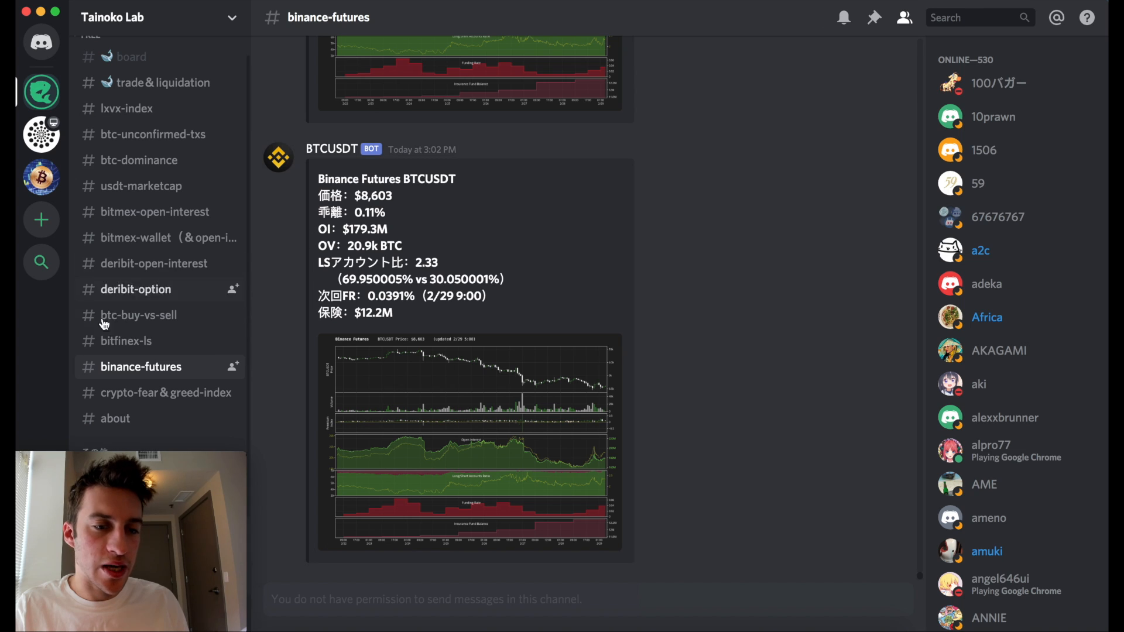
{"action": "mouse_move", "coordinate": [174, 373]}
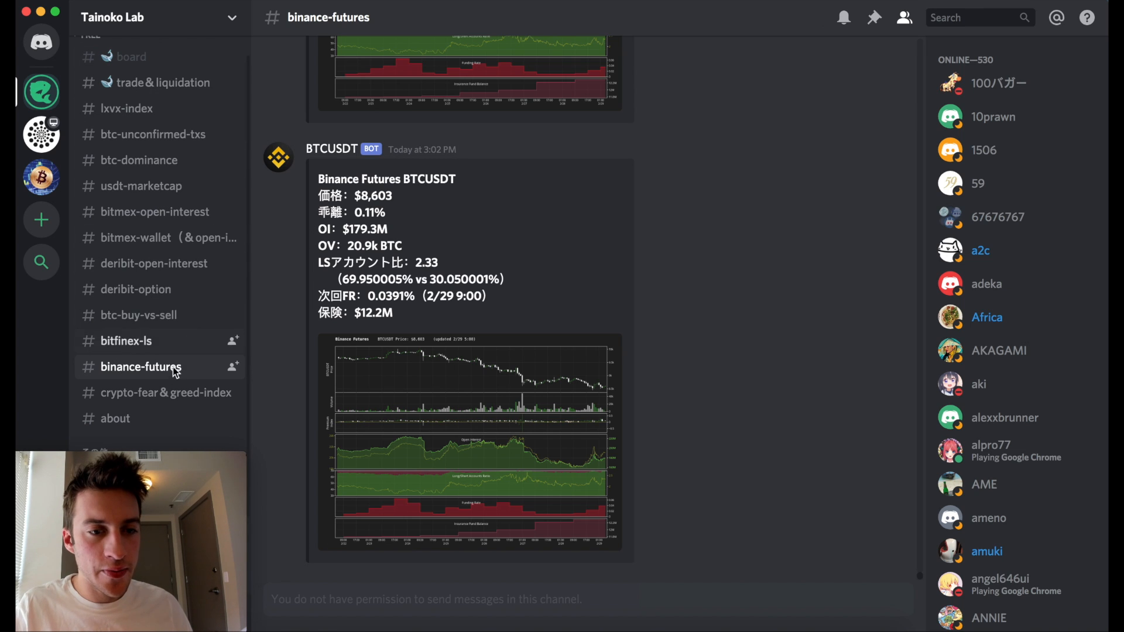
{"action": "mouse_move", "coordinate": [130, 56]}
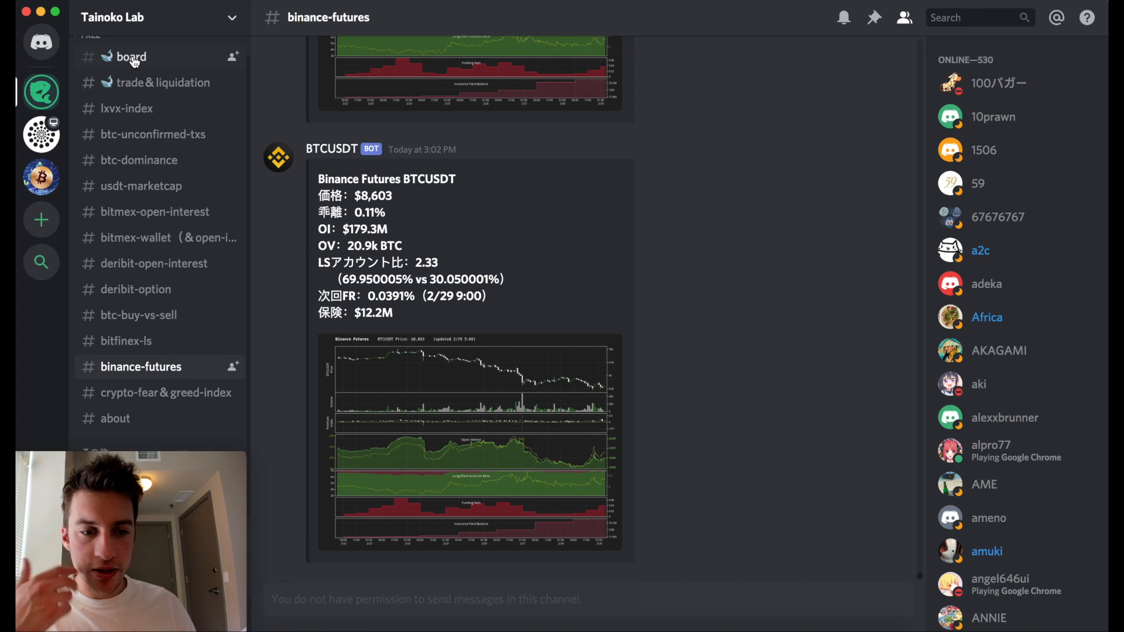
{"action": "mouse_move", "coordinate": [142, 373]}
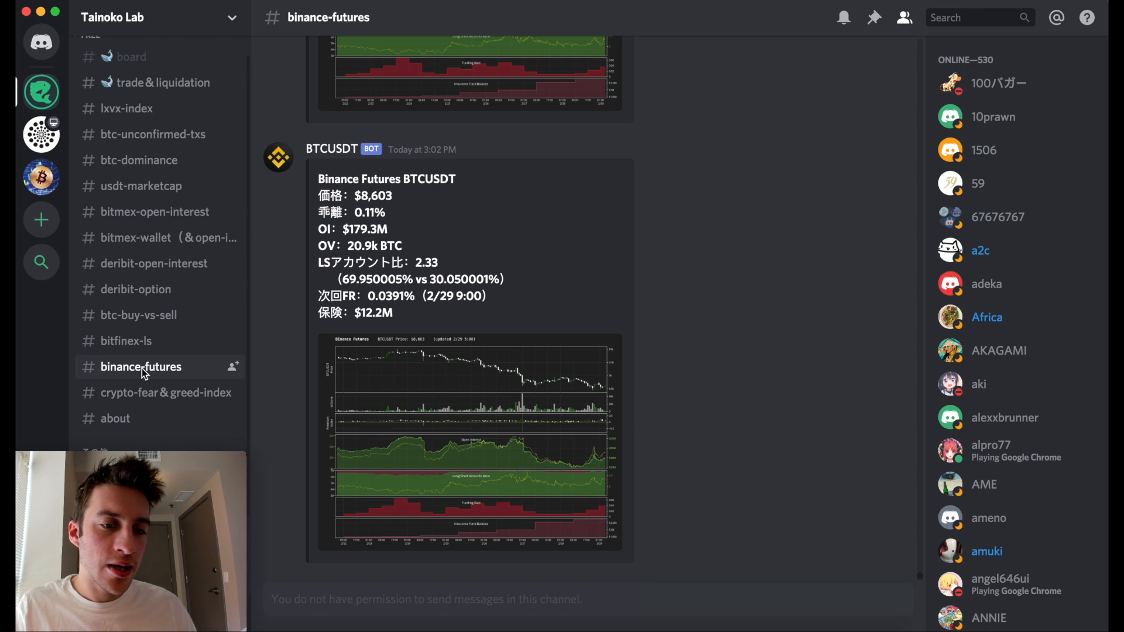
{"action": "mouse_move", "coordinate": [459, 460]}
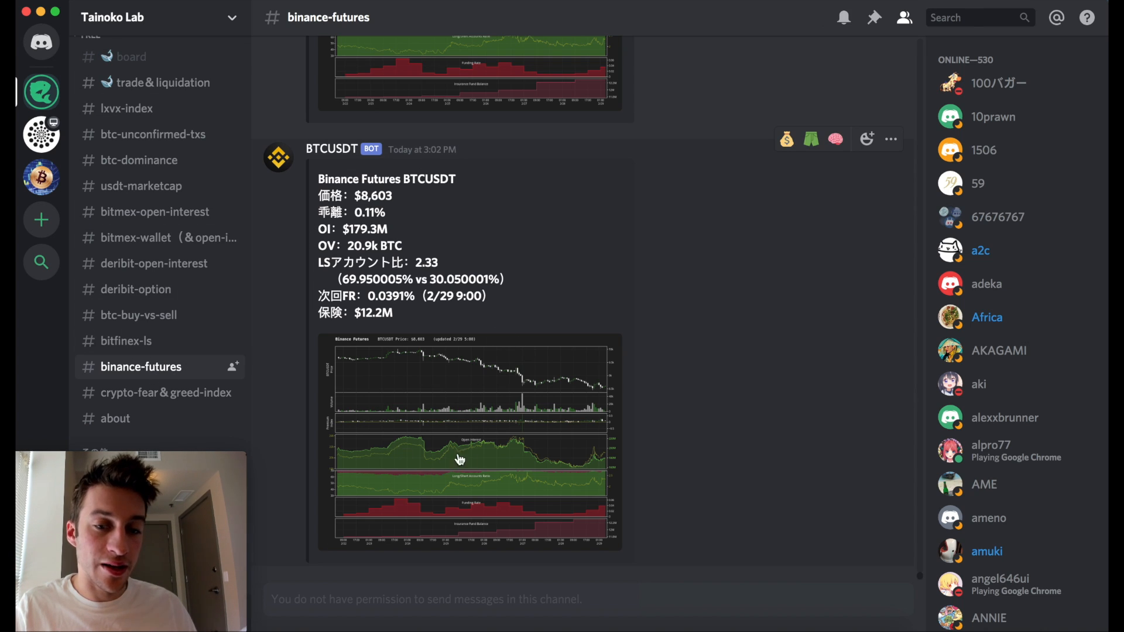
{"action": "mouse_move", "coordinate": [769, 94]}
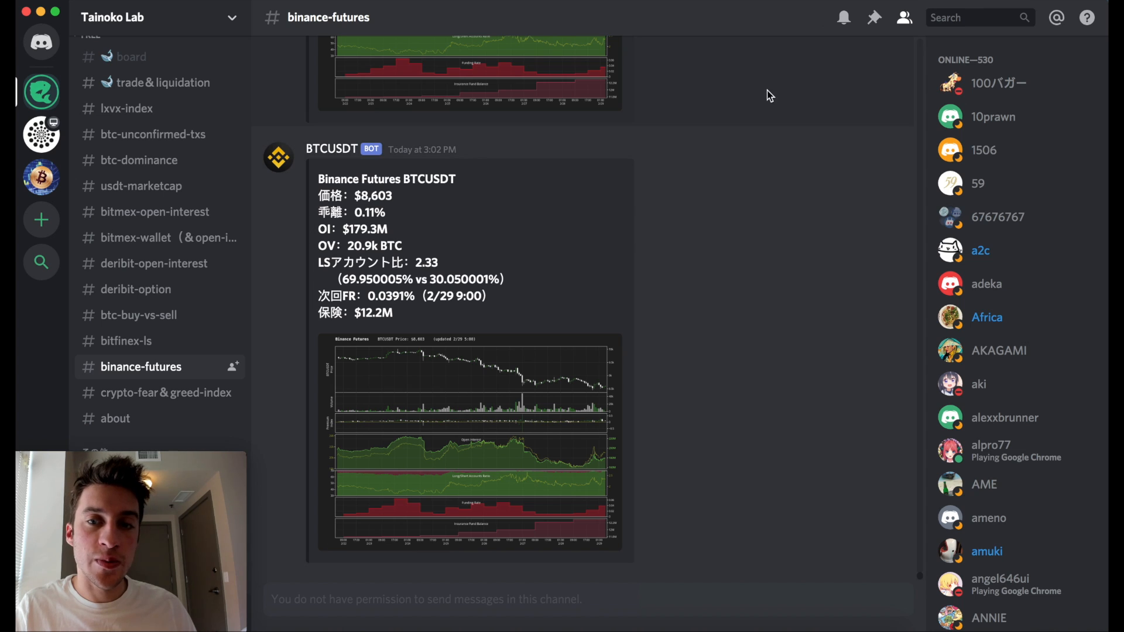
{"action": "mouse_move", "coordinate": [714, 47]}
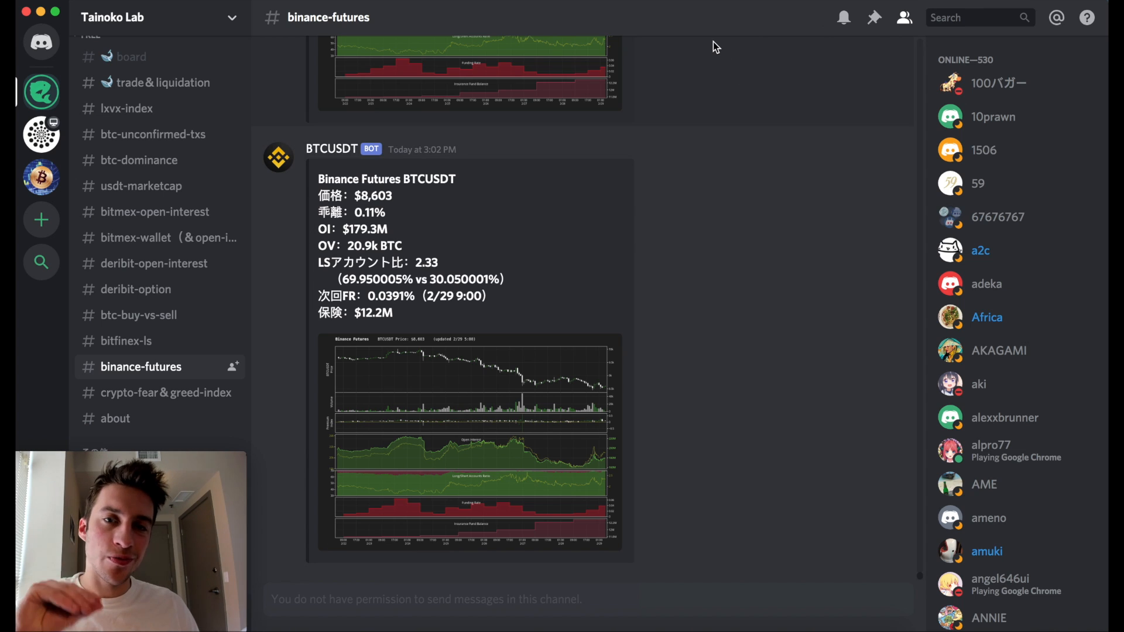